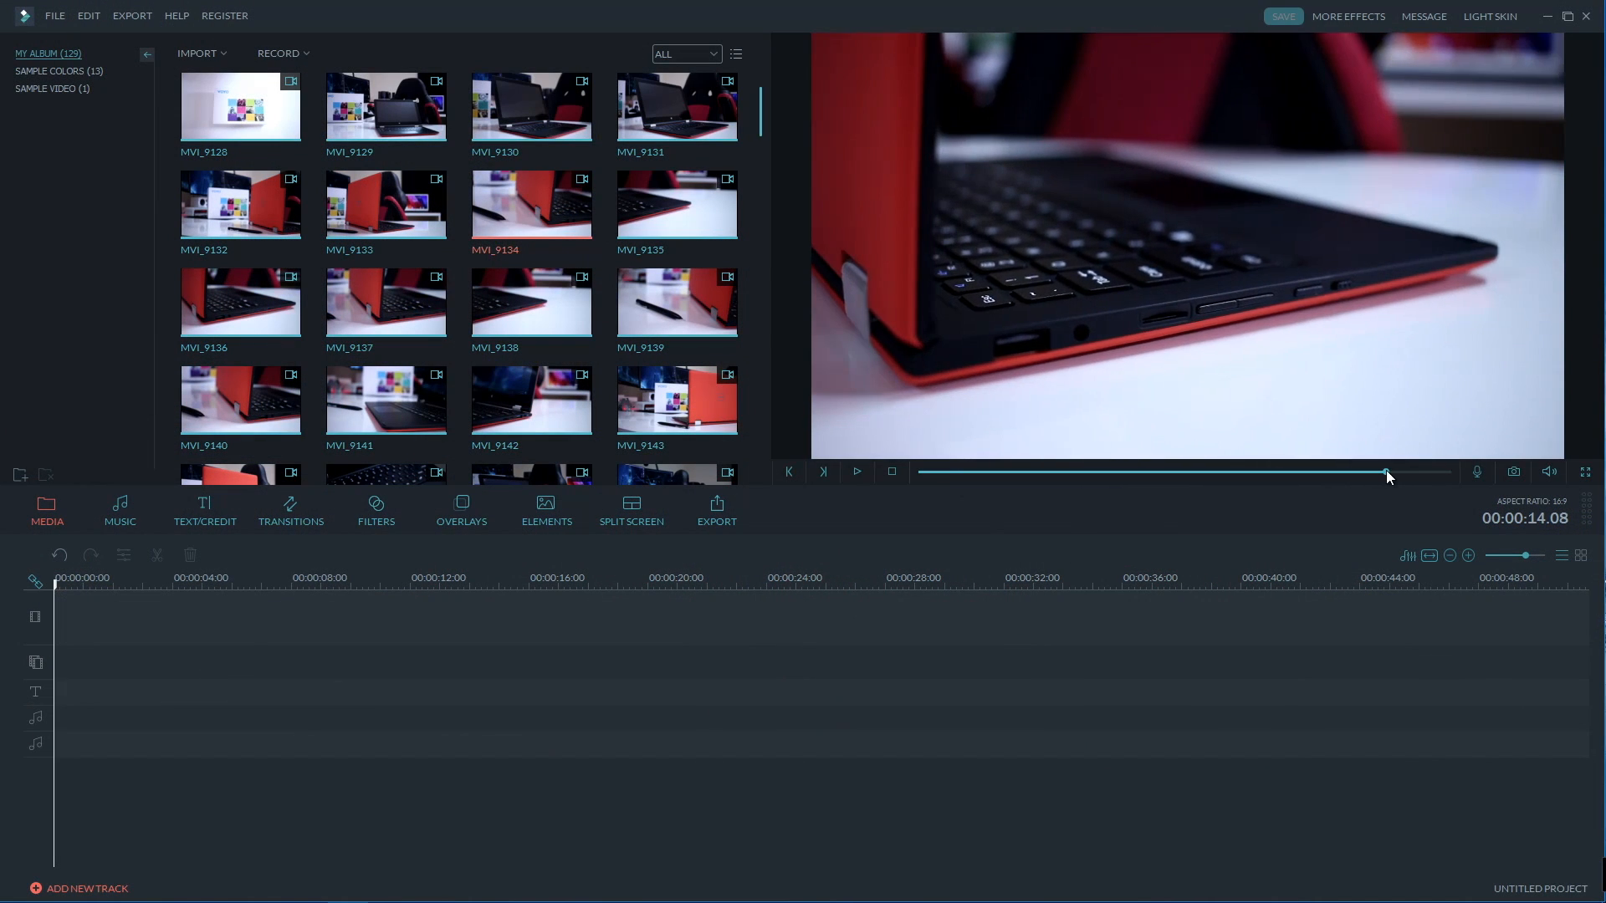
Download the free Windows Filmora installer from filmora.wondershare.com and save the file.
drag(1385, 472, 1285, 471)
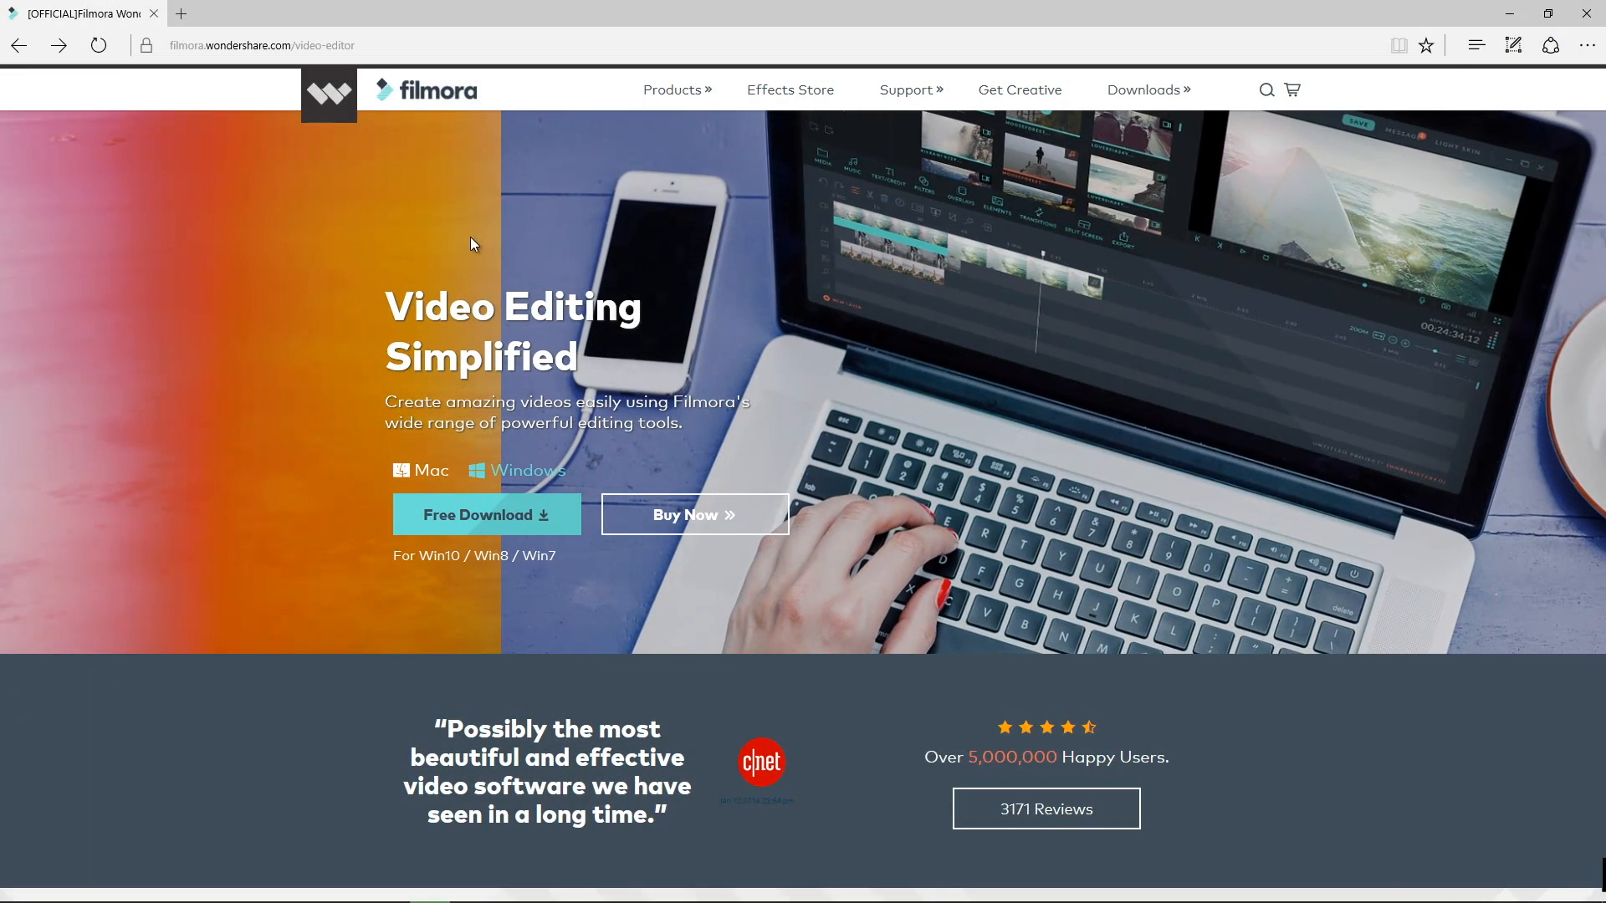
scroll(down, 3)
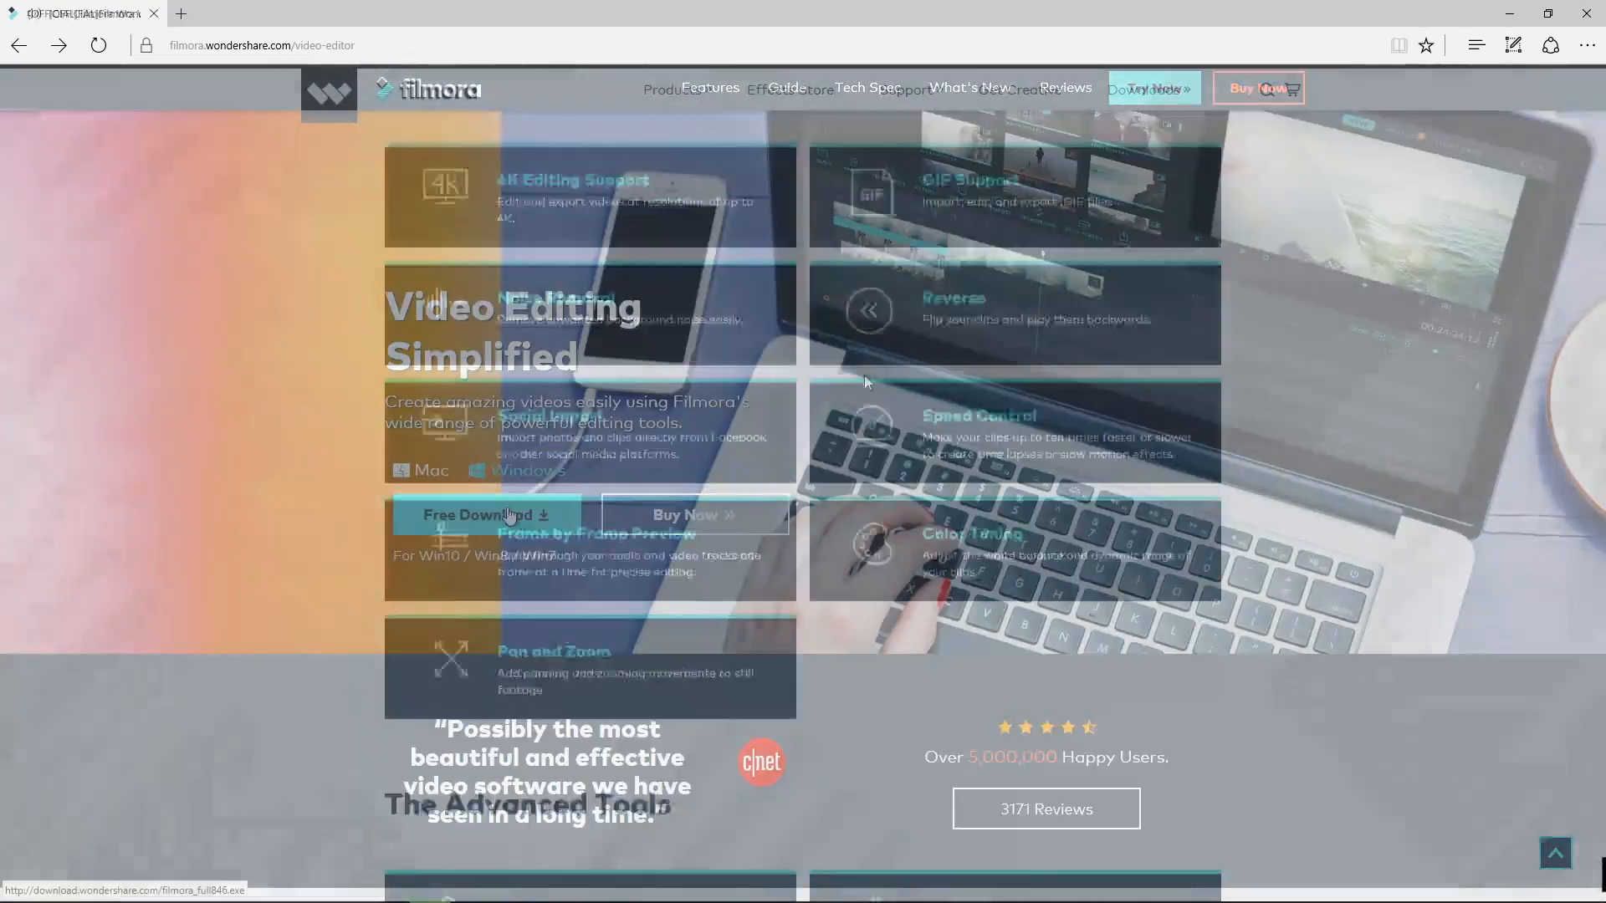
click(485, 513)
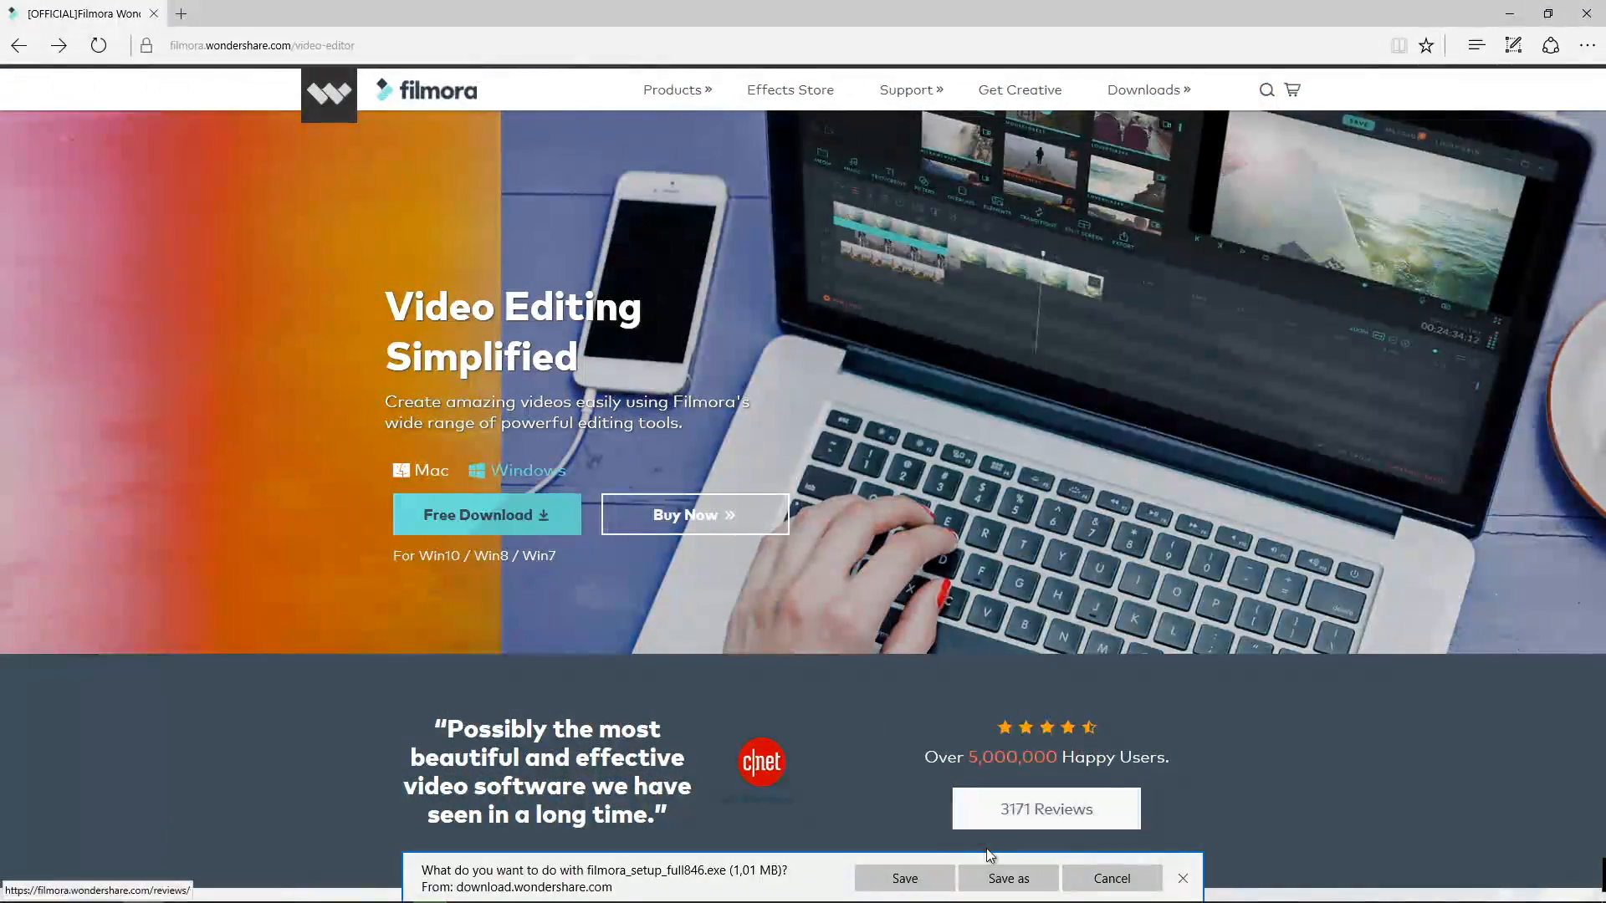
click(904, 878)
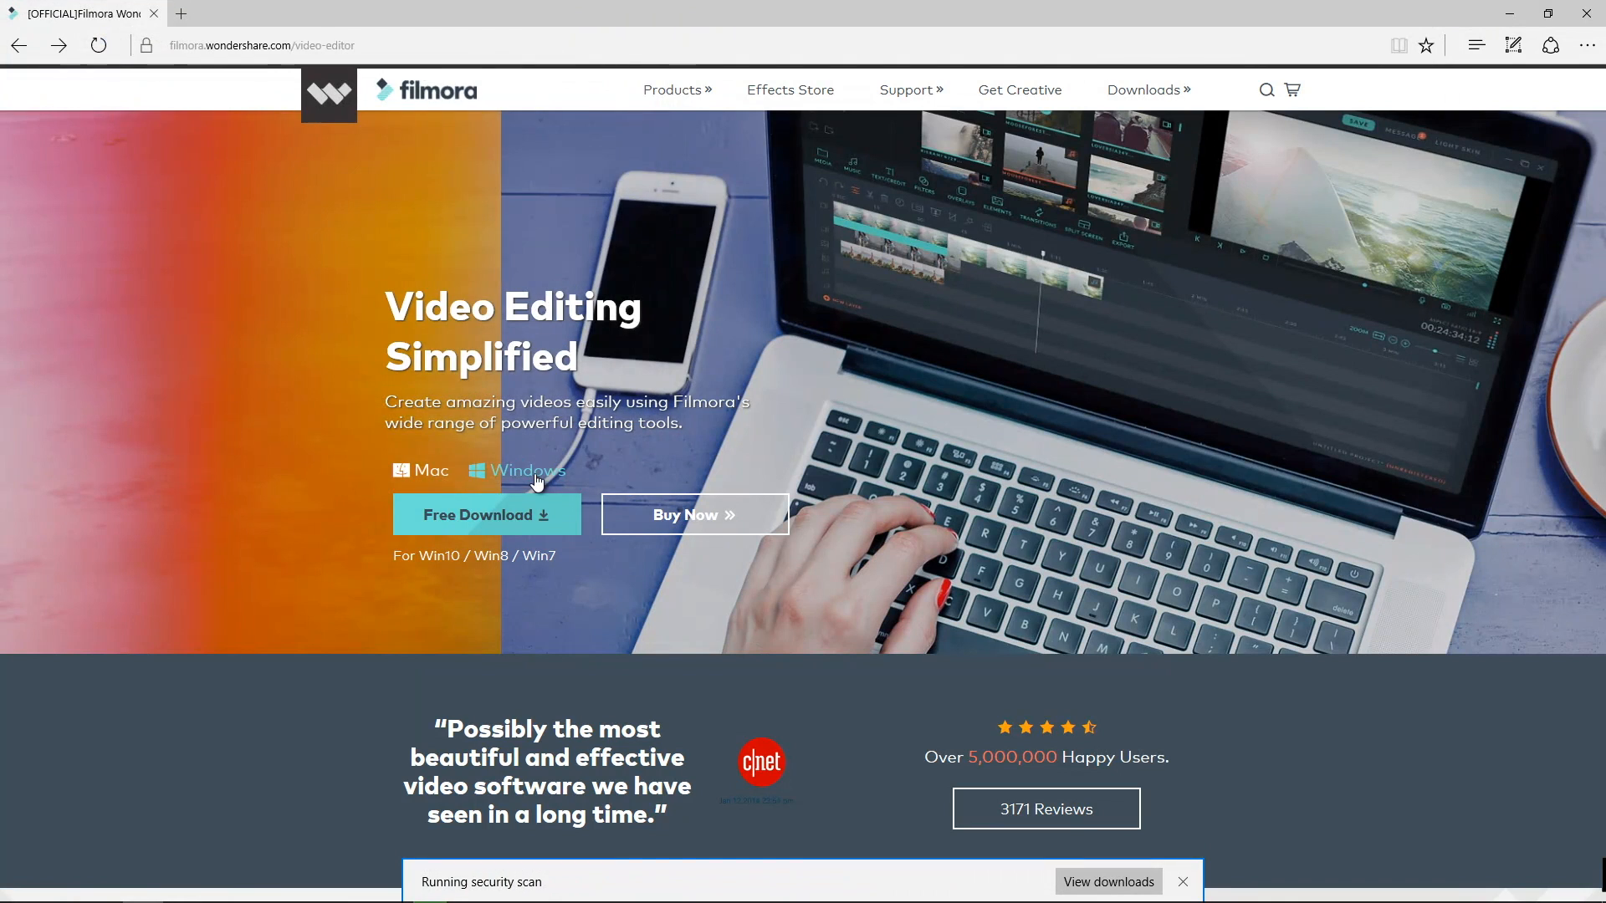
click(692, 515)
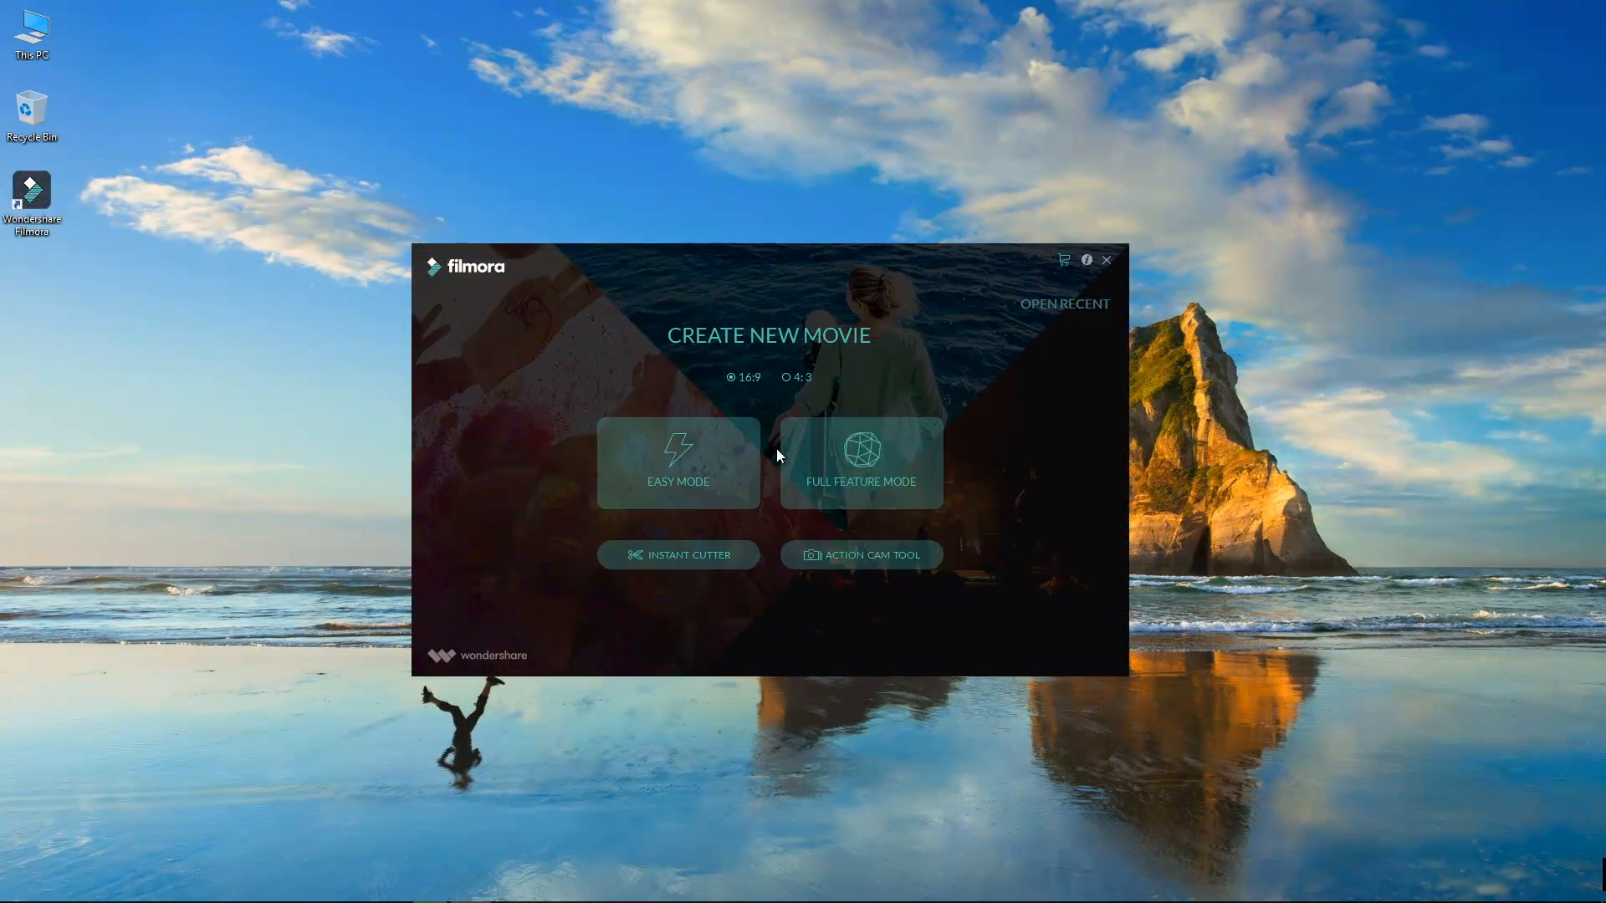
mouse_move(781, 389)
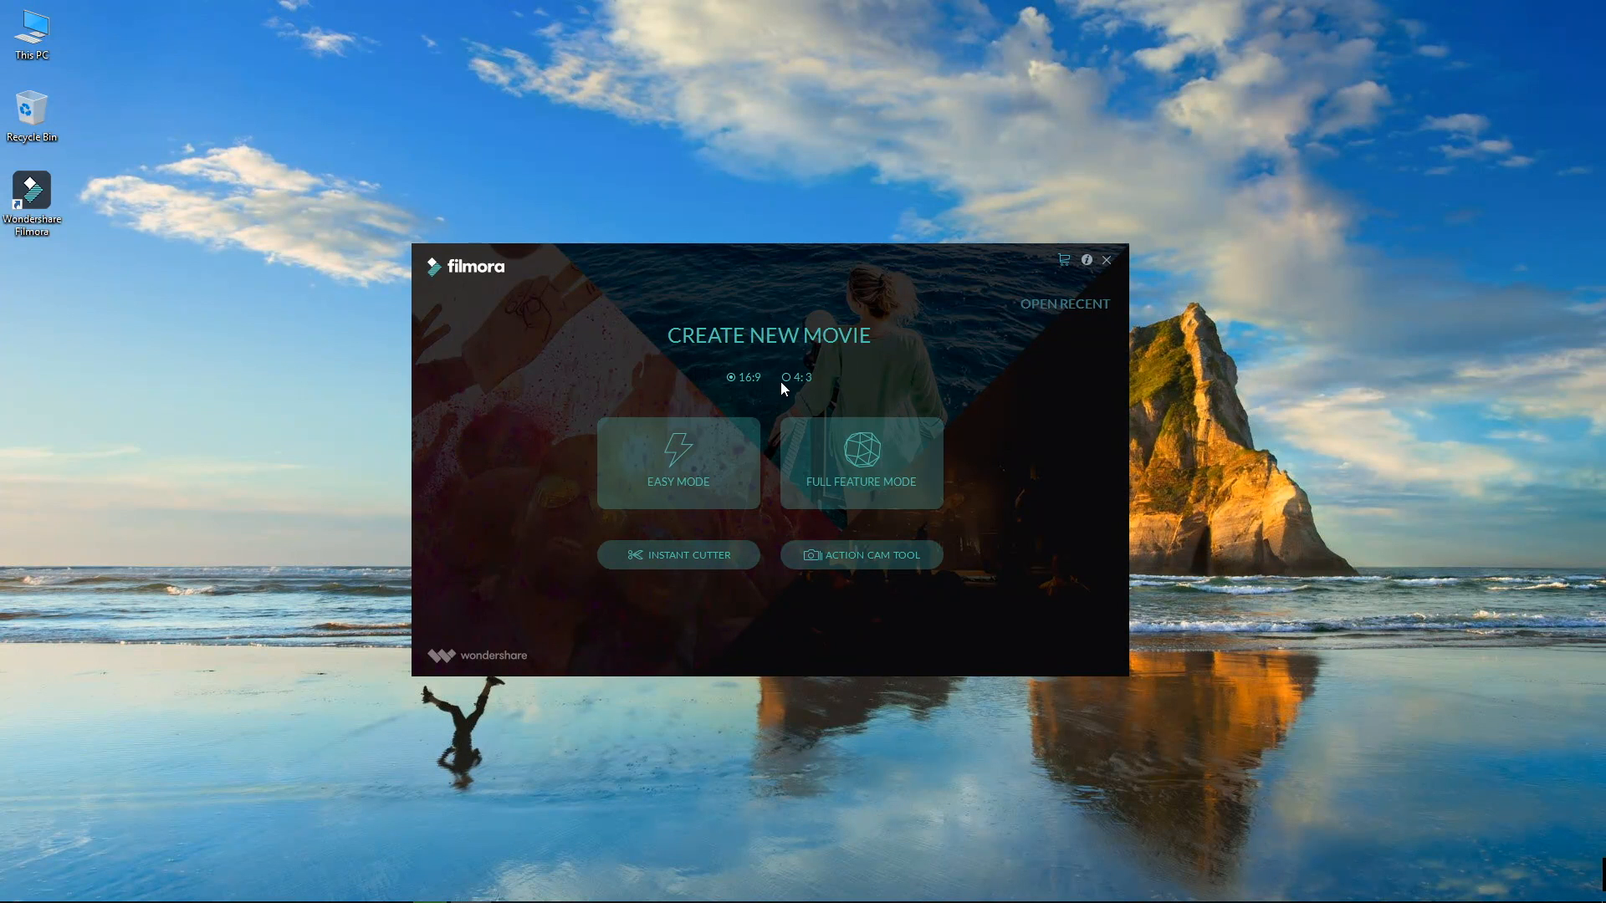
mouse_move(855, 380)
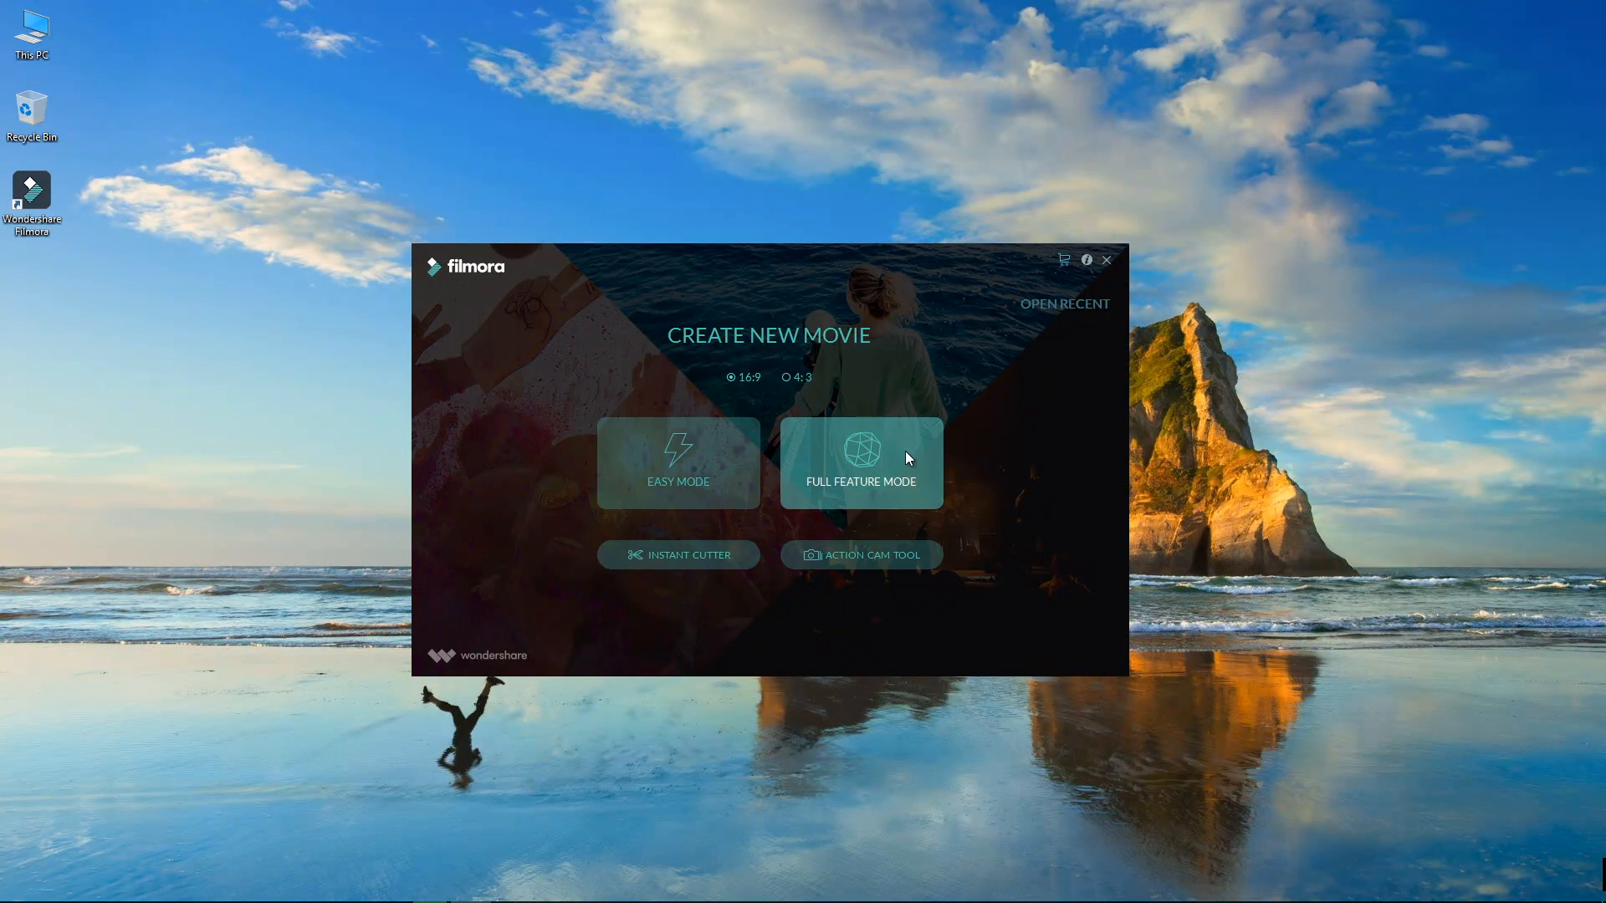
Start a new movie in Full Feature Mode and dismiss the Message Center.
click(1105, 259)
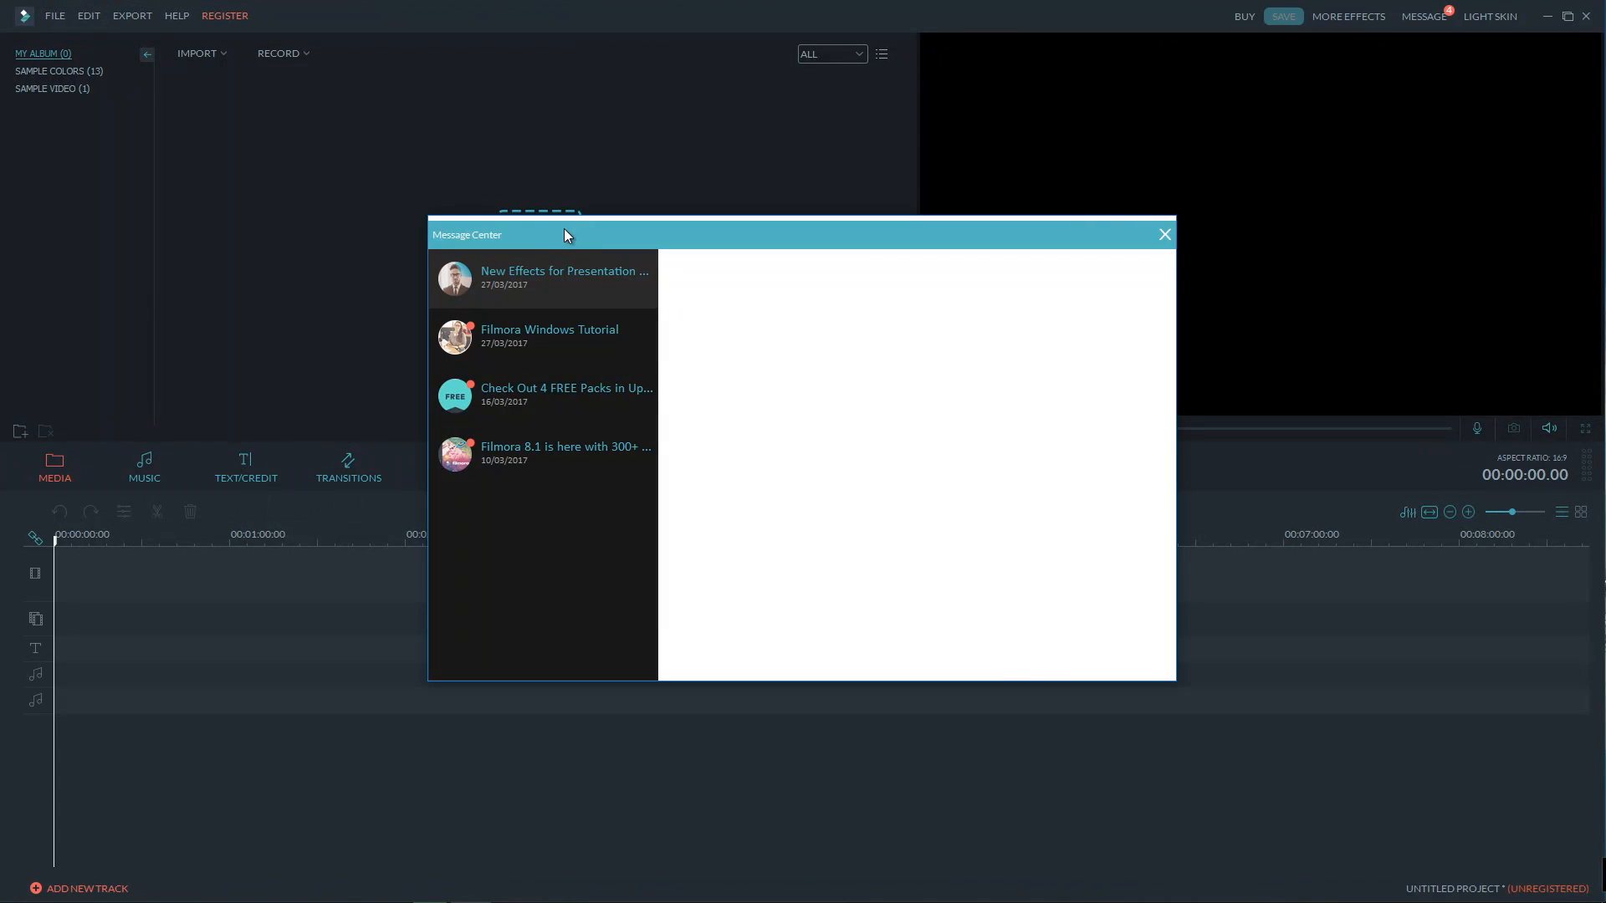
click(1163, 234)
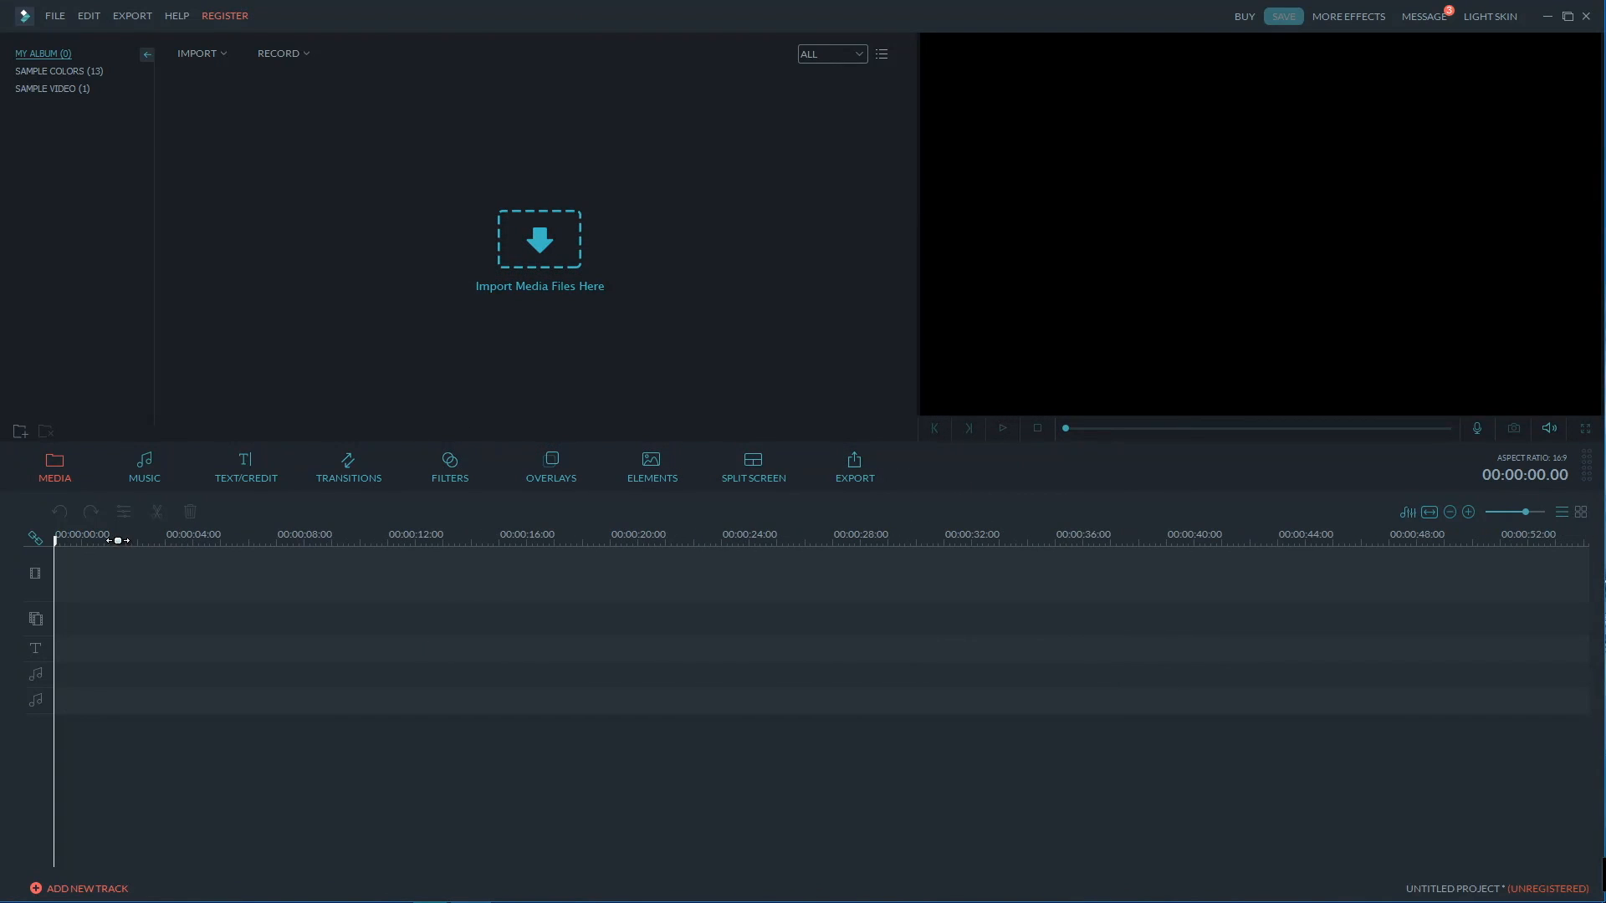
click(144, 466)
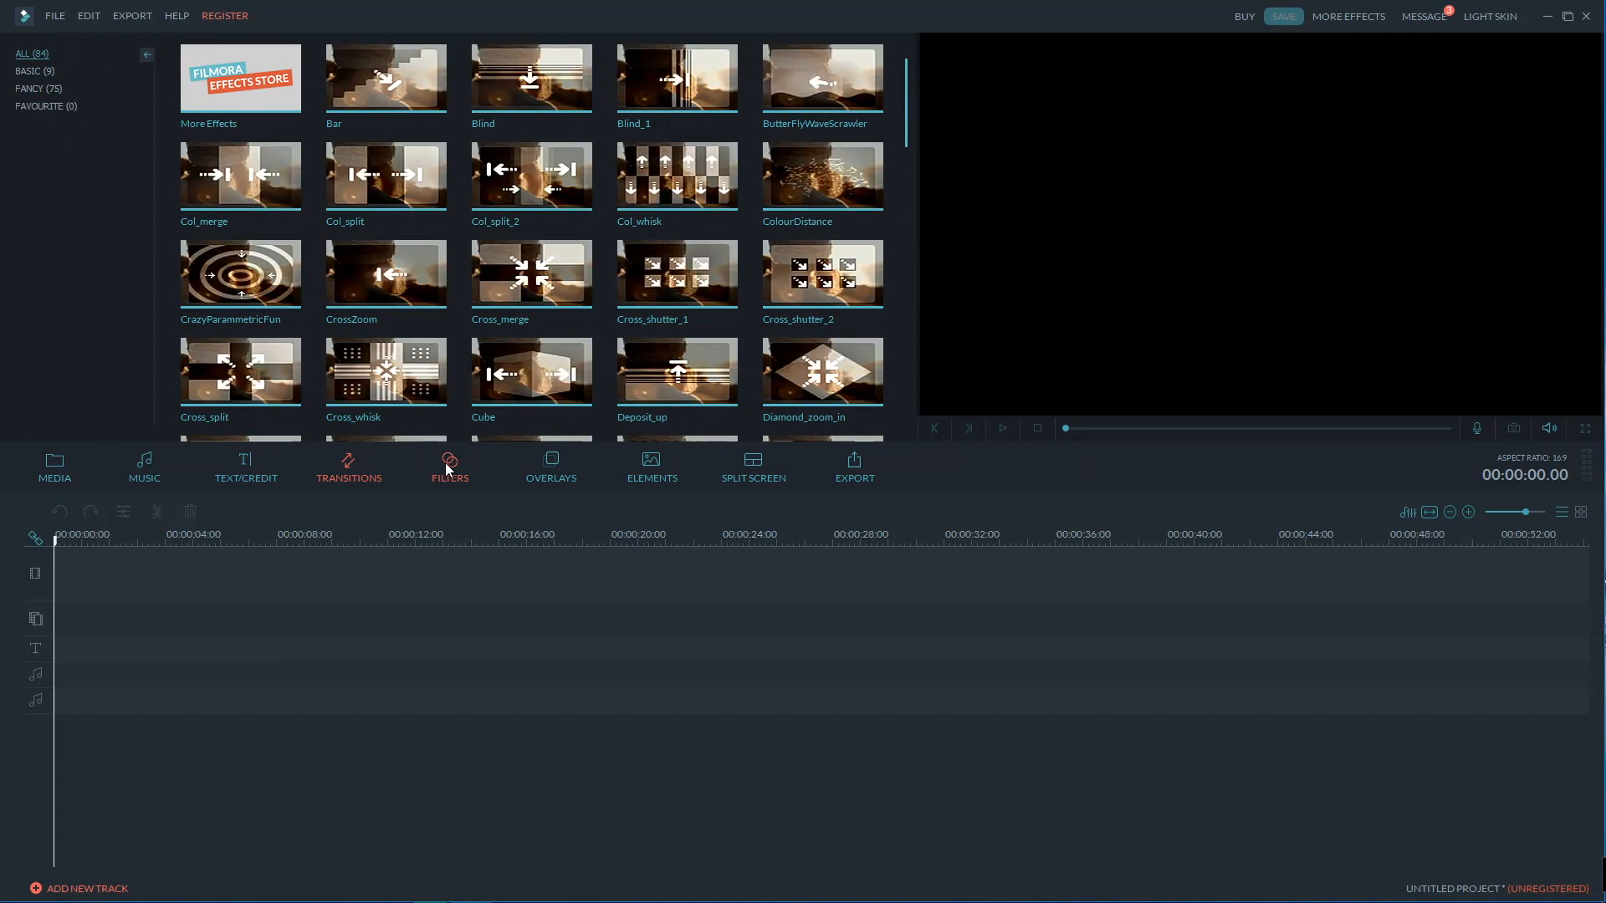
Browse Split Screen layouts, acknowledge the no-media warning and return to the Media library.
click(751, 467)
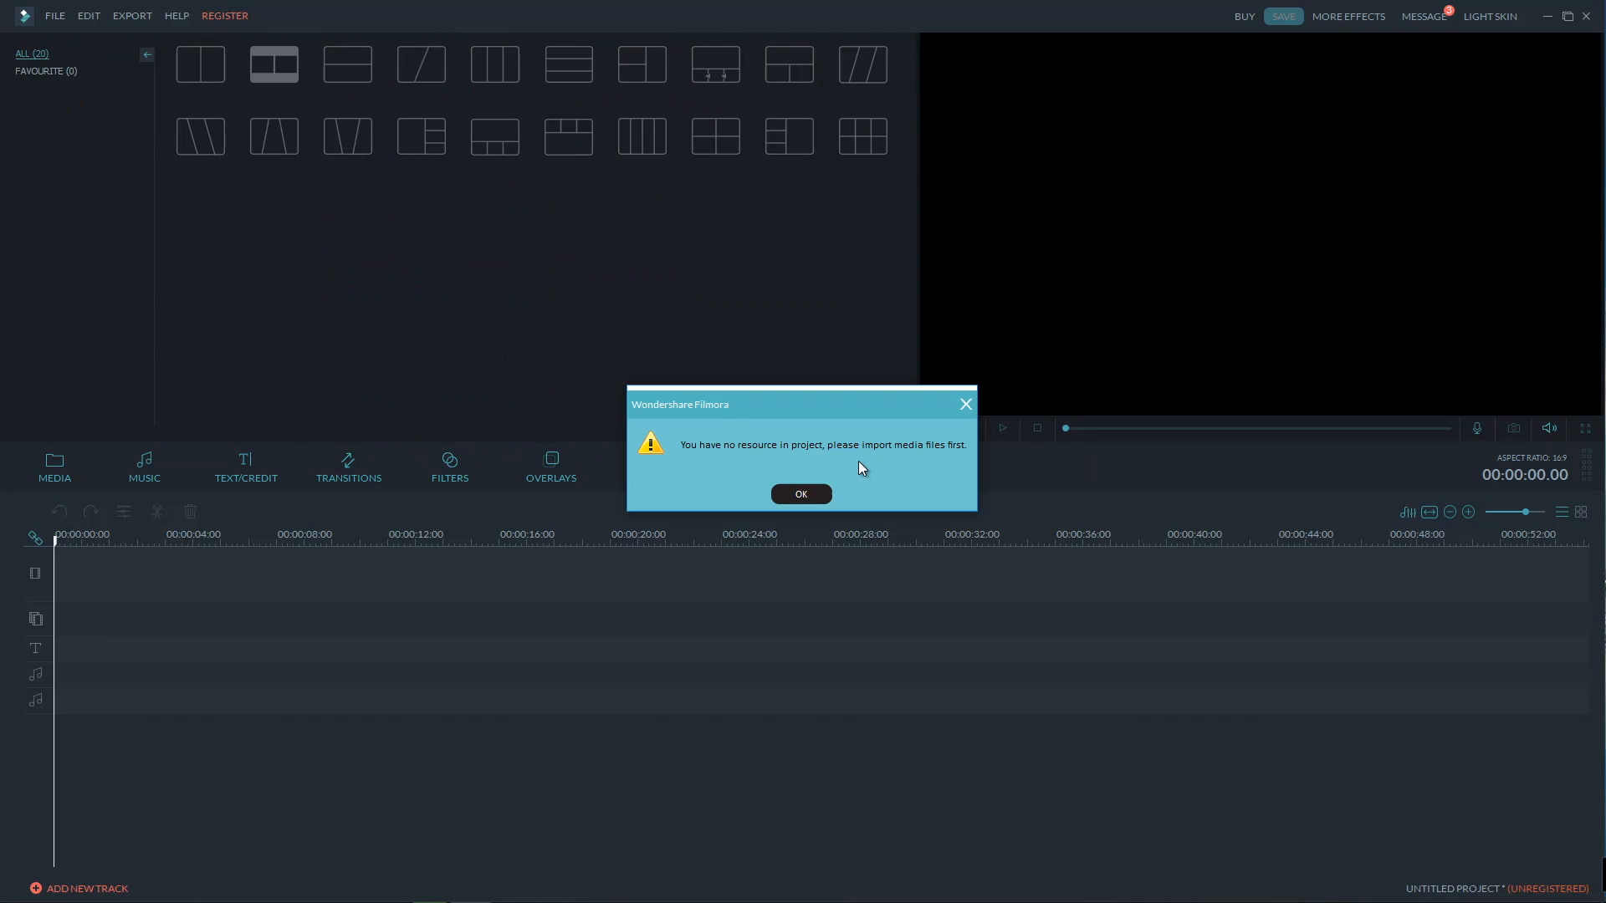
click(800, 495)
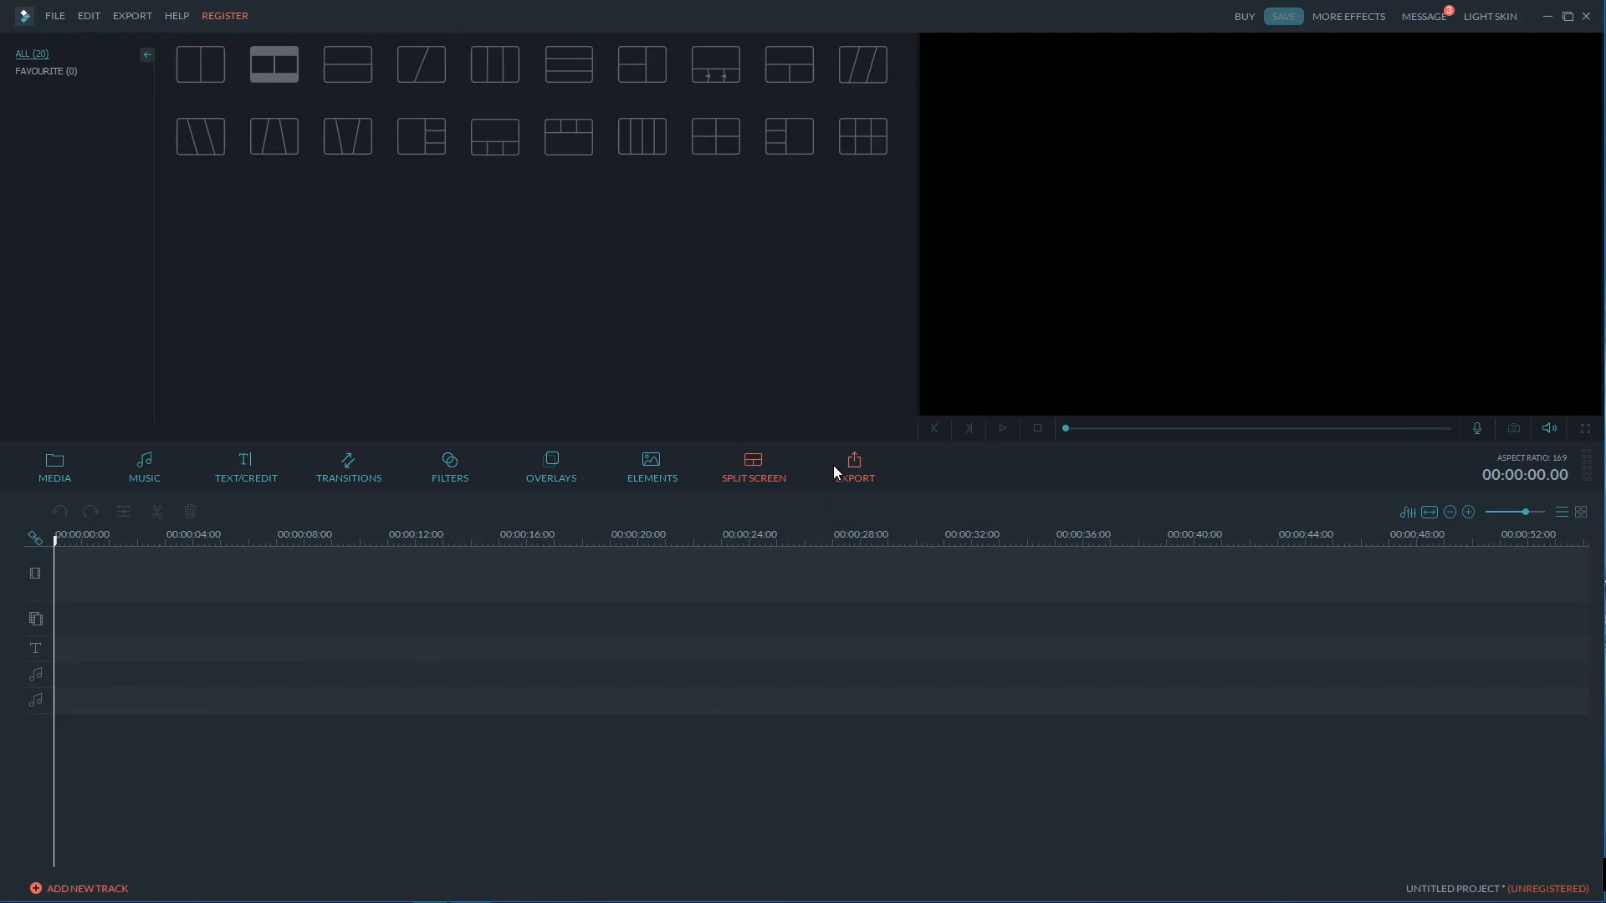
click(53, 466)
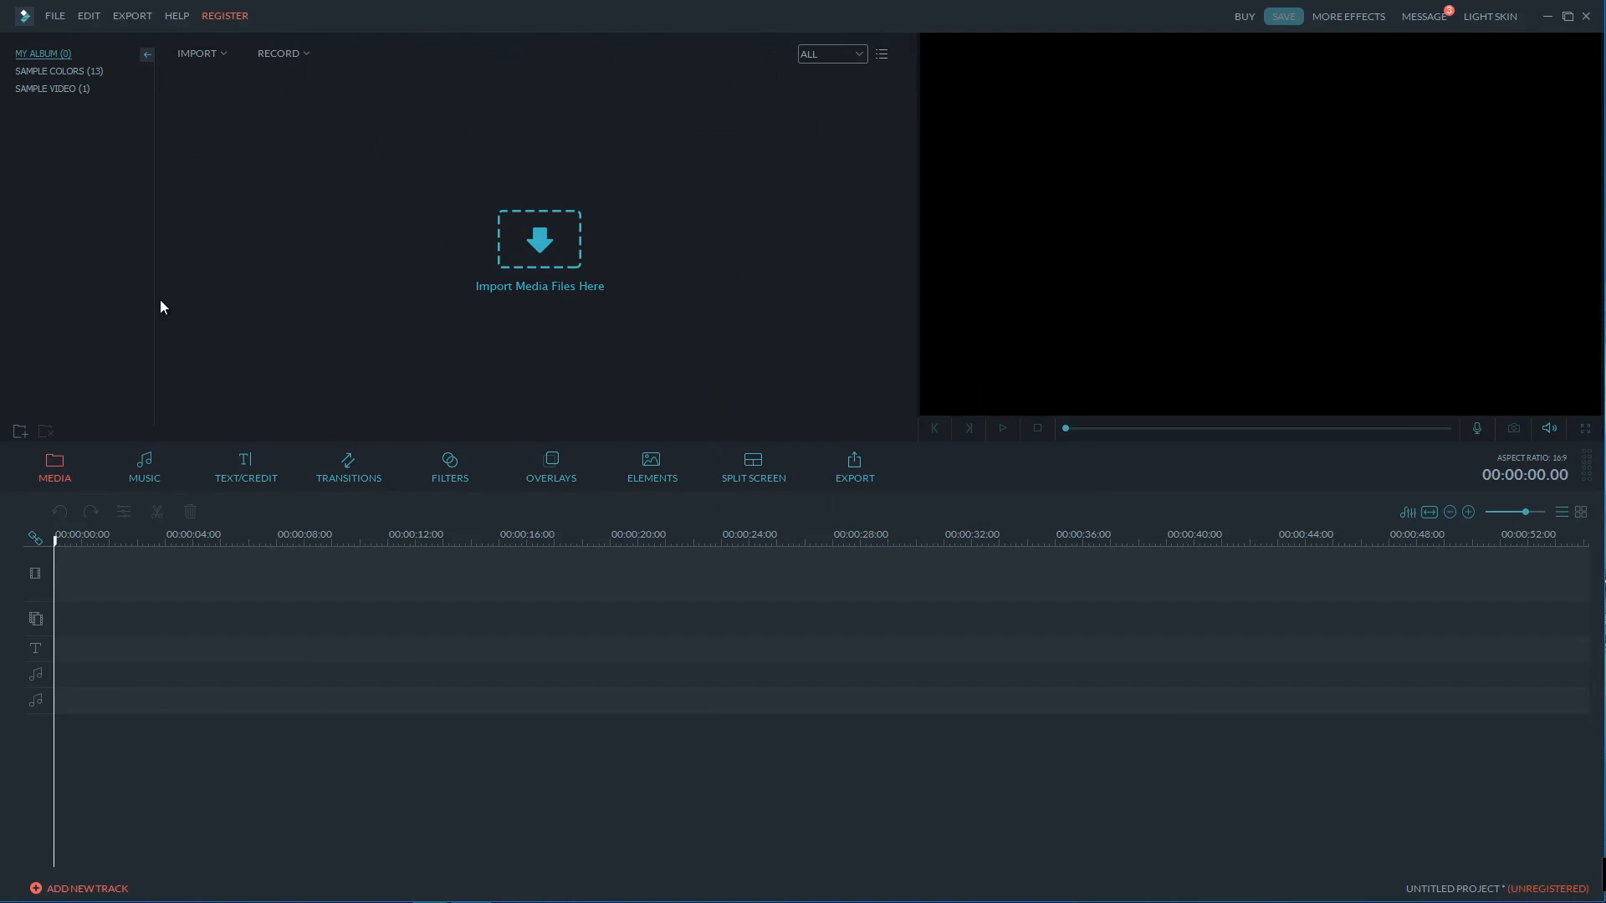
Follow the Filmora 8.1 announcement's 'check it out' link to the Effects Store page.
click(1422, 15)
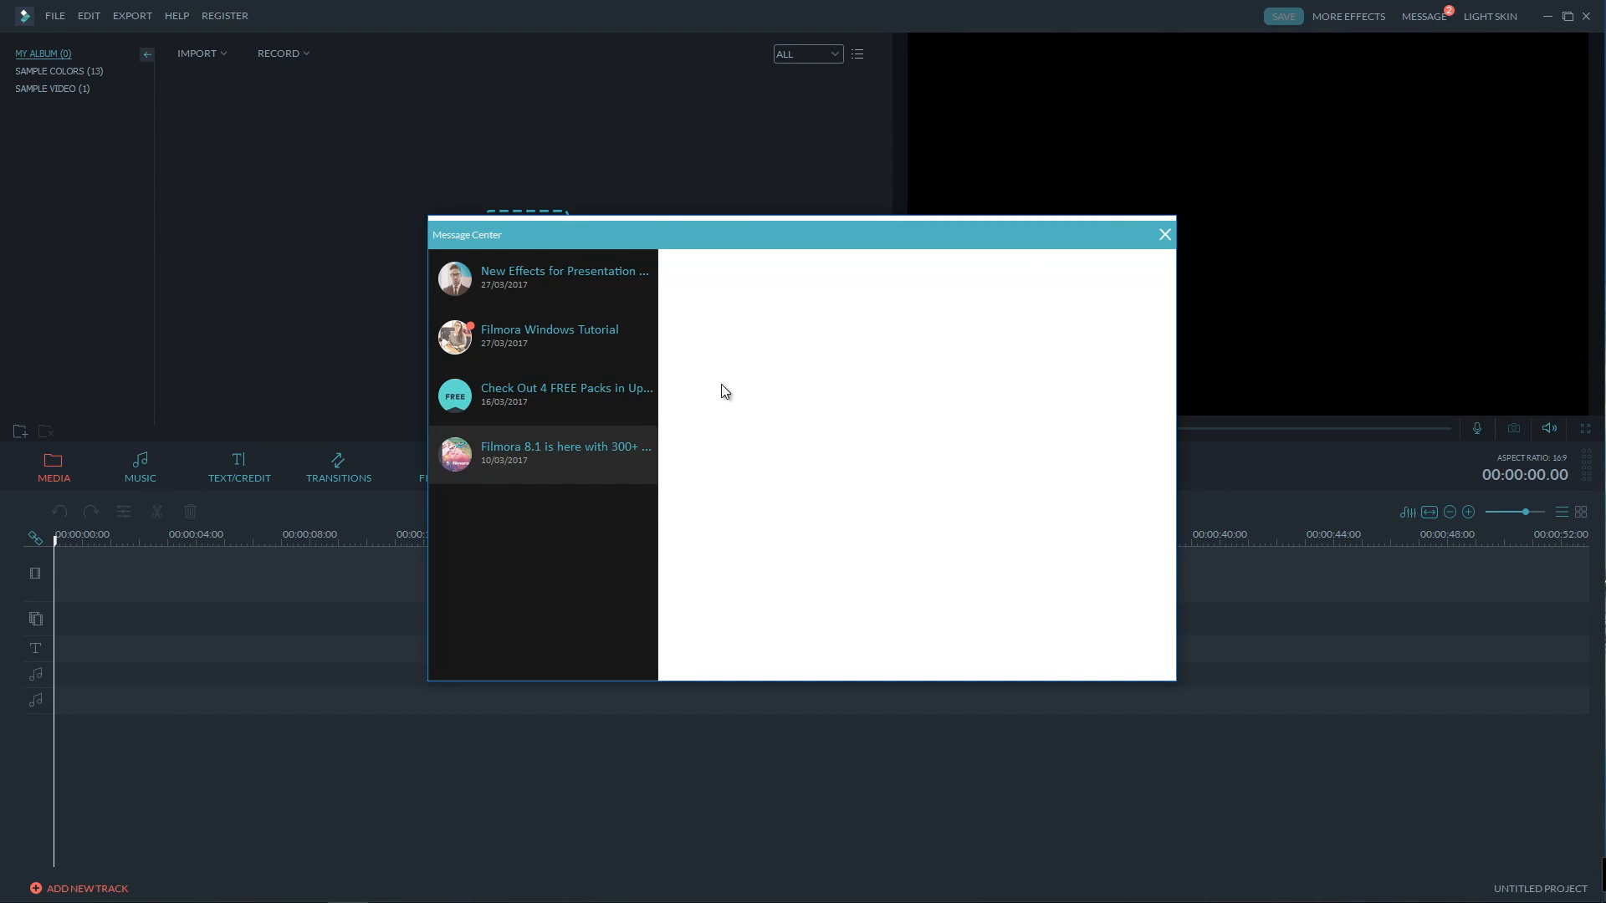
click(564, 453)
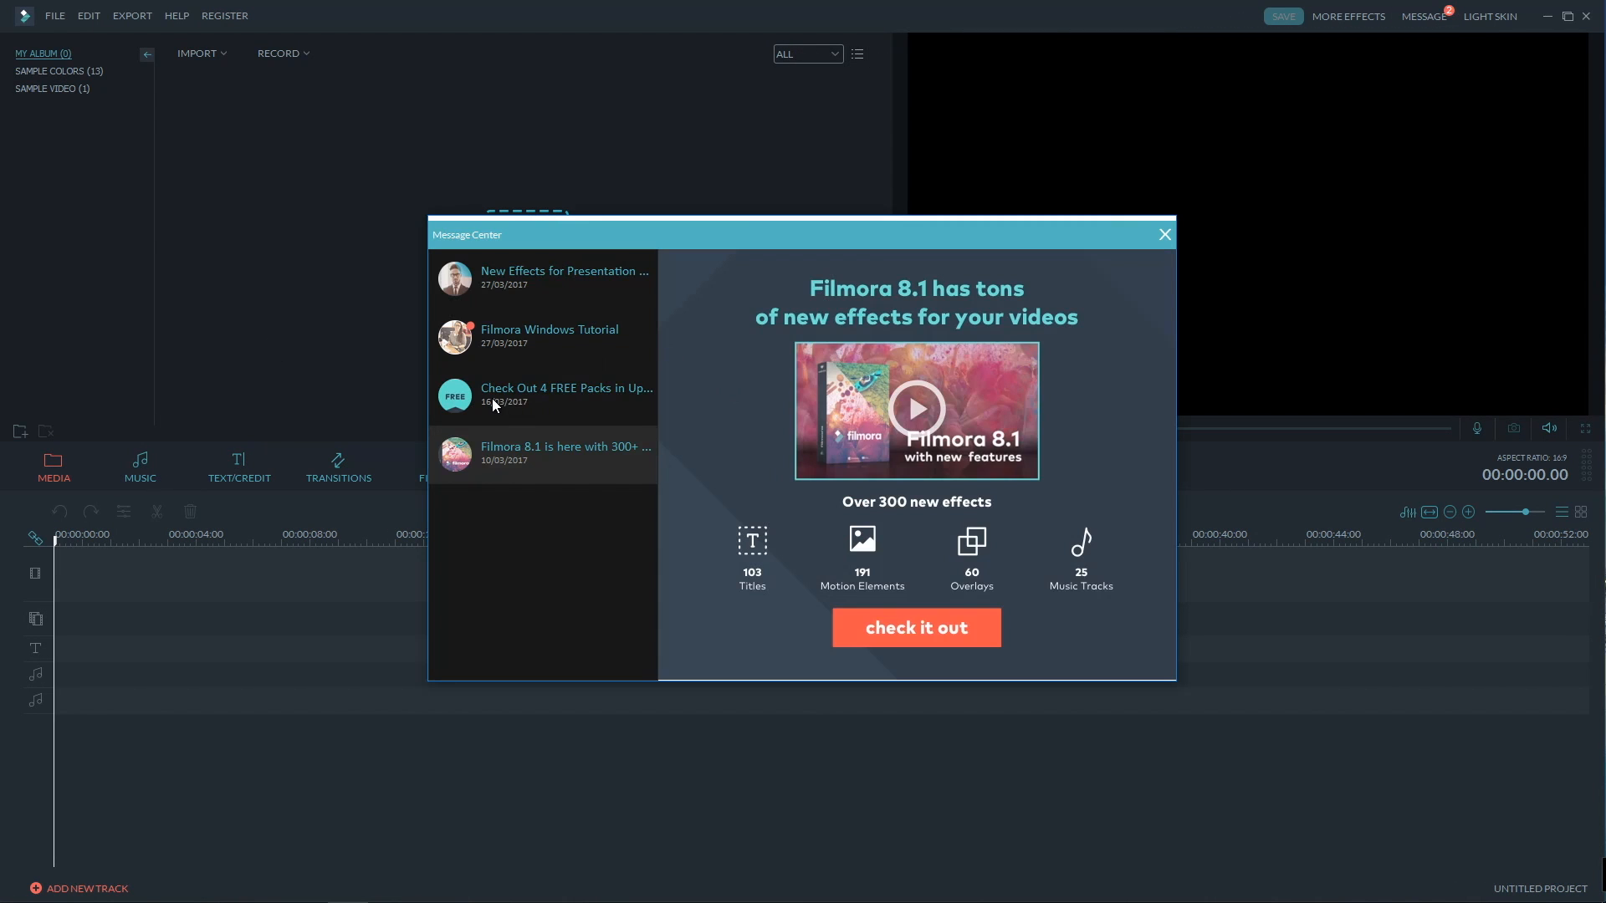
click(915, 627)
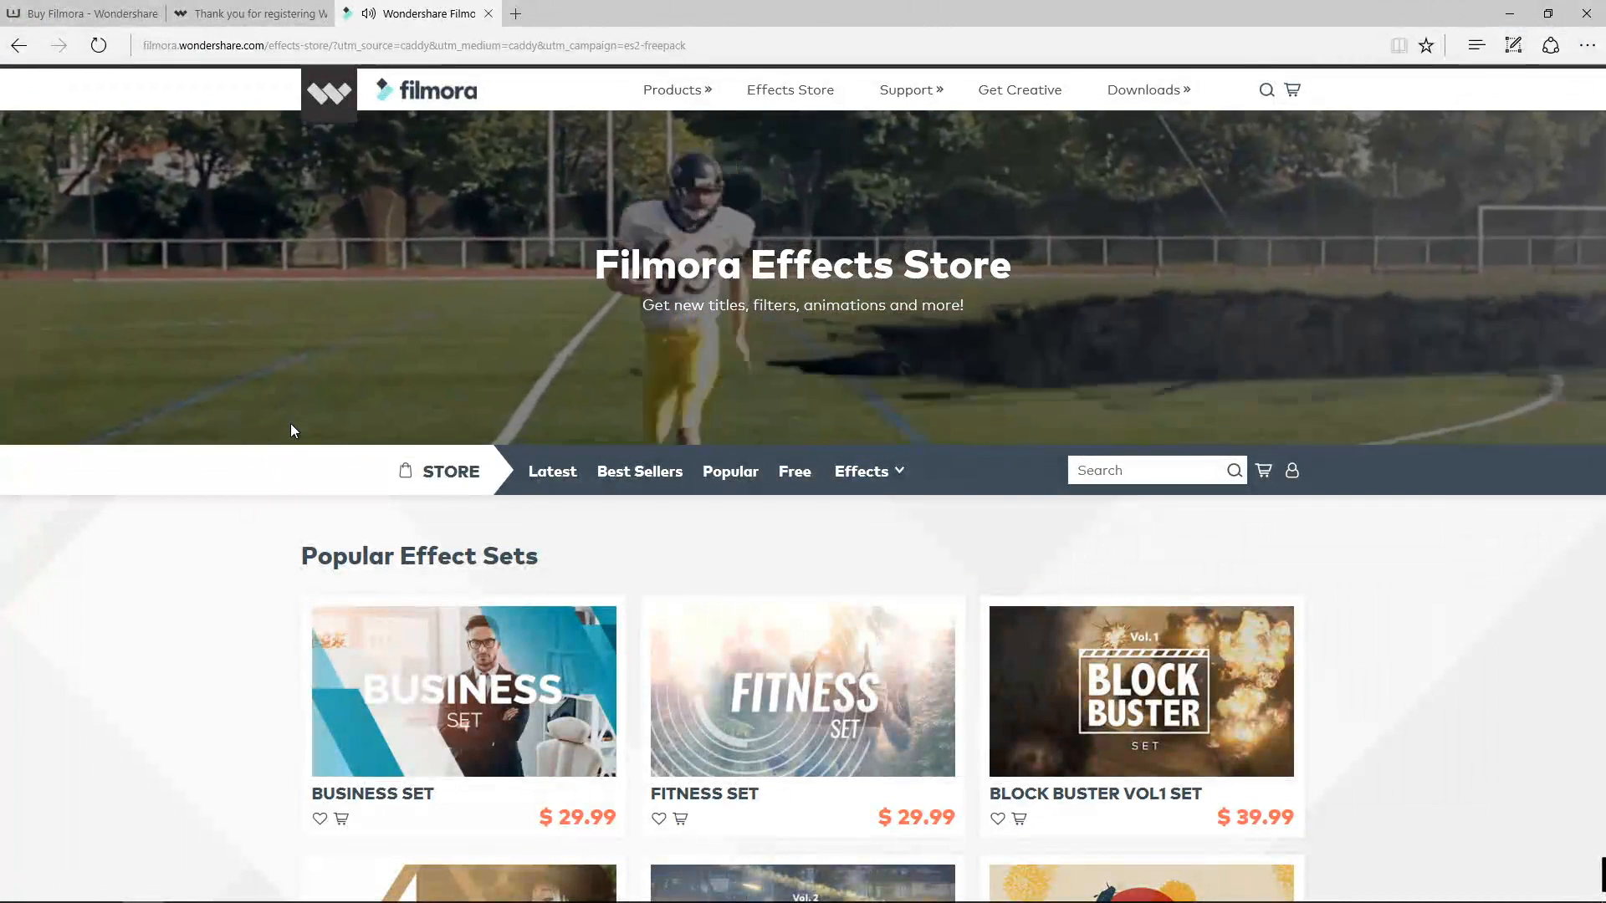
click(793, 472)
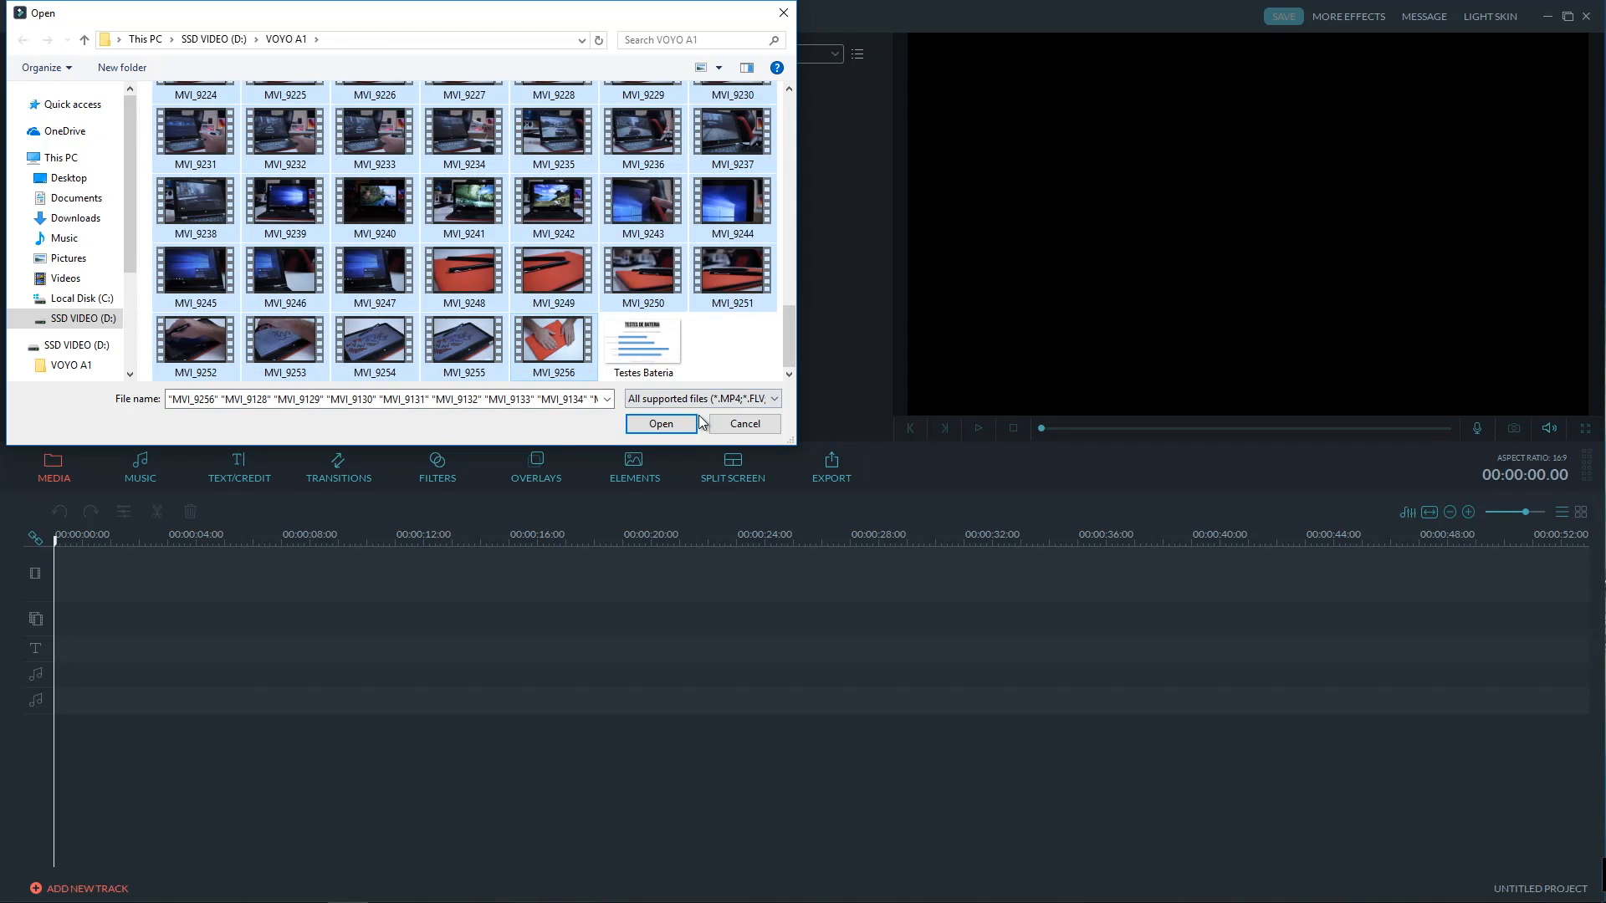
Import the selected MVI laptop clips from D:\VOYO A1 into the media library.
click(659, 423)
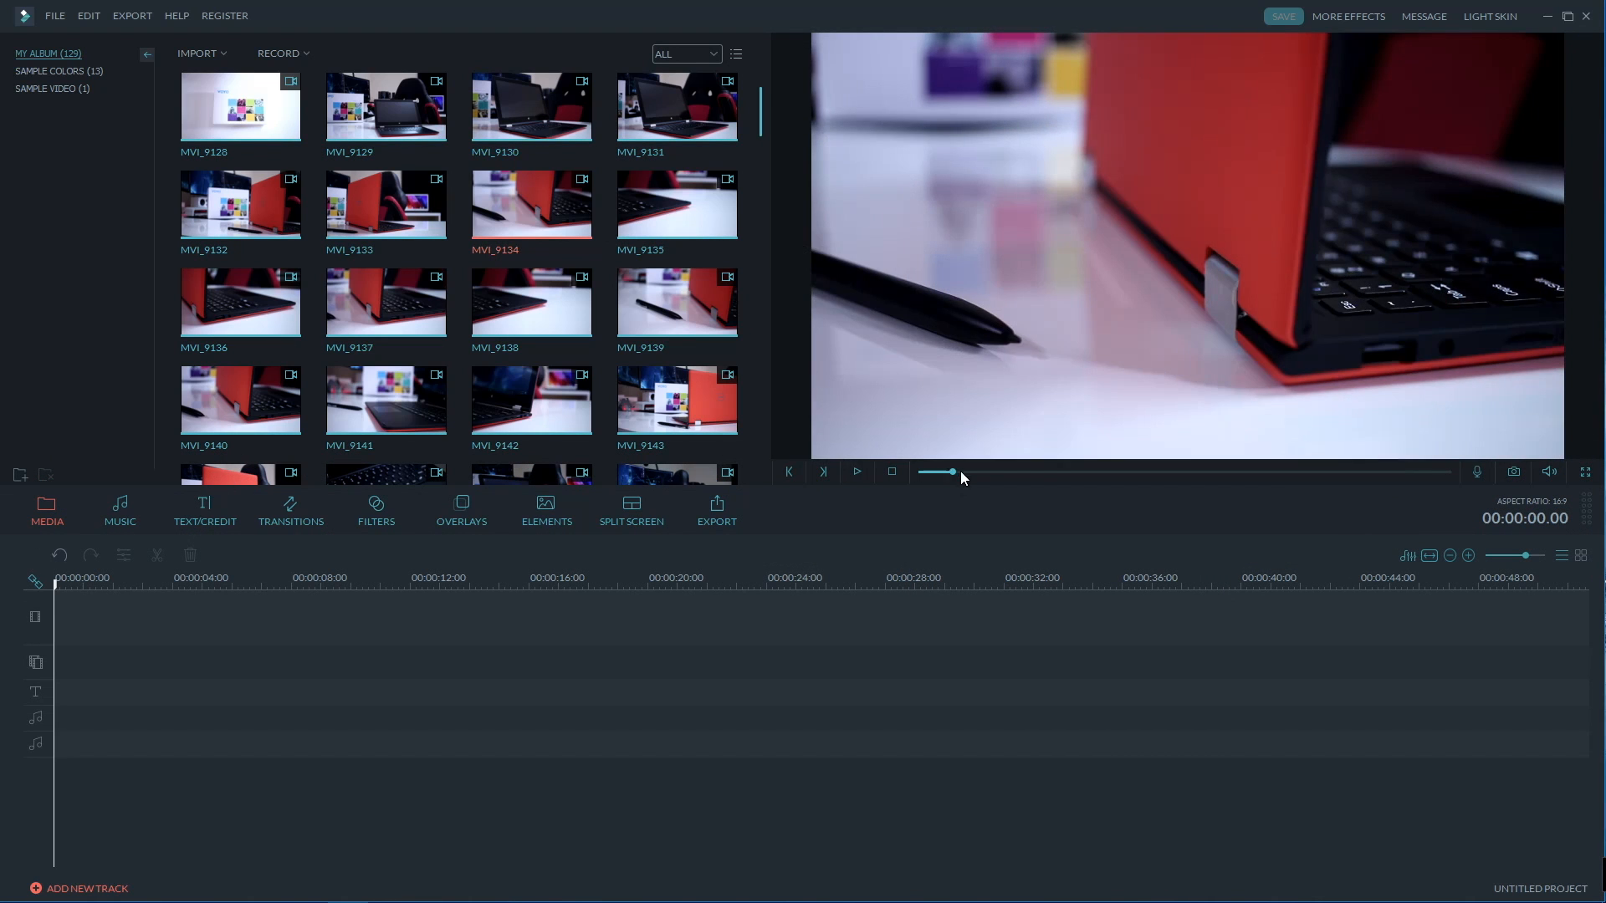
Preview a different point of the laptop clip placed on the timeline.
click(855, 472)
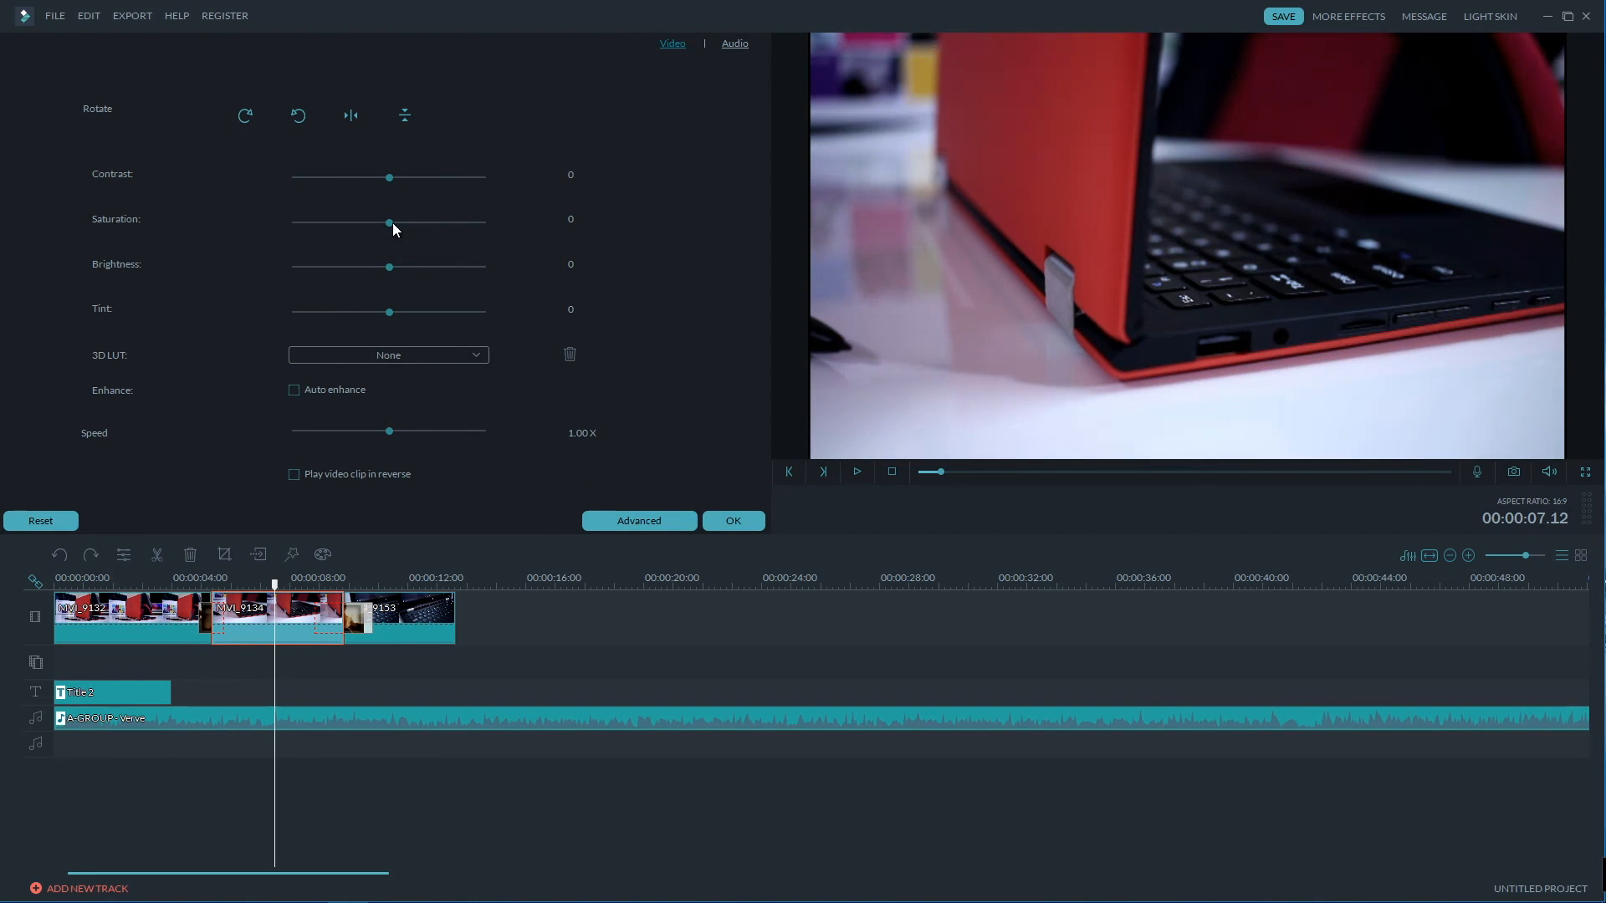
Adjust the clip's tint, then tune its white balance temperature in Advanced Color Tuning.
drag(389, 266, 401, 266)
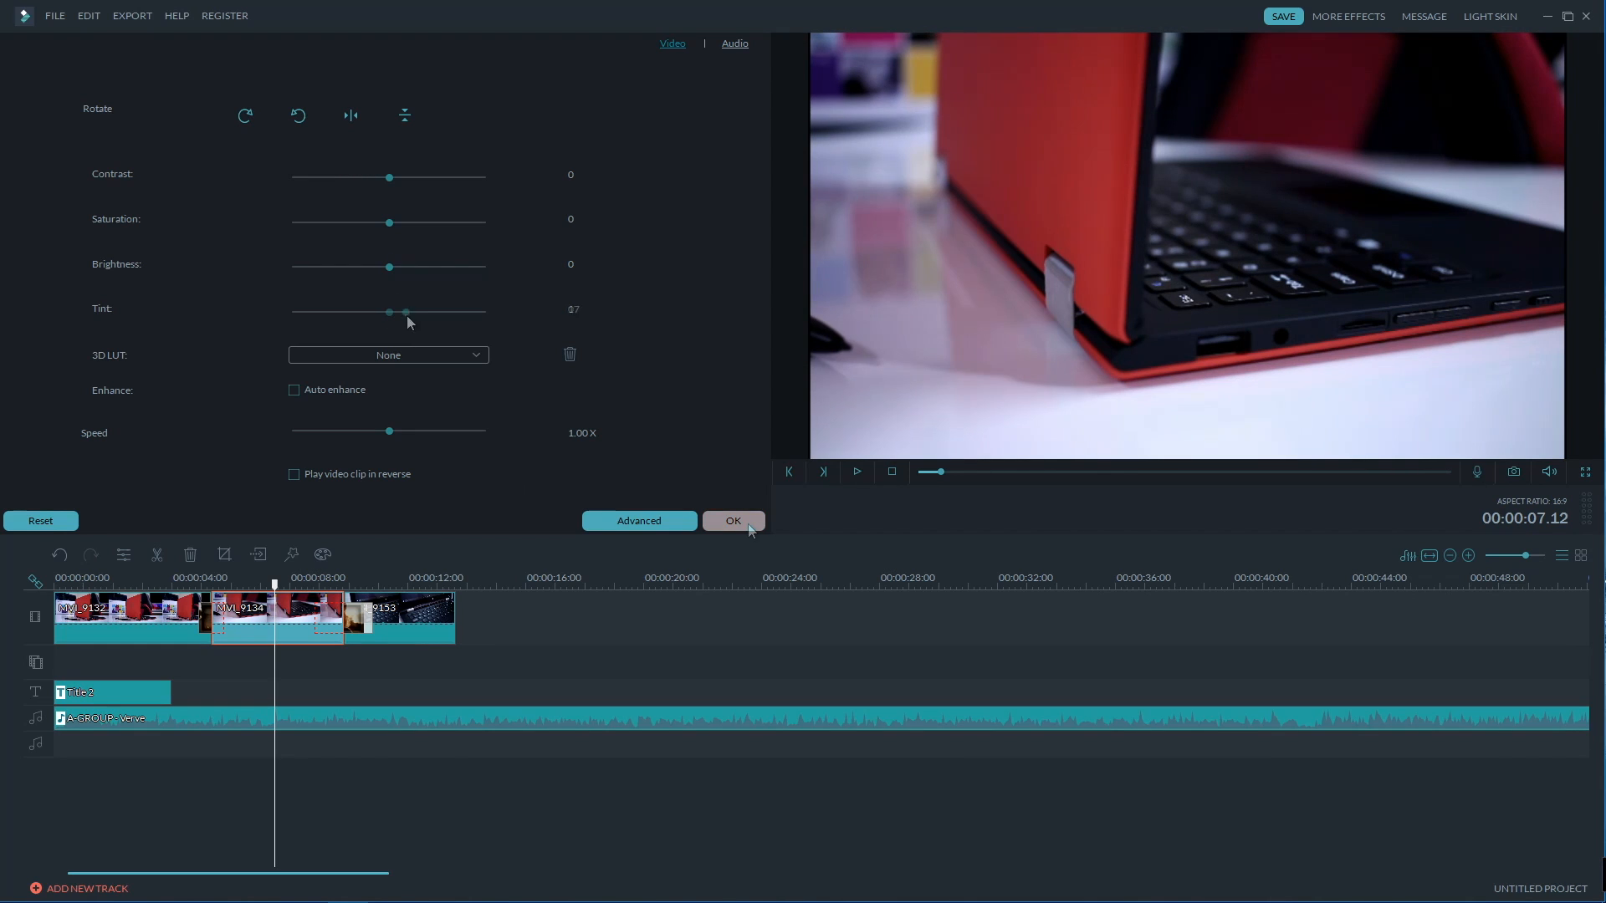
click(637, 521)
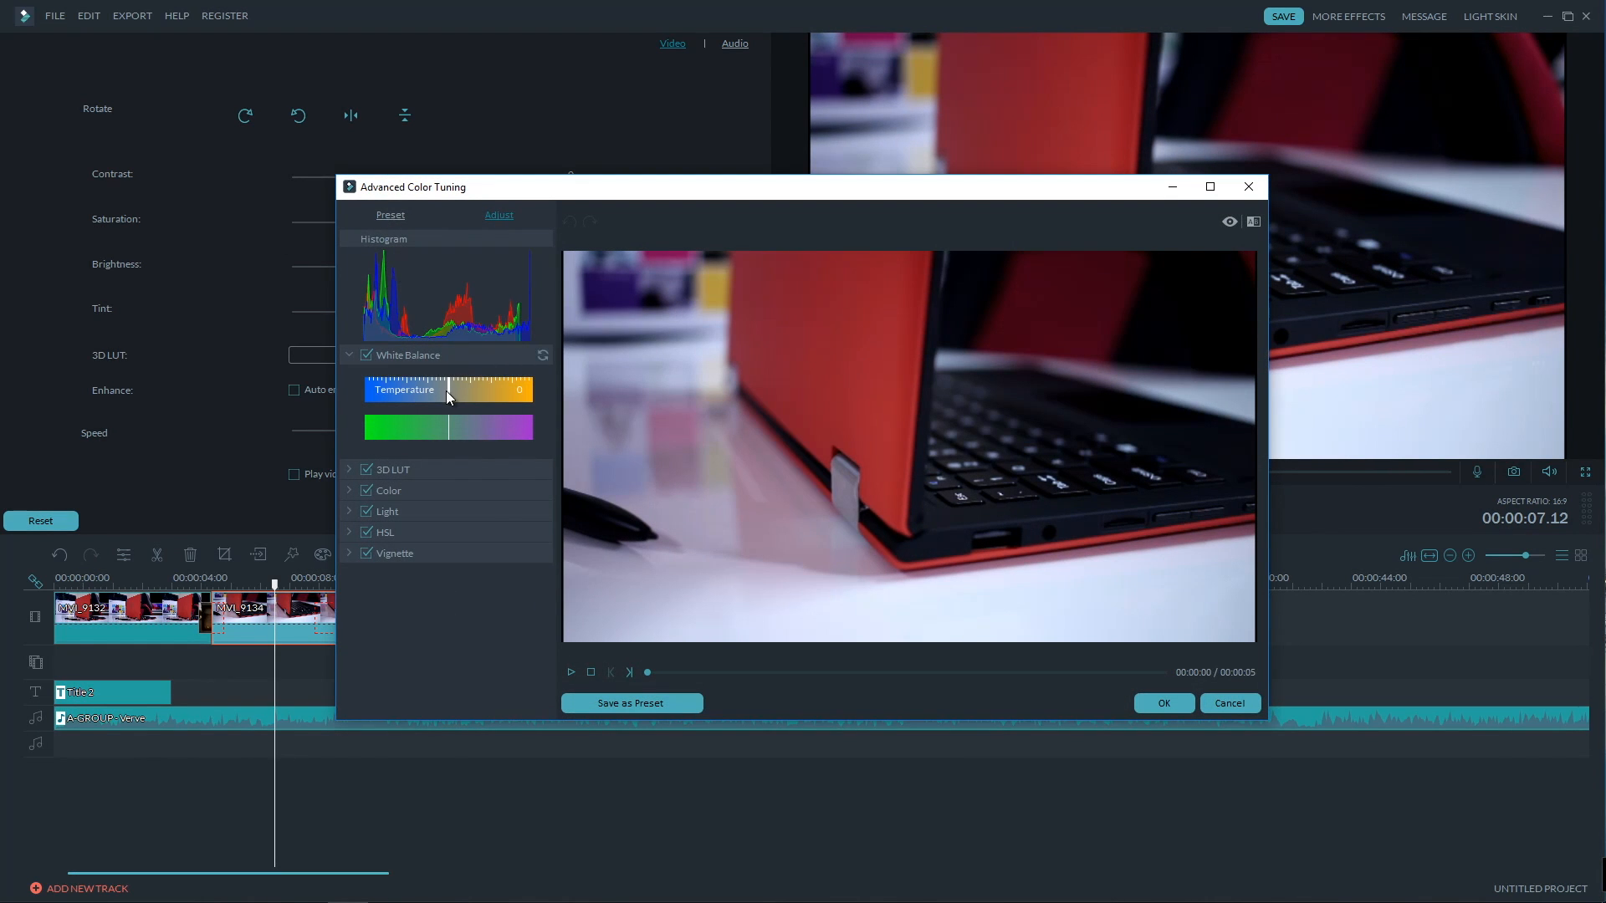
drag(445, 389, 394, 390)
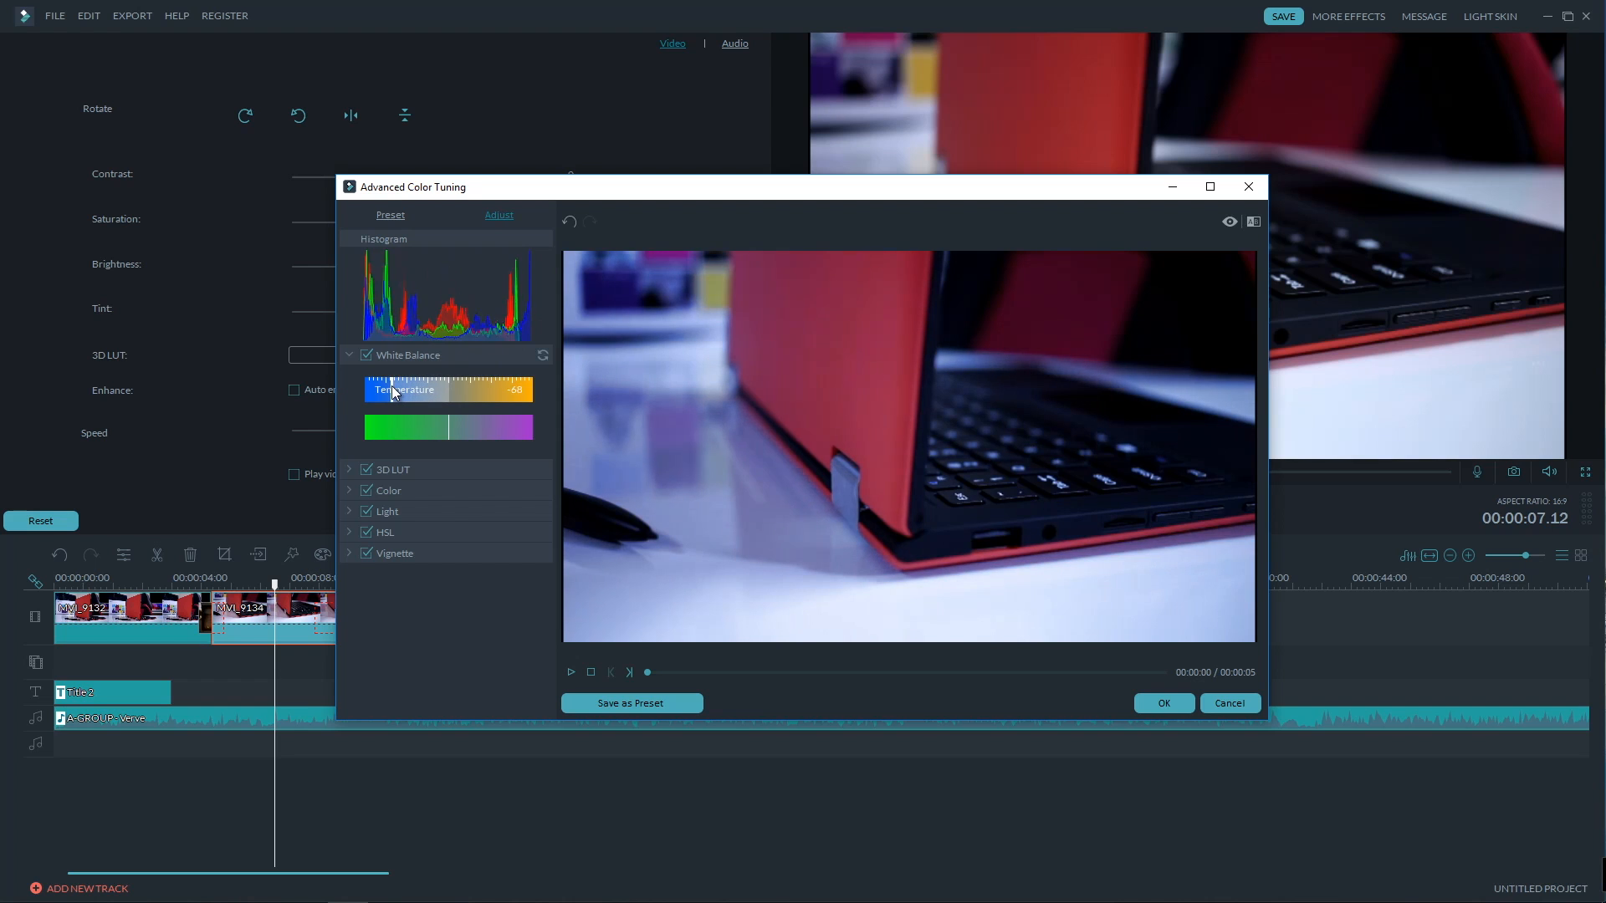
drag(371, 390, 469, 389)
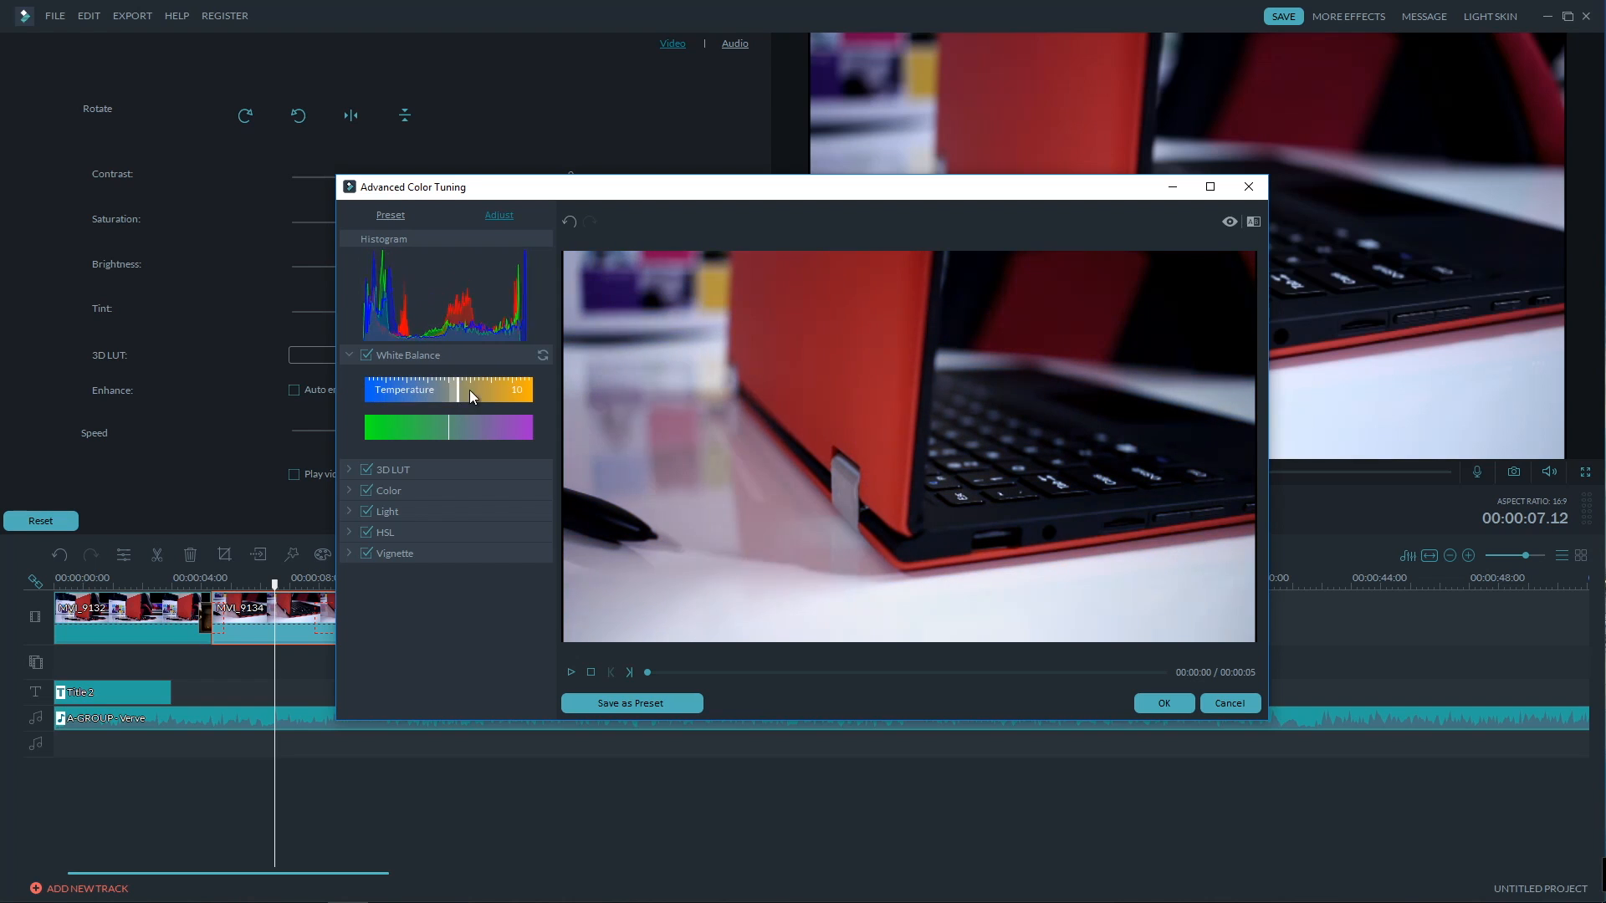
drag(472, 390, 508, 390)
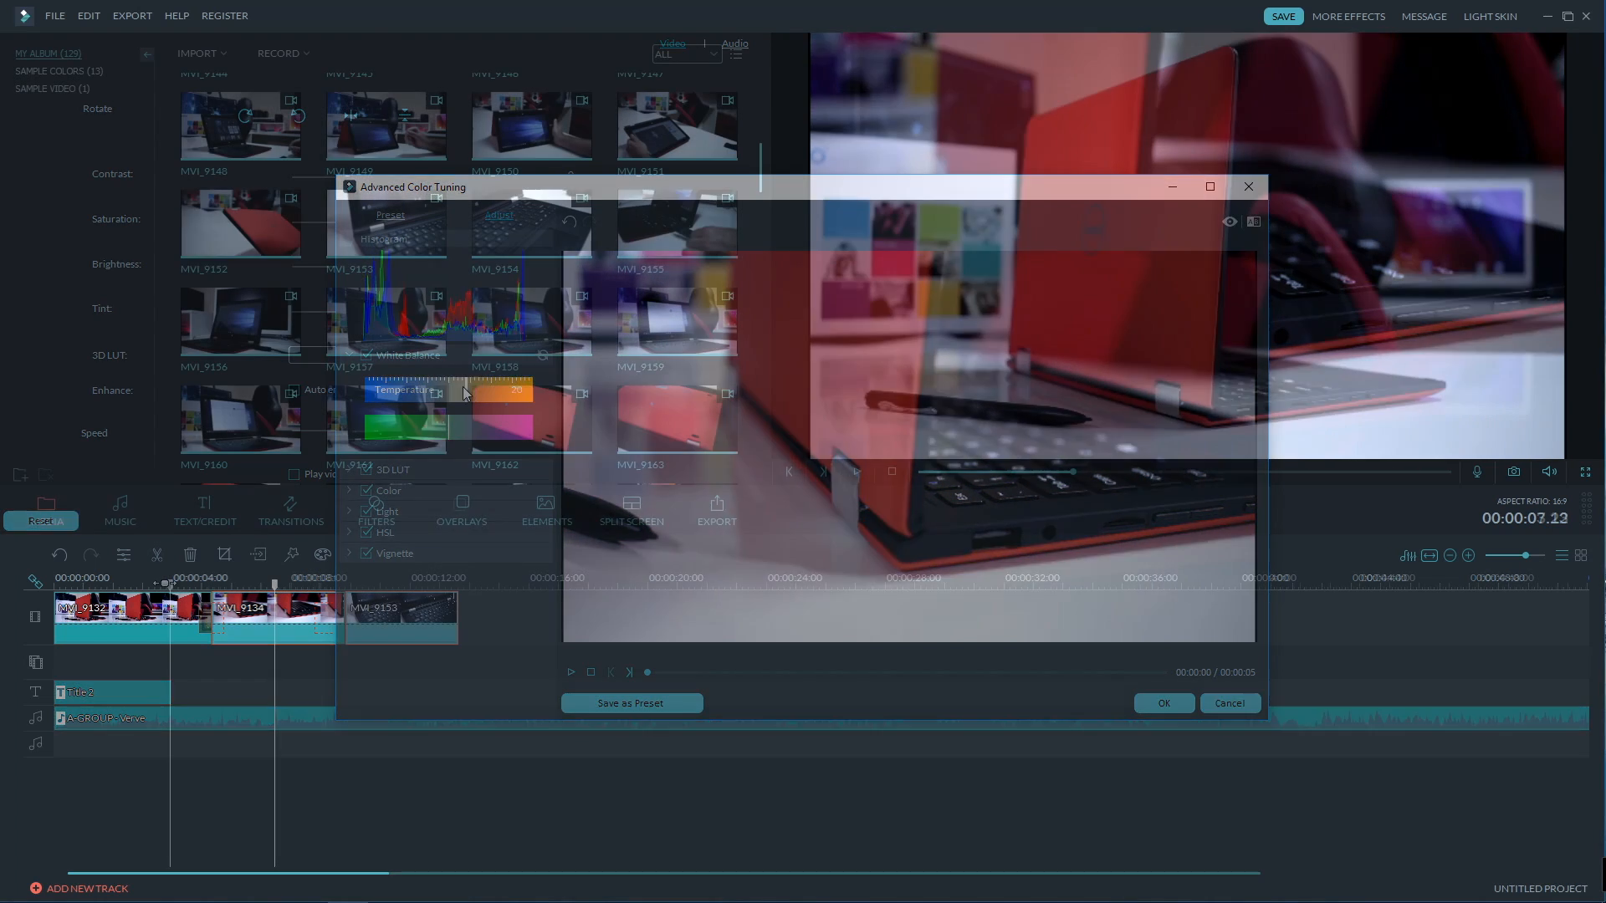
Add the A-GROUP - Verve song to the audio track and play the project with it.
click(1228, 703)
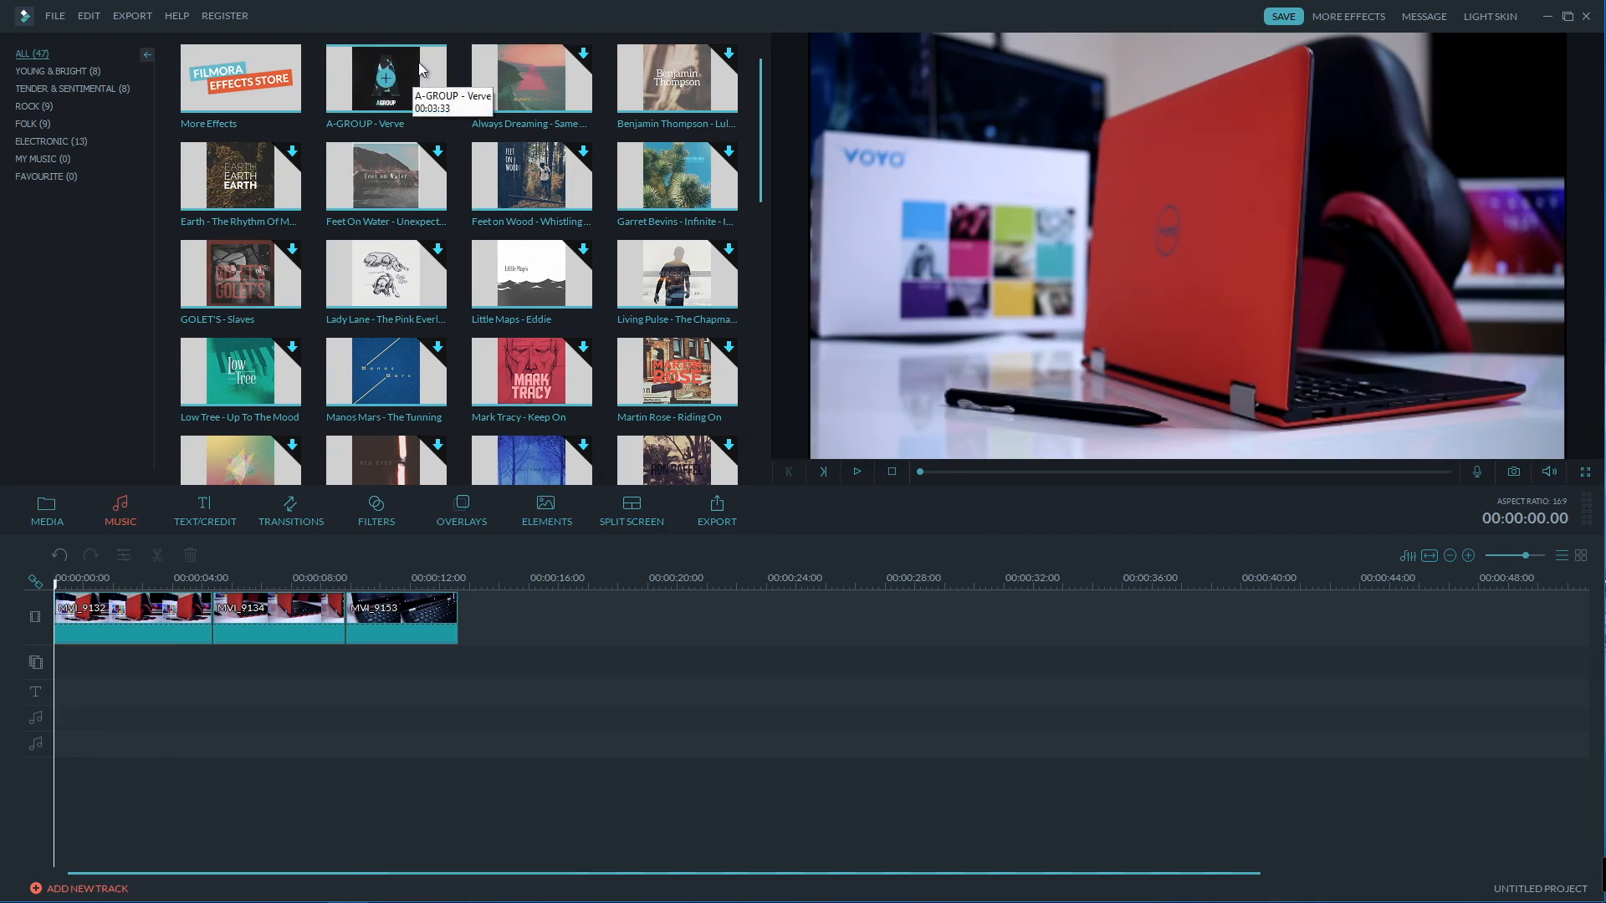
click(385, 78)
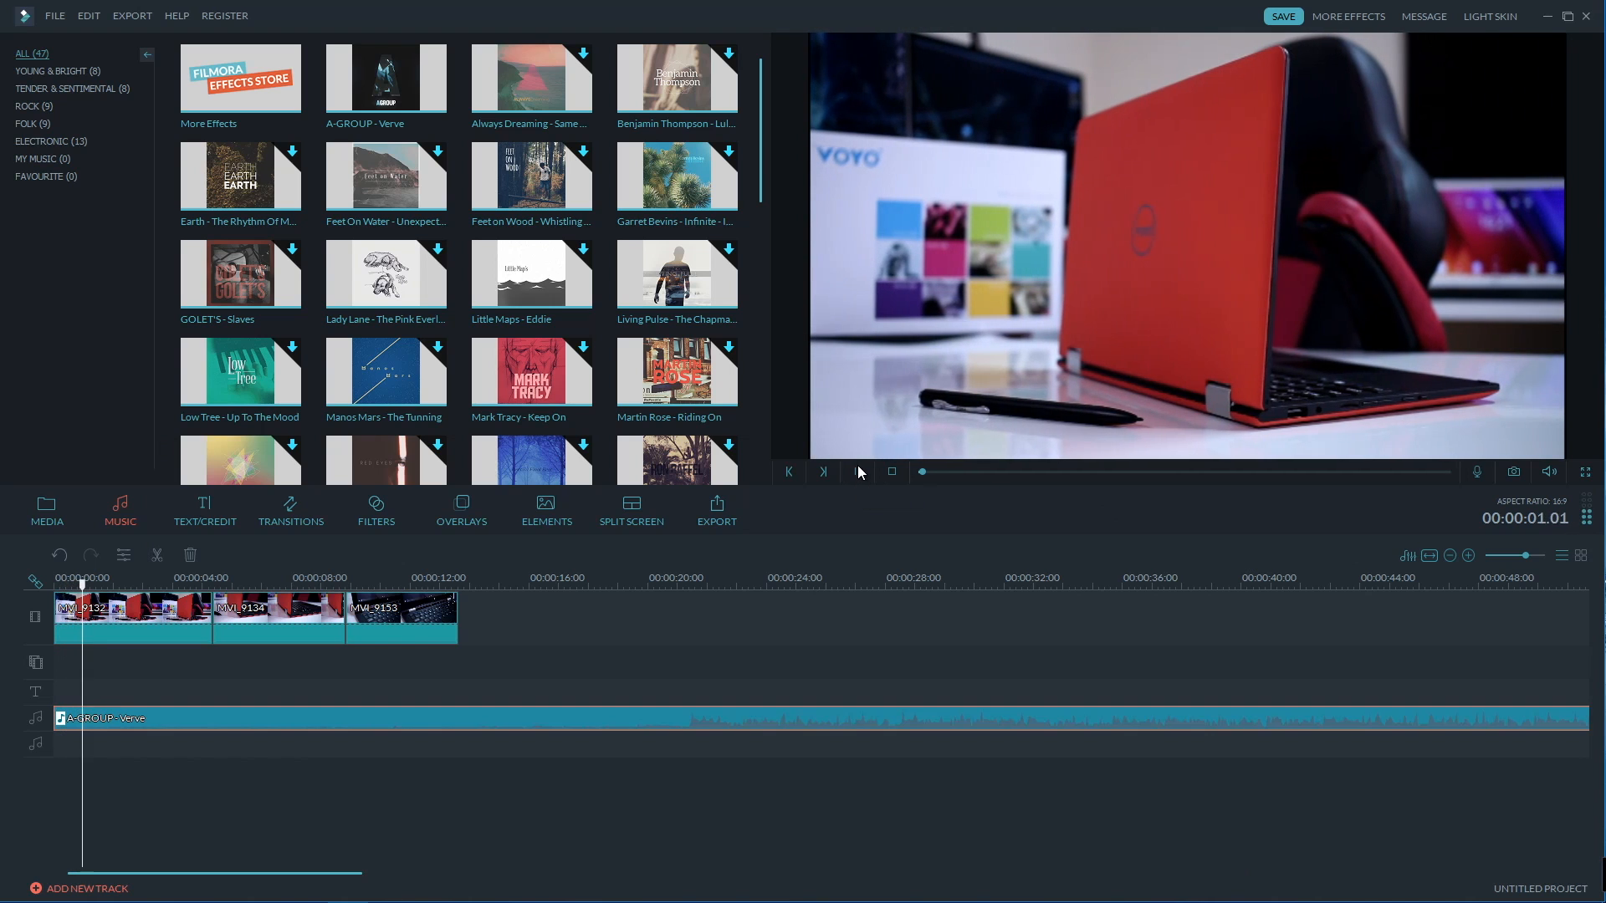
click(856, 472)
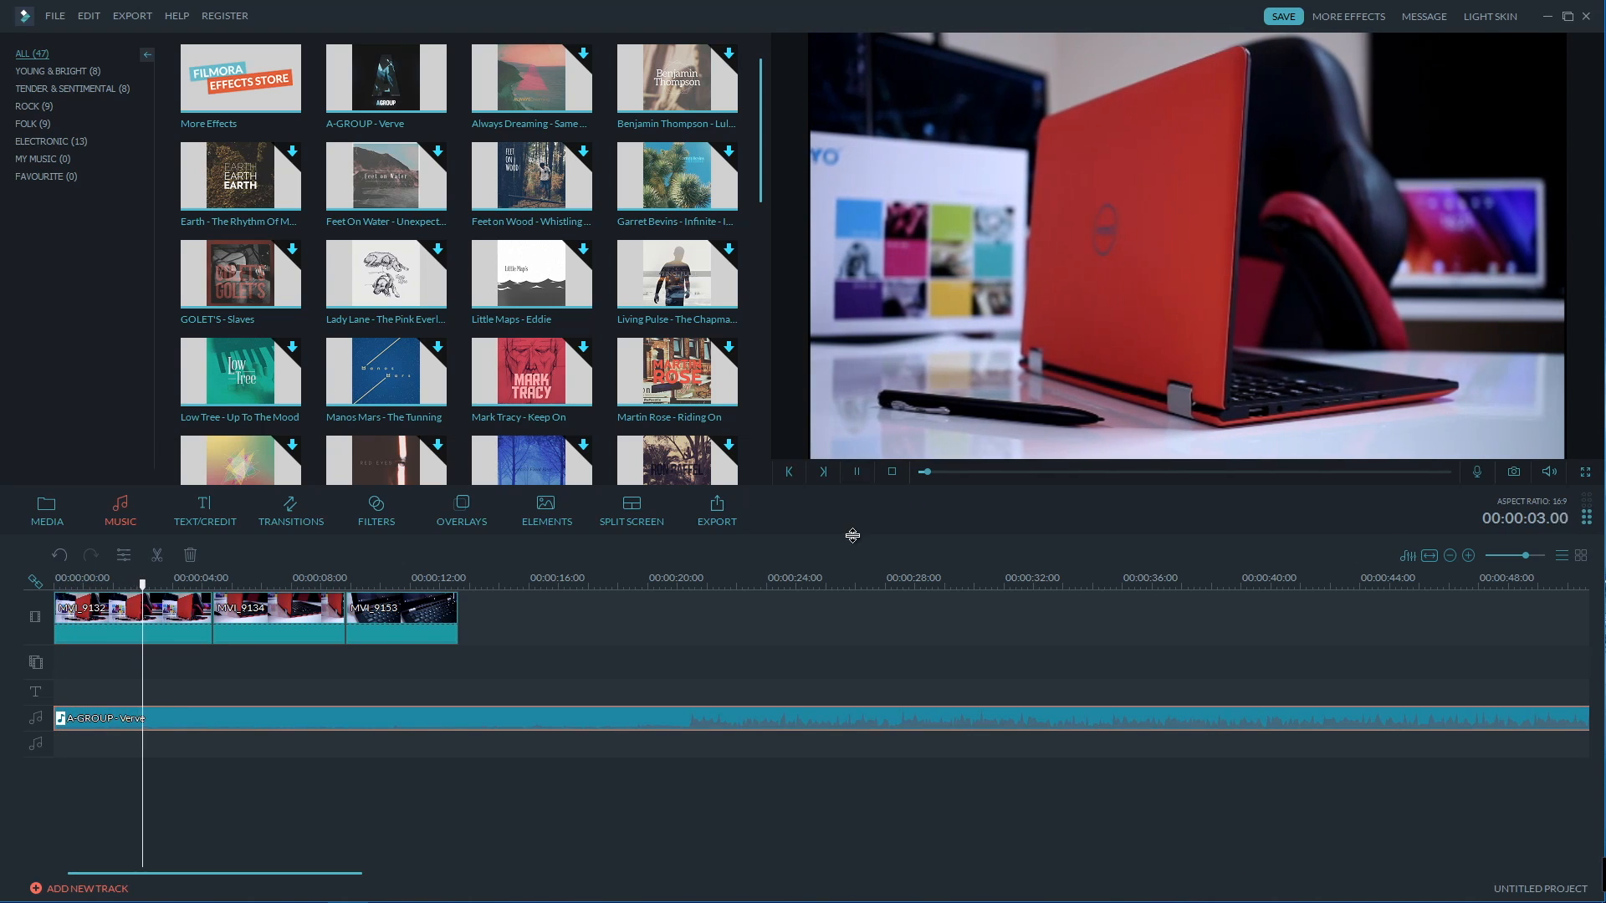
click(855, 471)
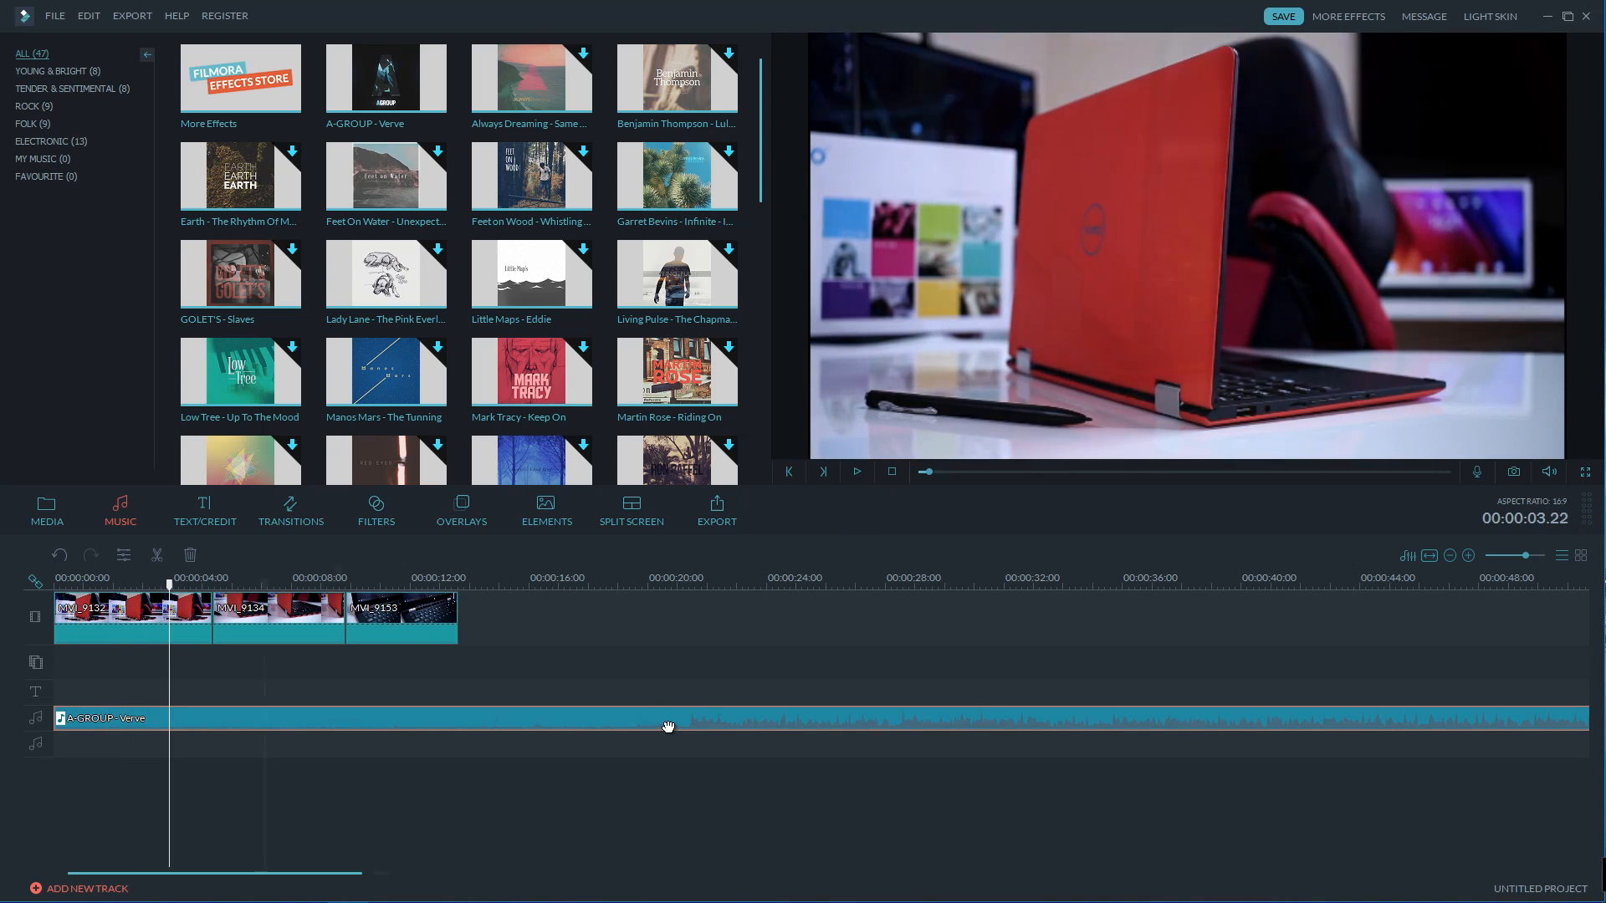
click(204, 510)
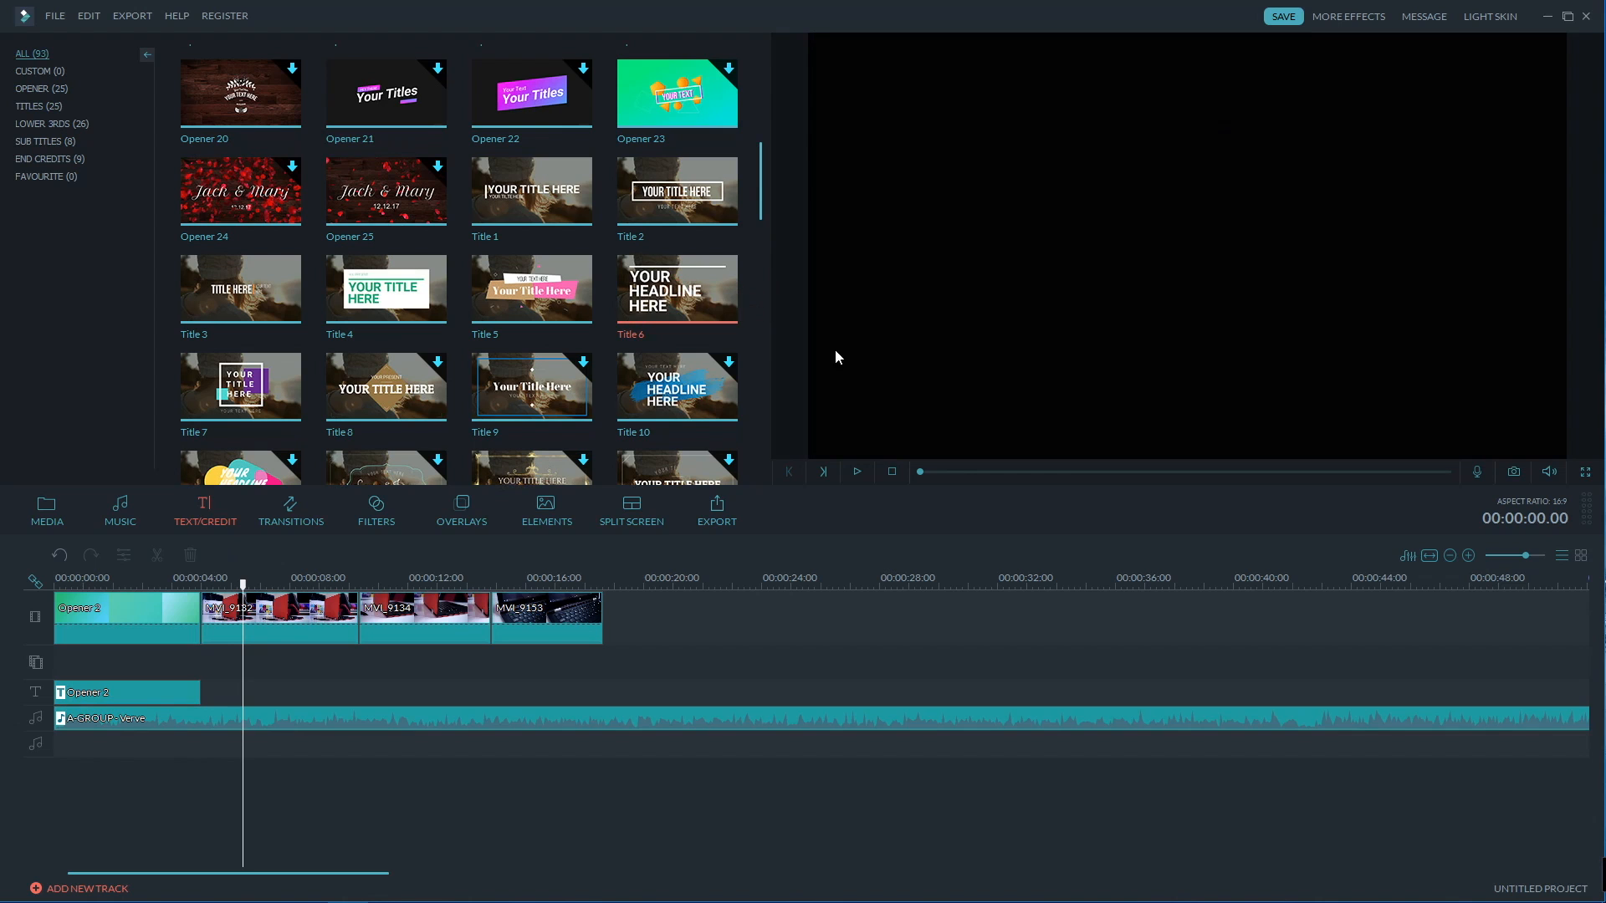
Remove the opener clip, then preview the Title 4 template from Text/Credit.
click(856, 471)
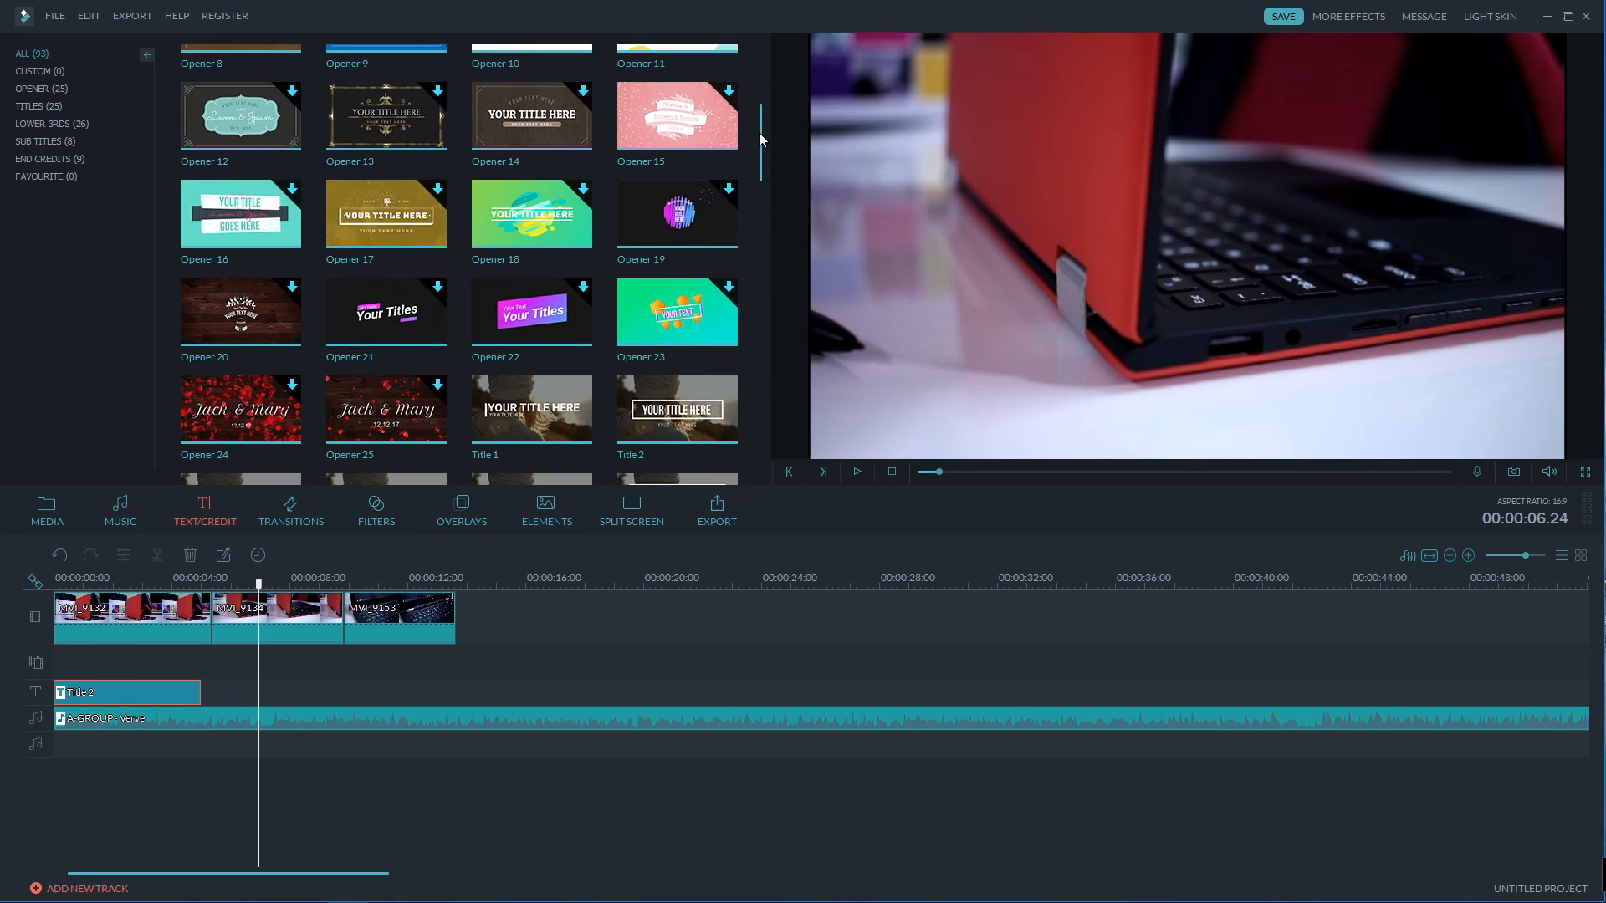
scroll(down, 3)
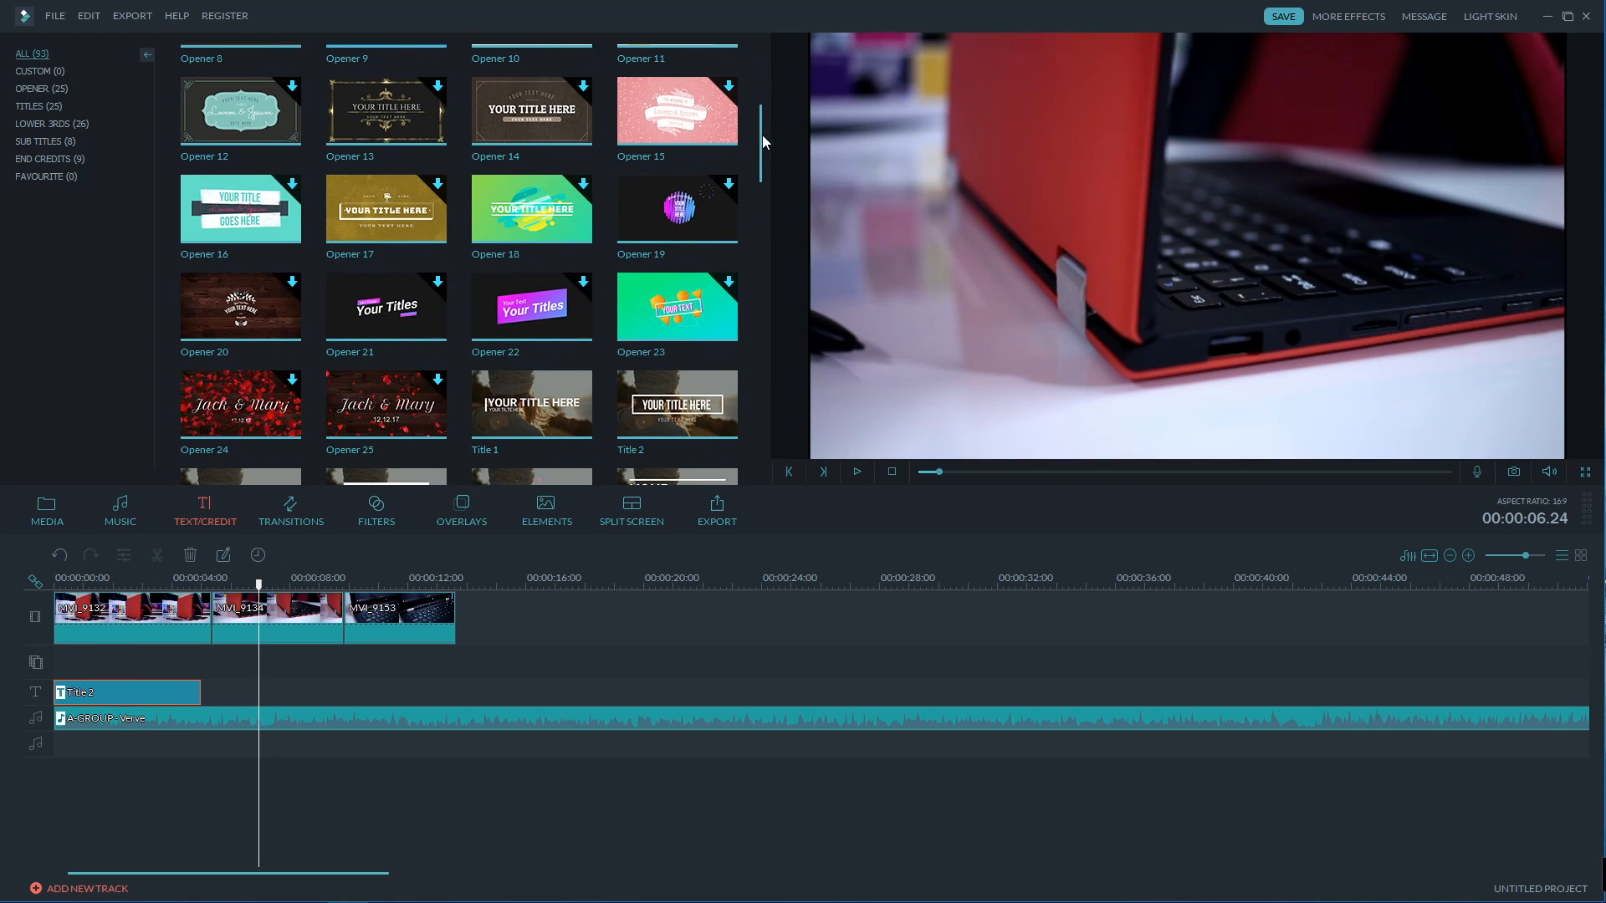
scroll(down, 3)
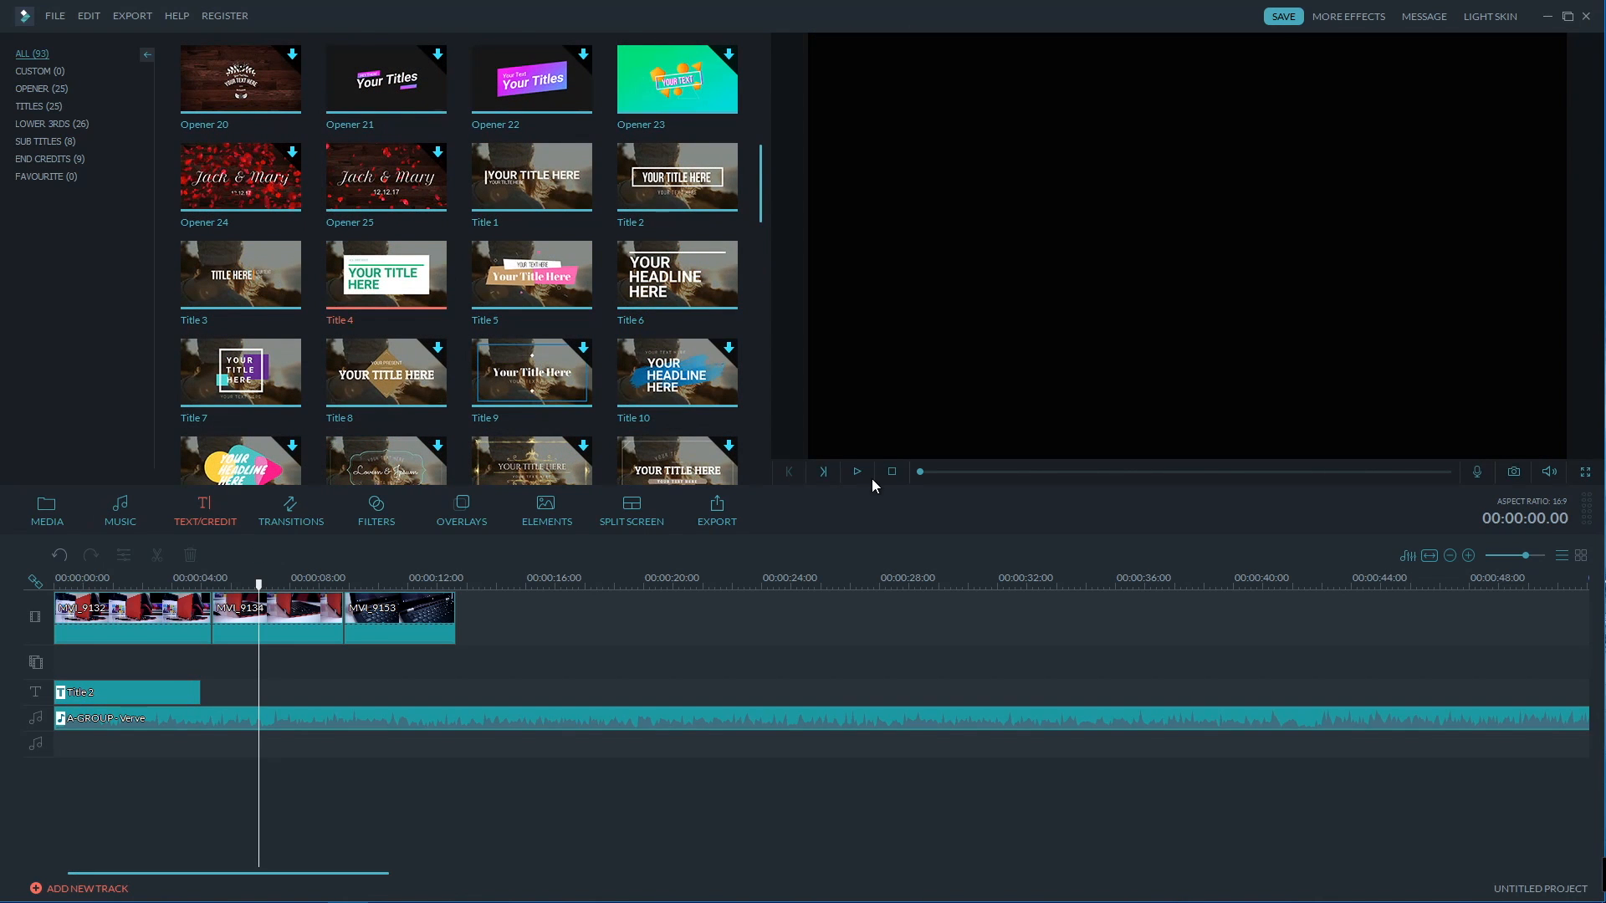
click(857, 472)
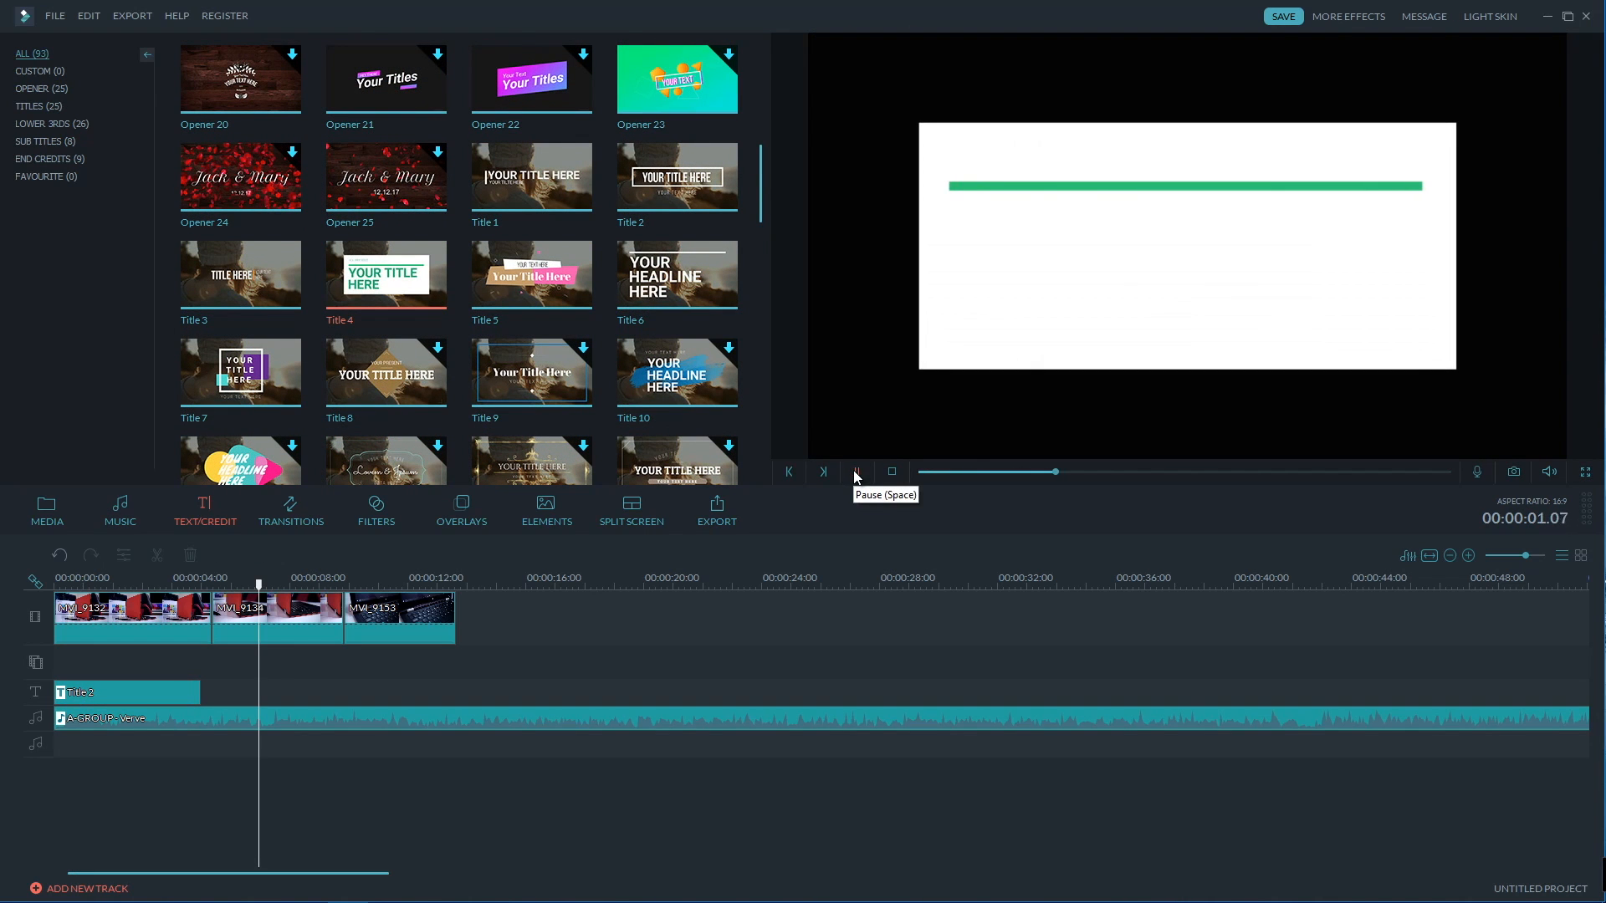
click(856, 472)
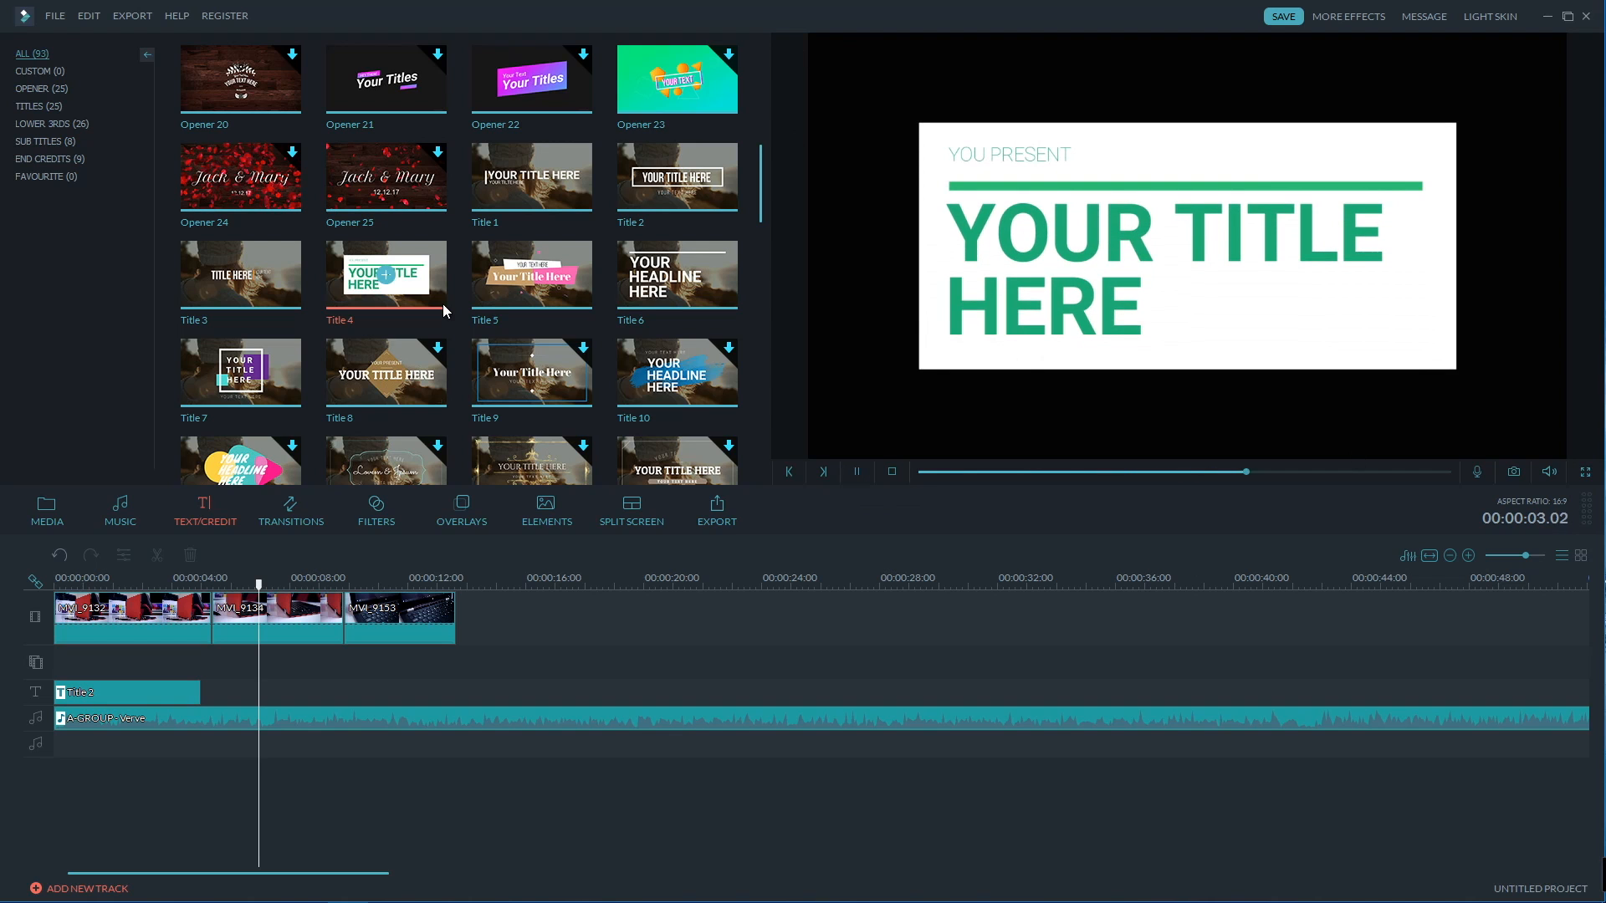
click(291, 508)
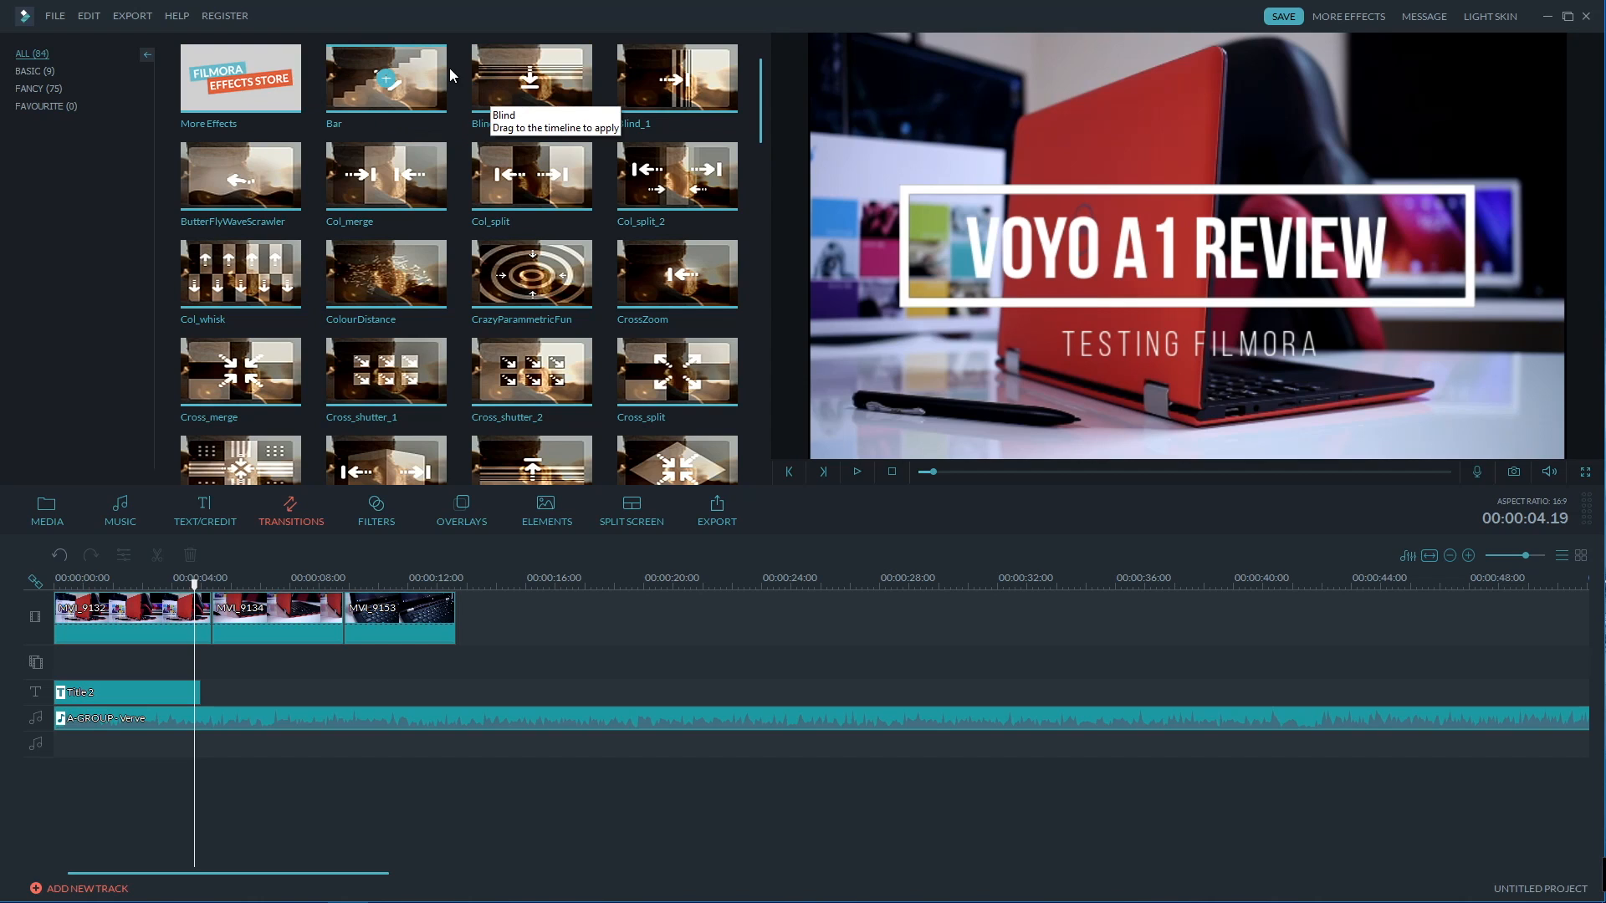
mouse_move(676, 77)
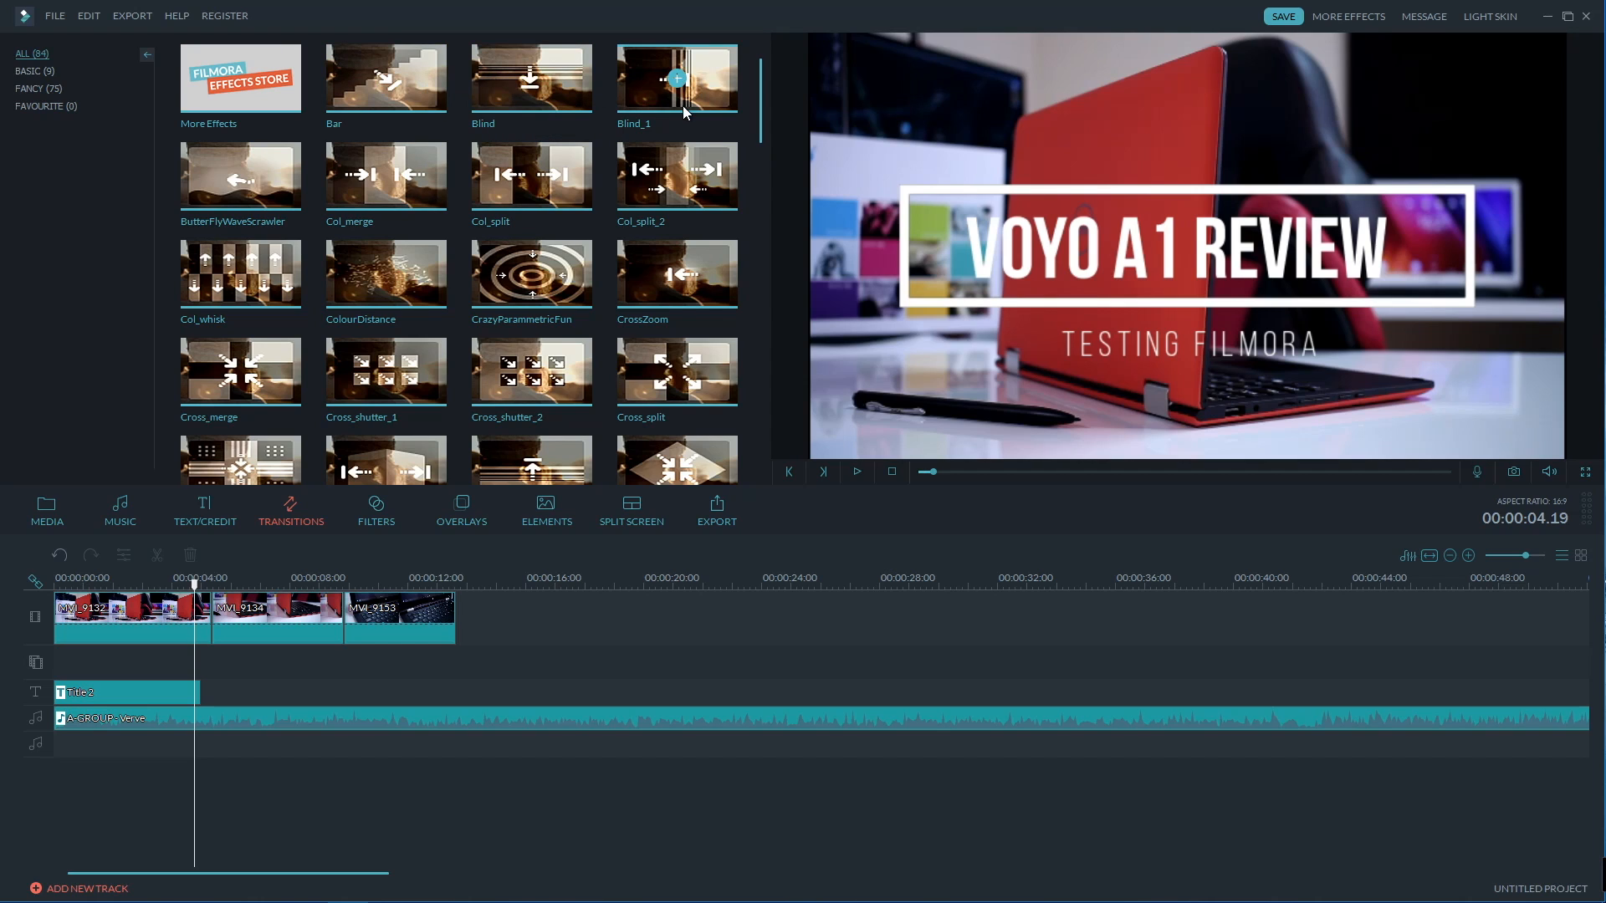
mouse_move(675, 177)
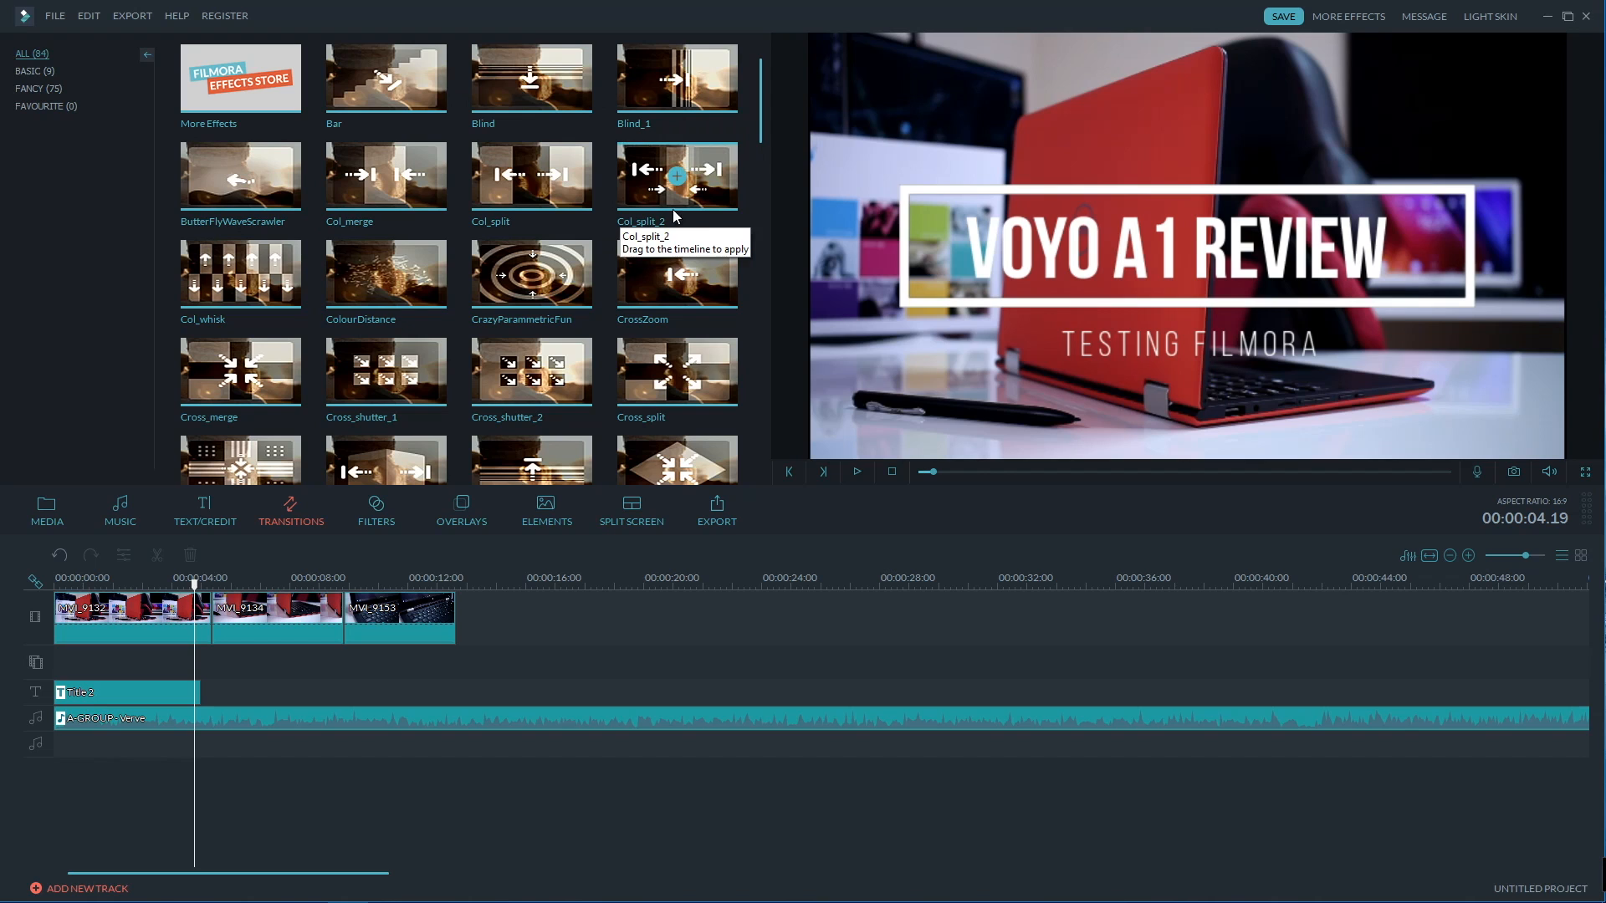
Filter to Basic transitions and preview the Dissolve transition.
click(34, 70)
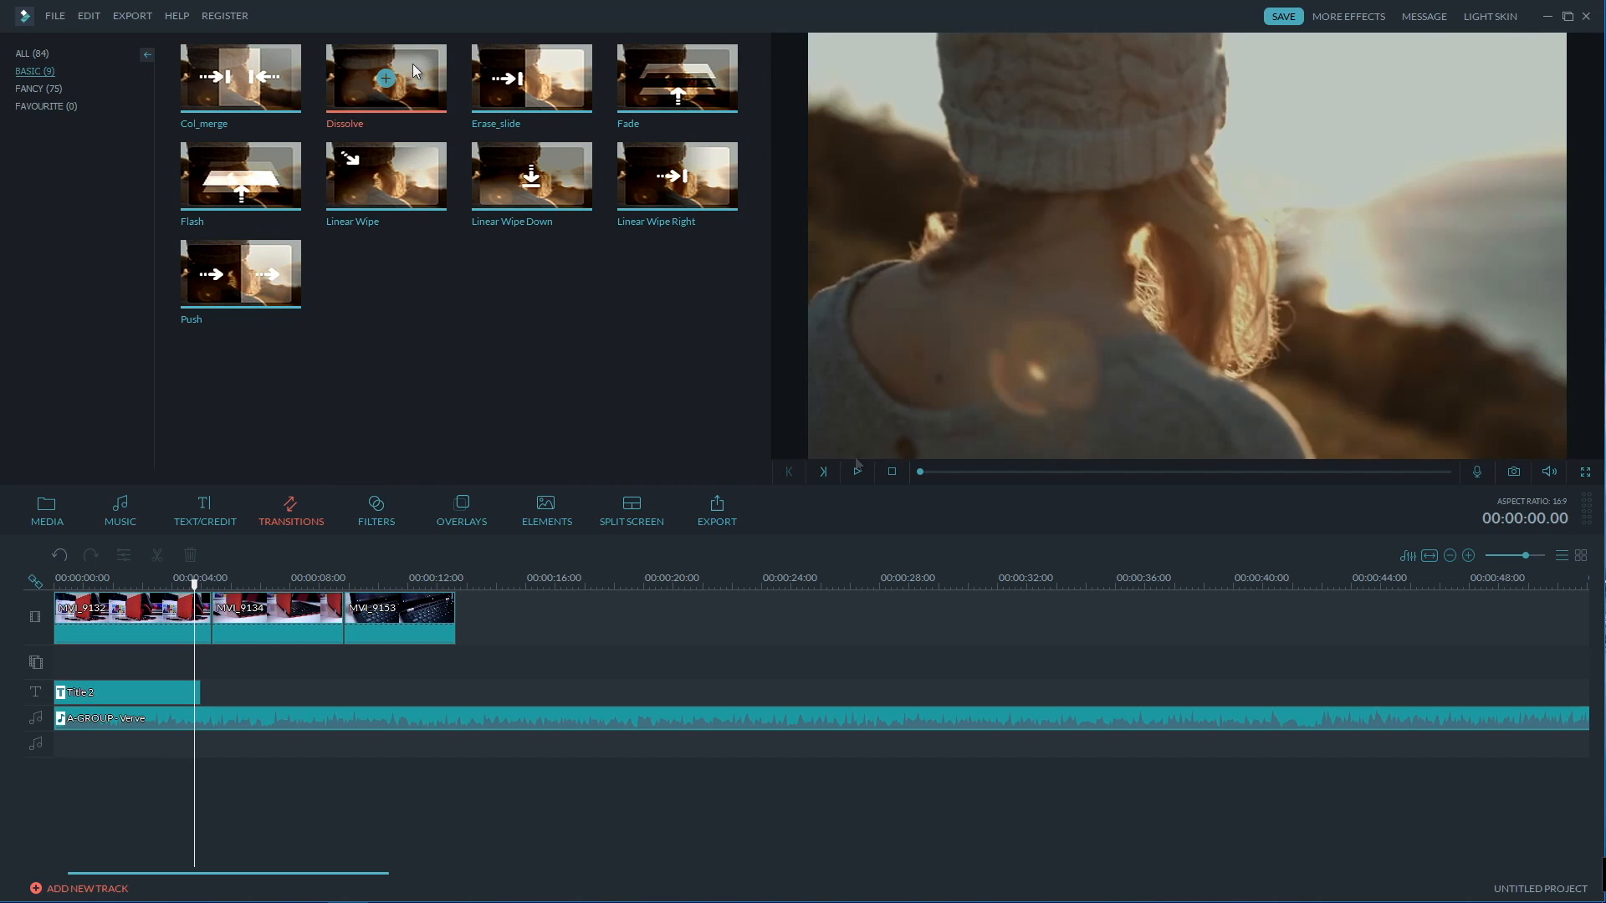
click(856, 471)
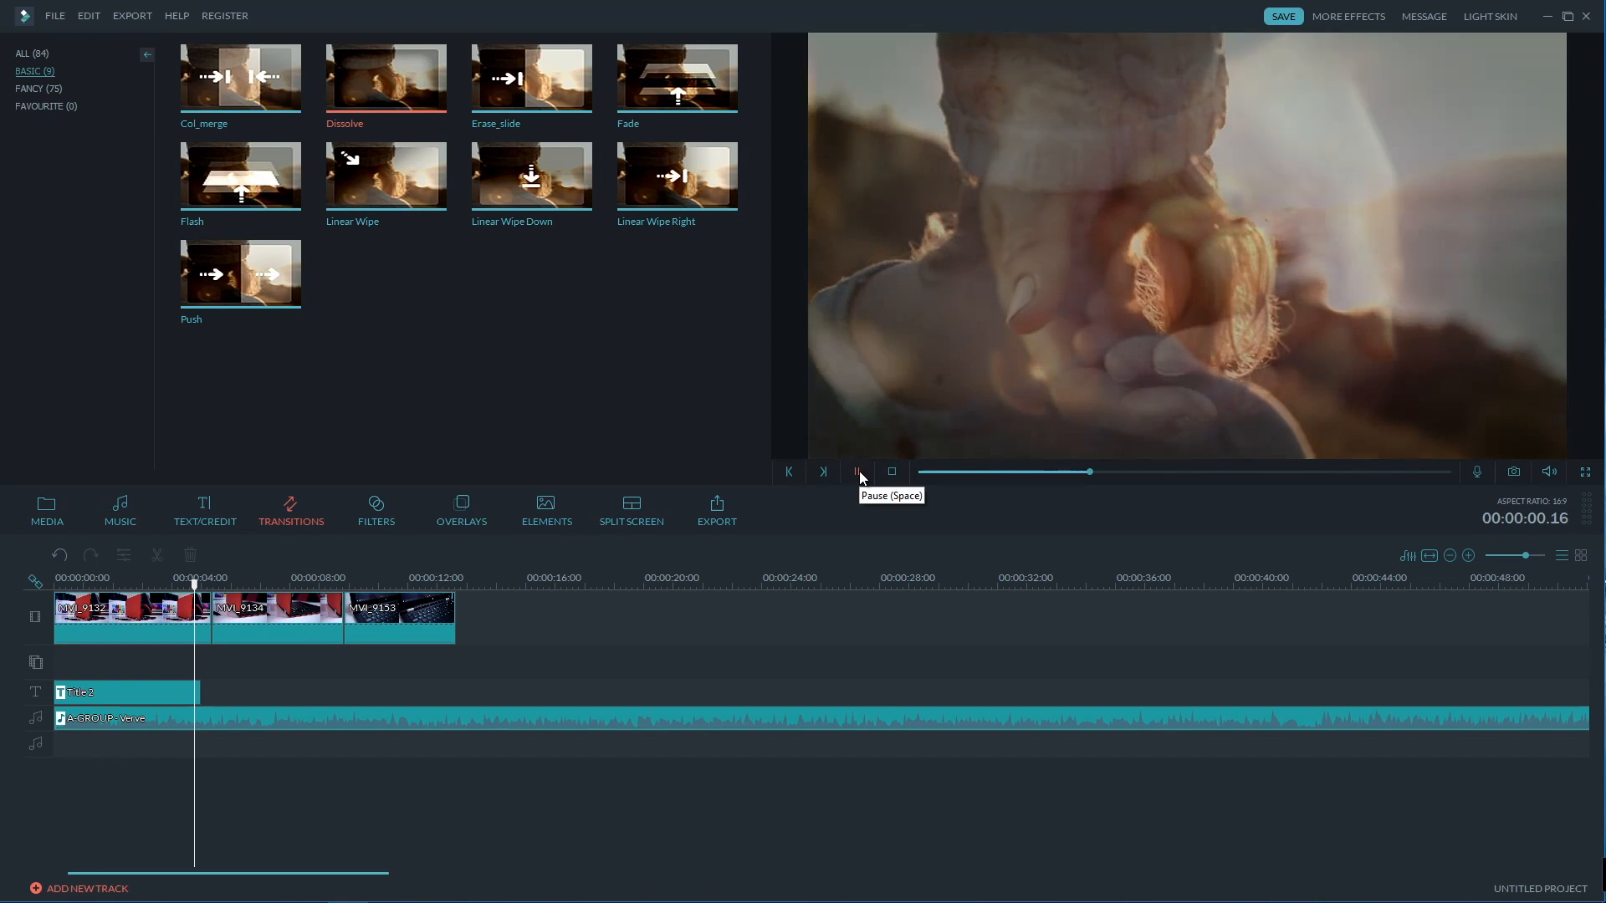
click(858, 472)
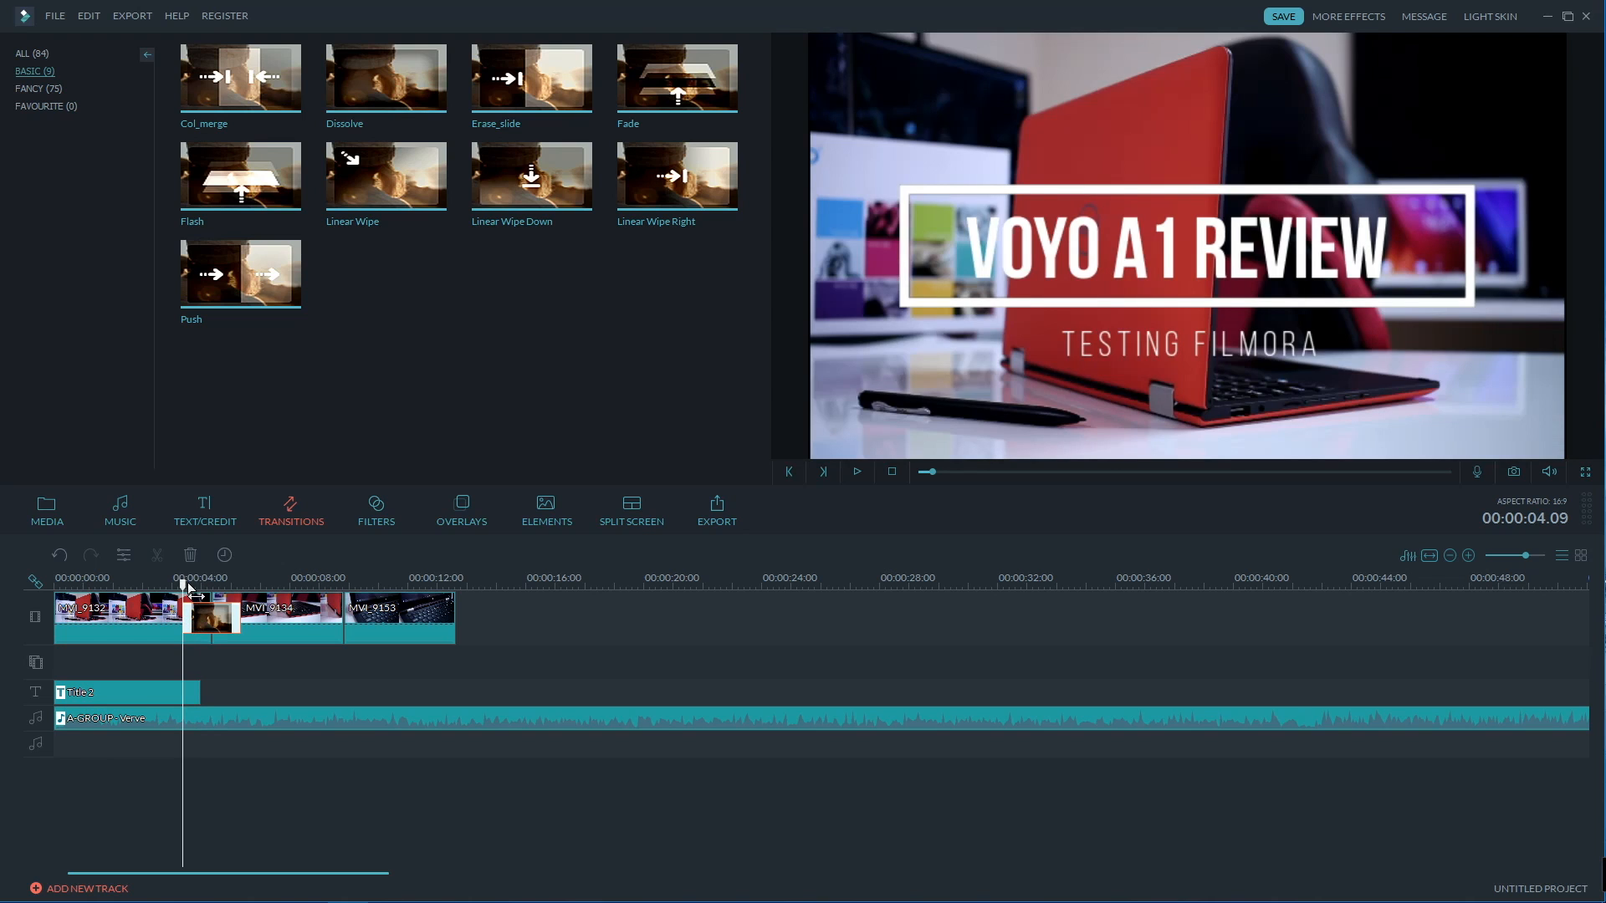
Play the first two clips through the newly added Dissolve transition.
click(855, 471)
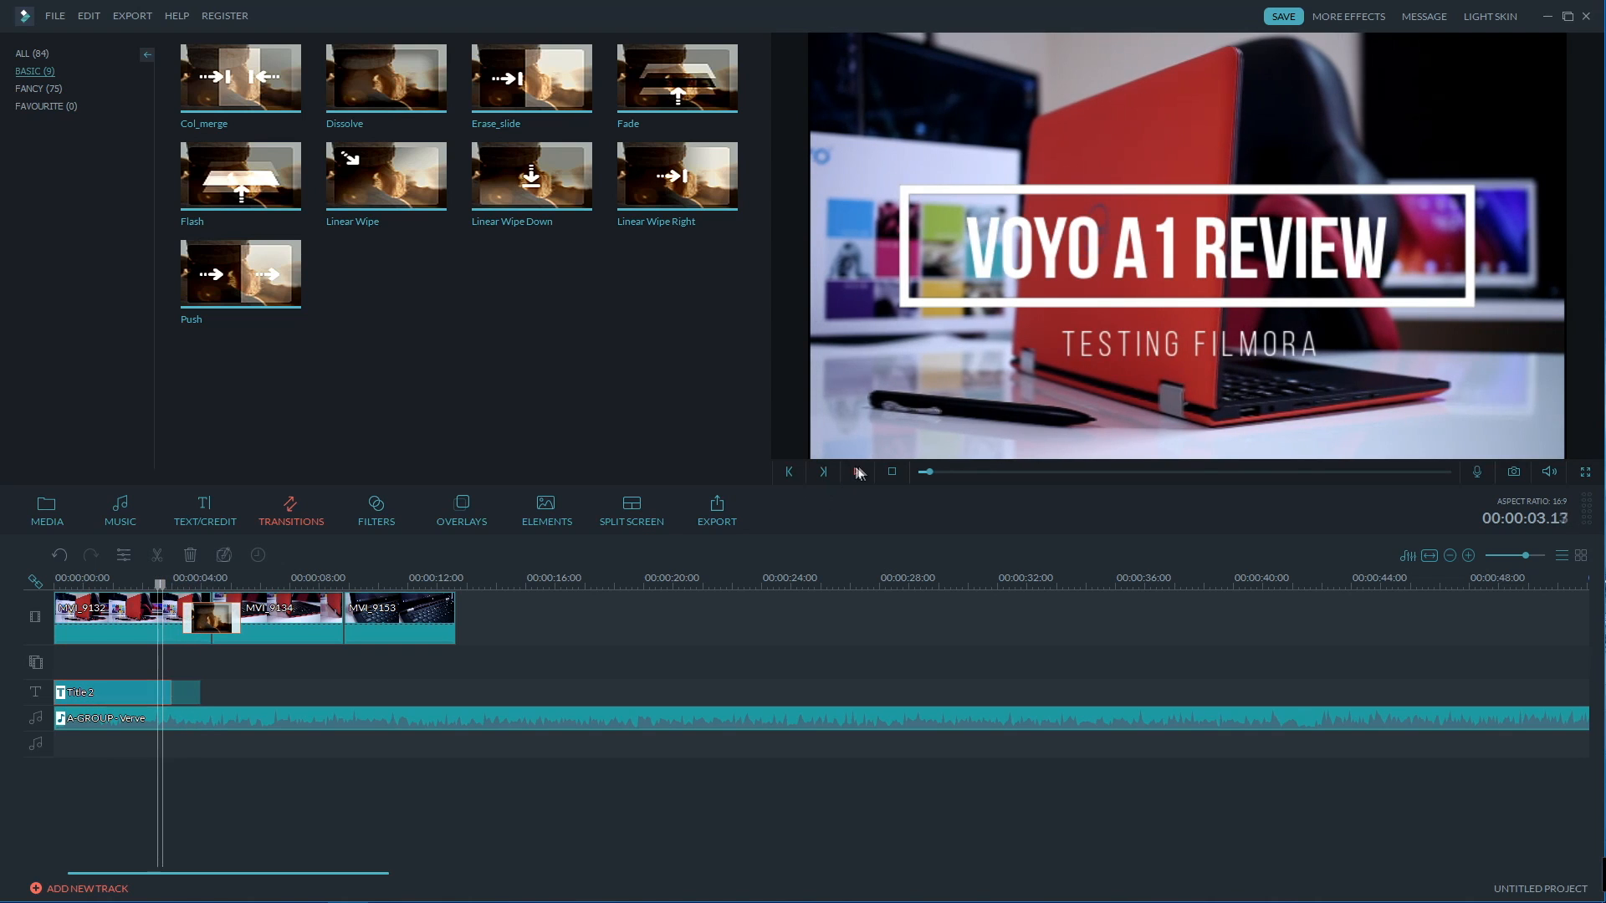
click(856, 471)
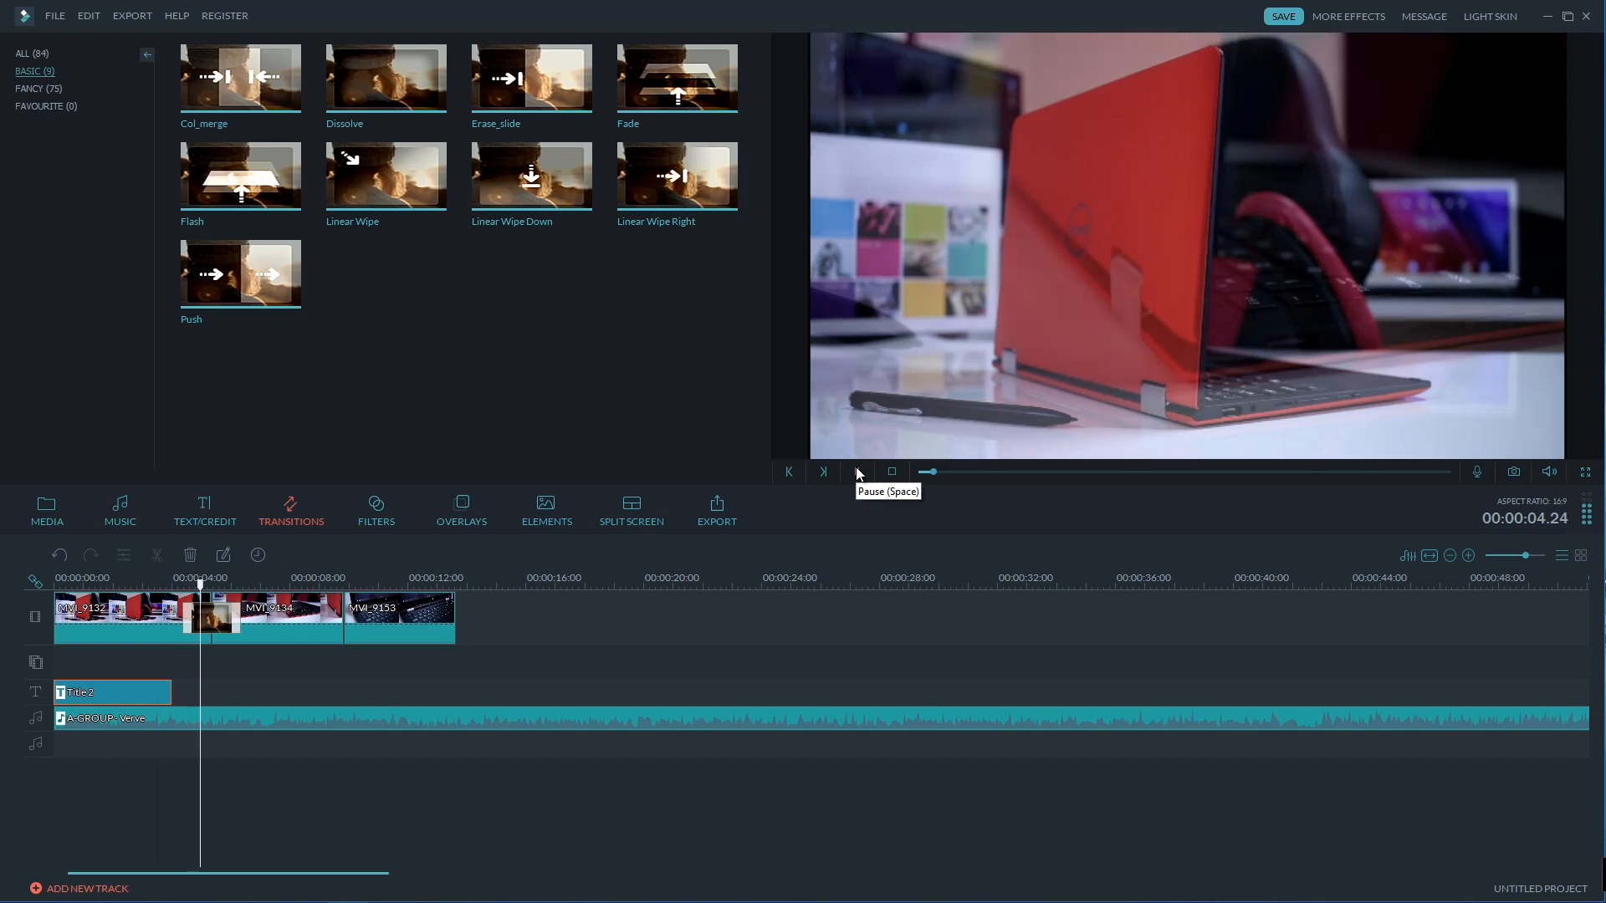
click(823, 472)
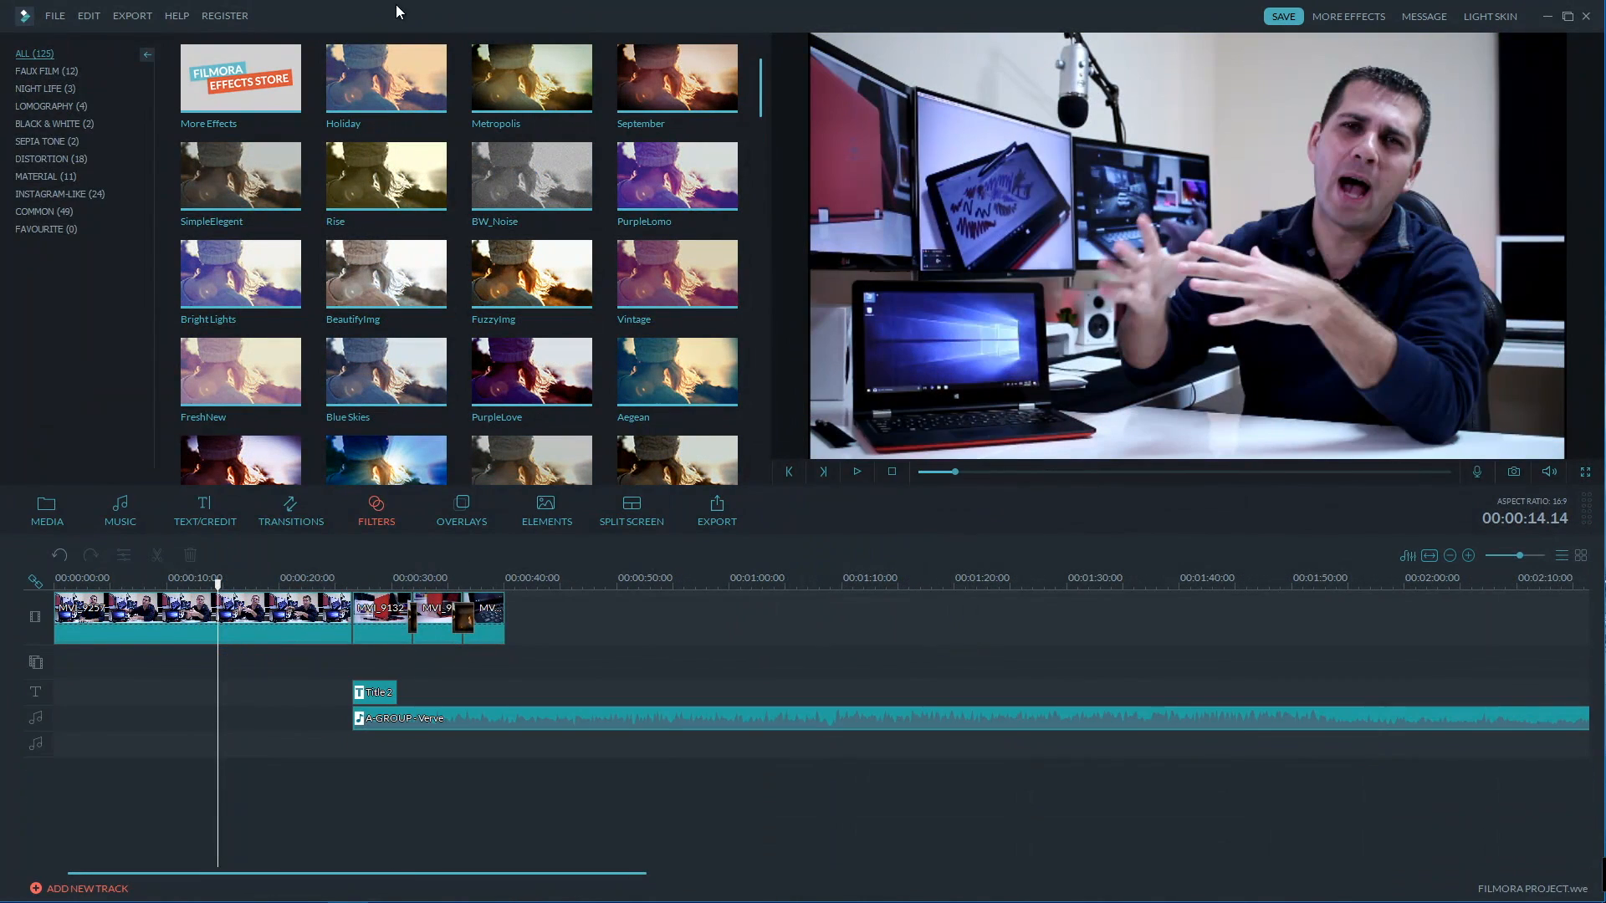
mouse_move(386, 175)
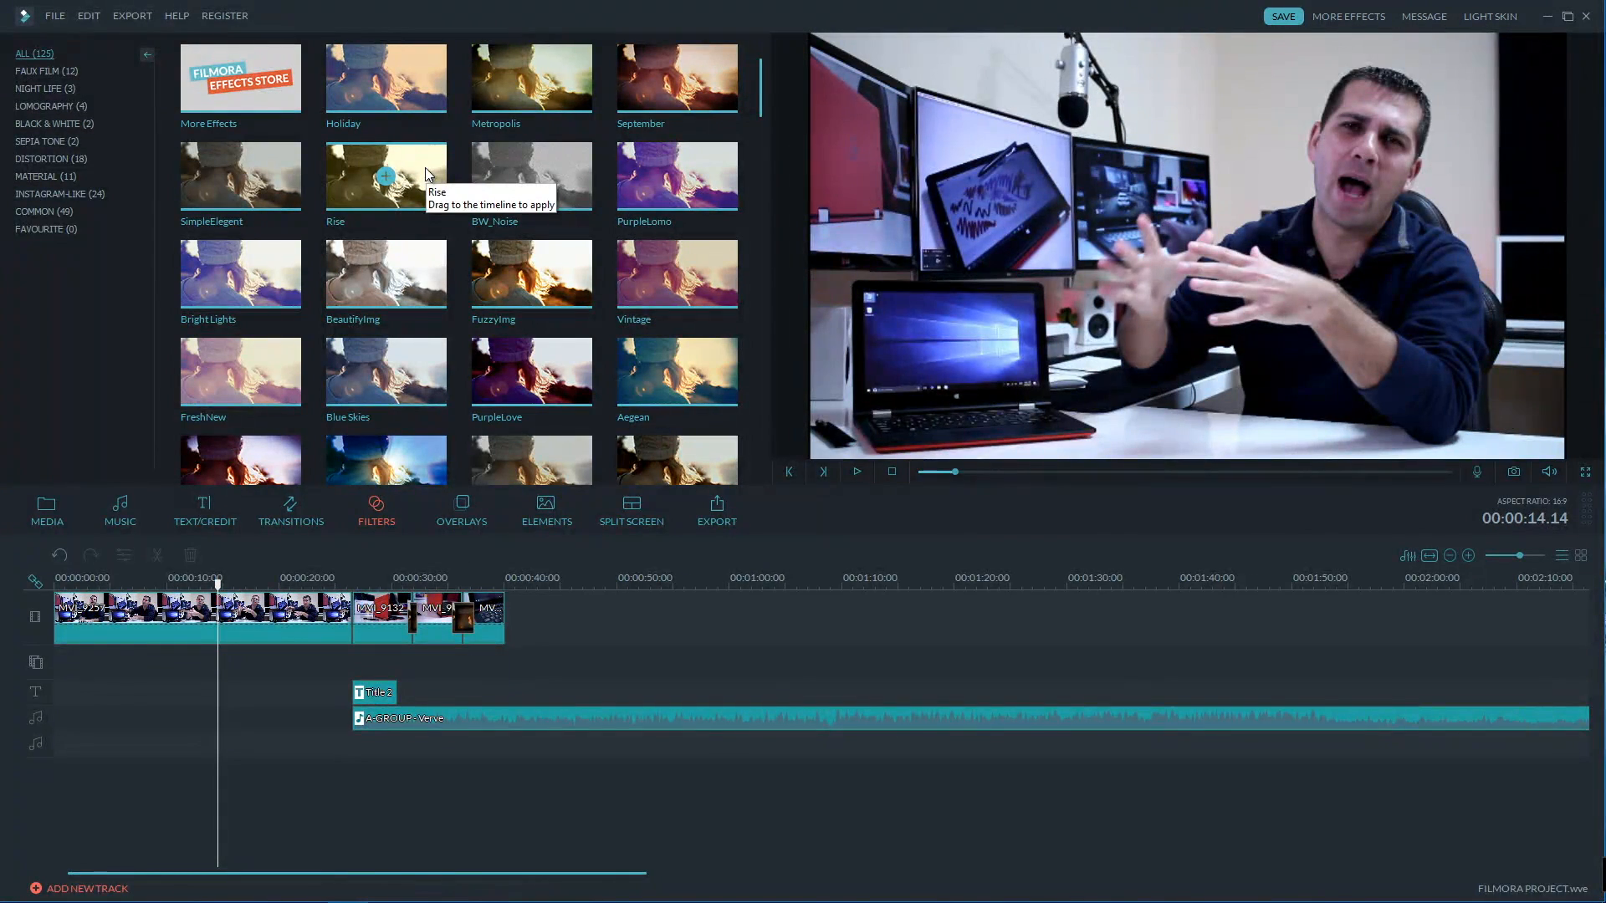
Apply the Rise filter over the talking-head clip after the 10-second mark and play it back.
drag(386, 174, 236, 657)
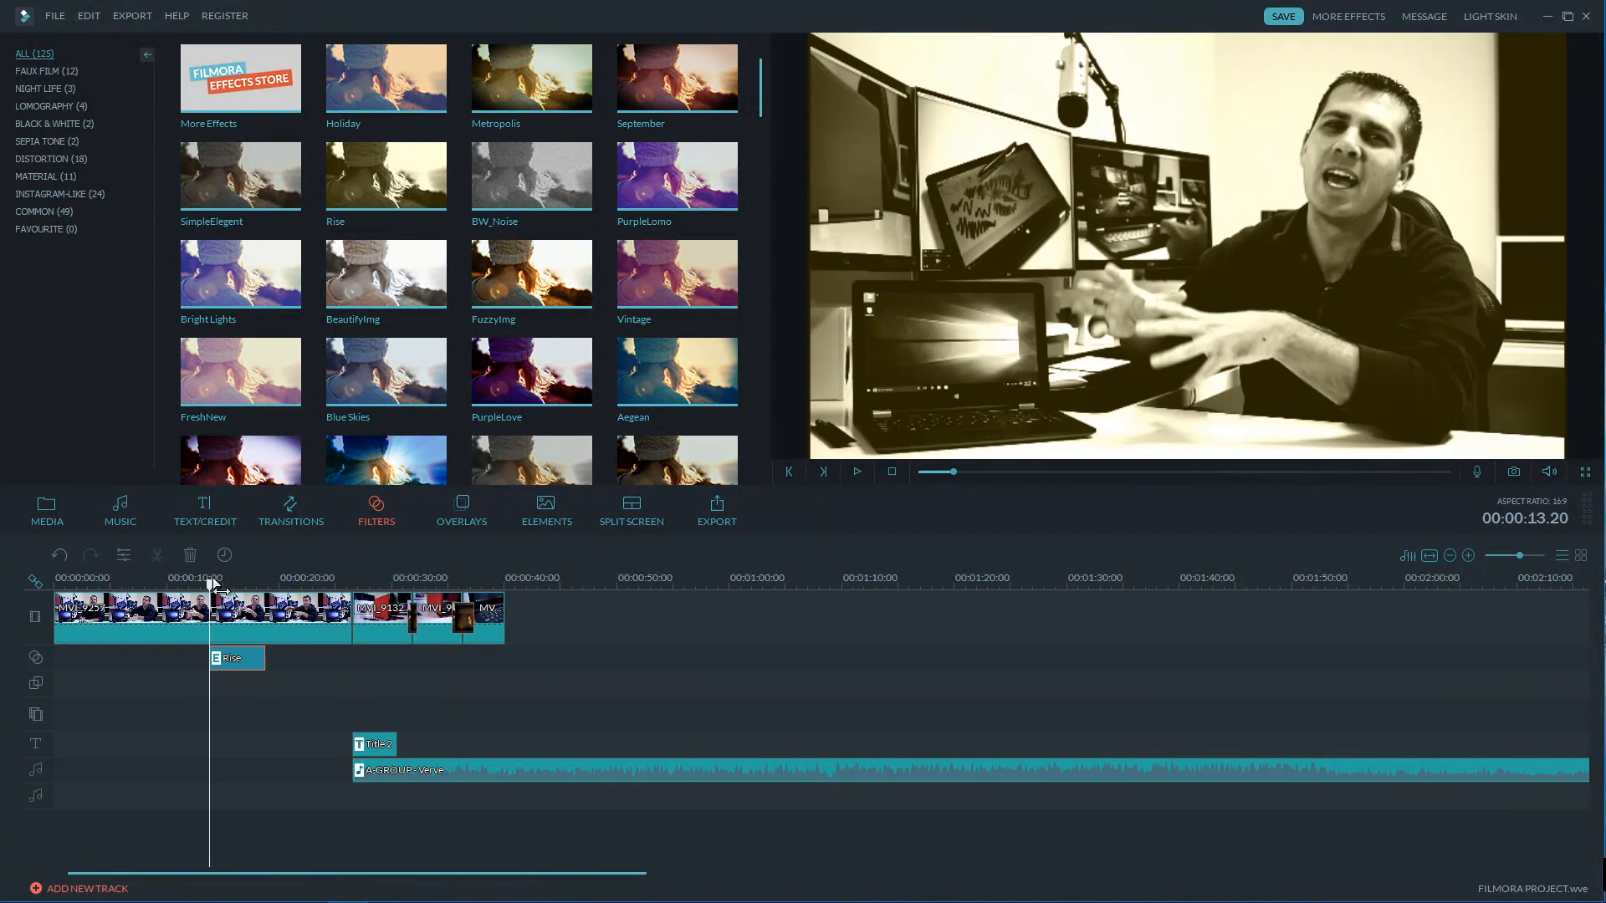
click(855, 472)
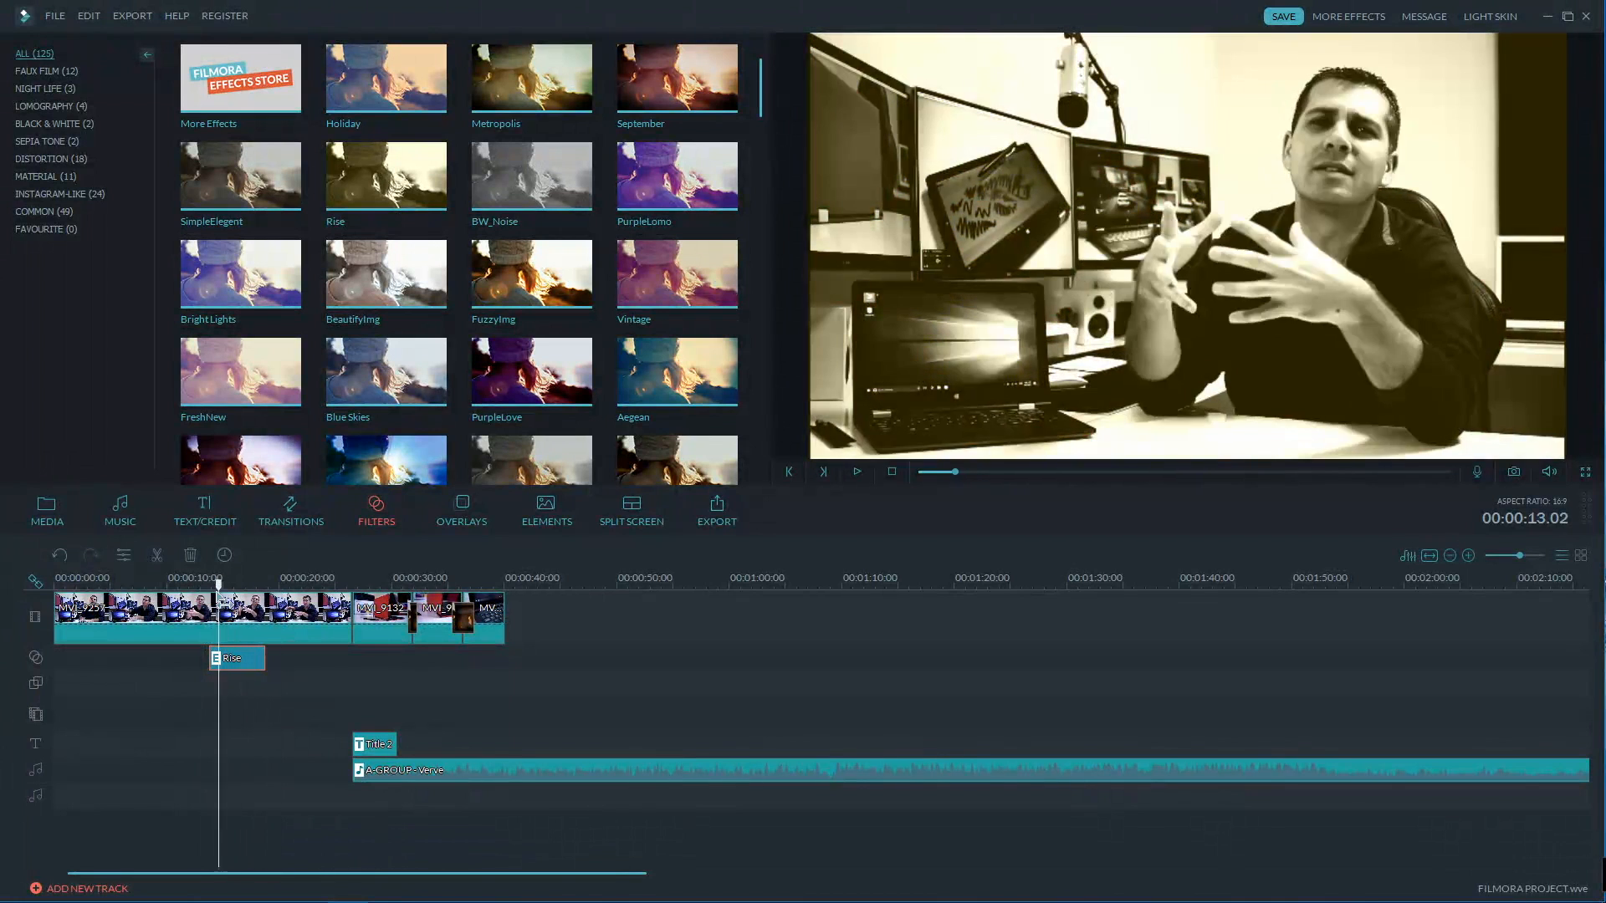
click(856, 471)
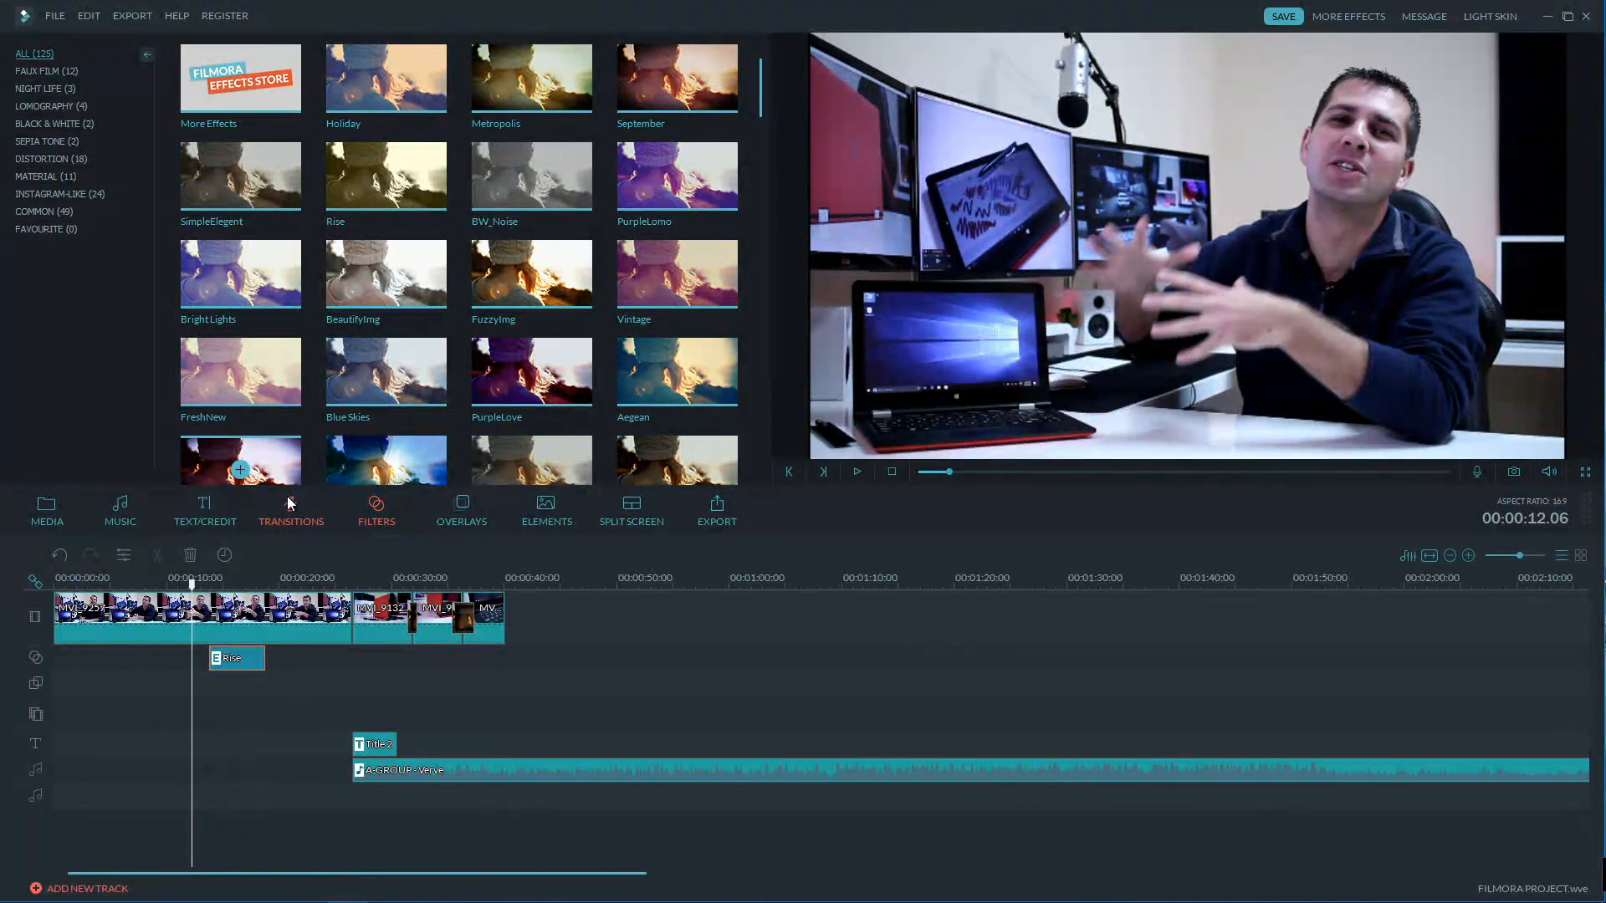
click(374, 509)
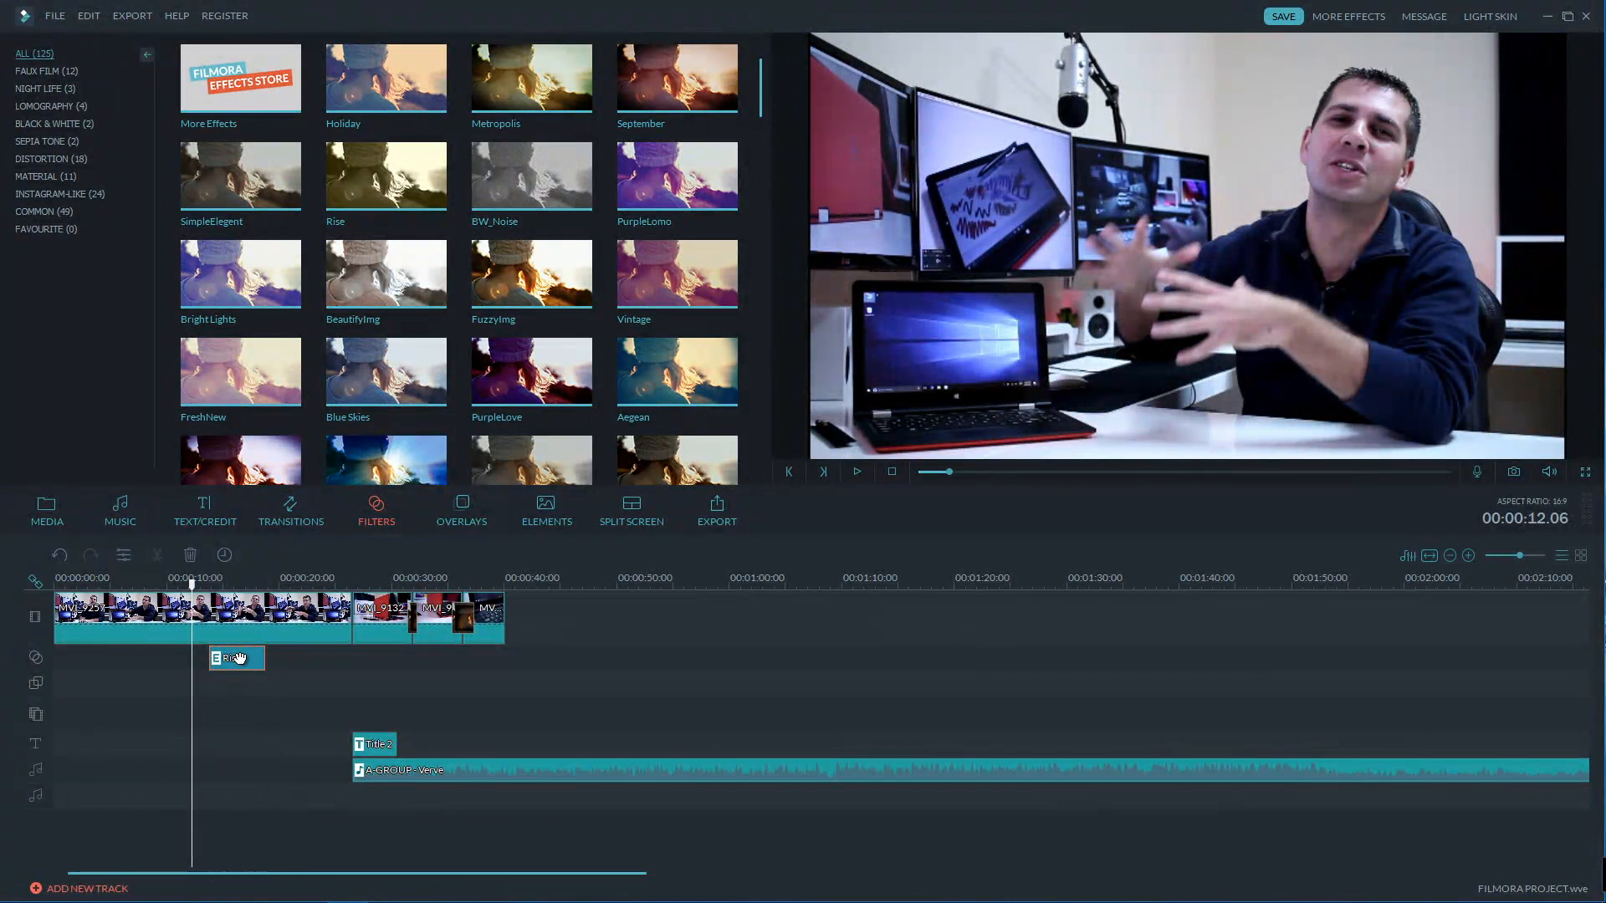
Remove the Rise filter, preview the overlays, then place a badge element on its own track after 10 seconds.
click(461, 511)
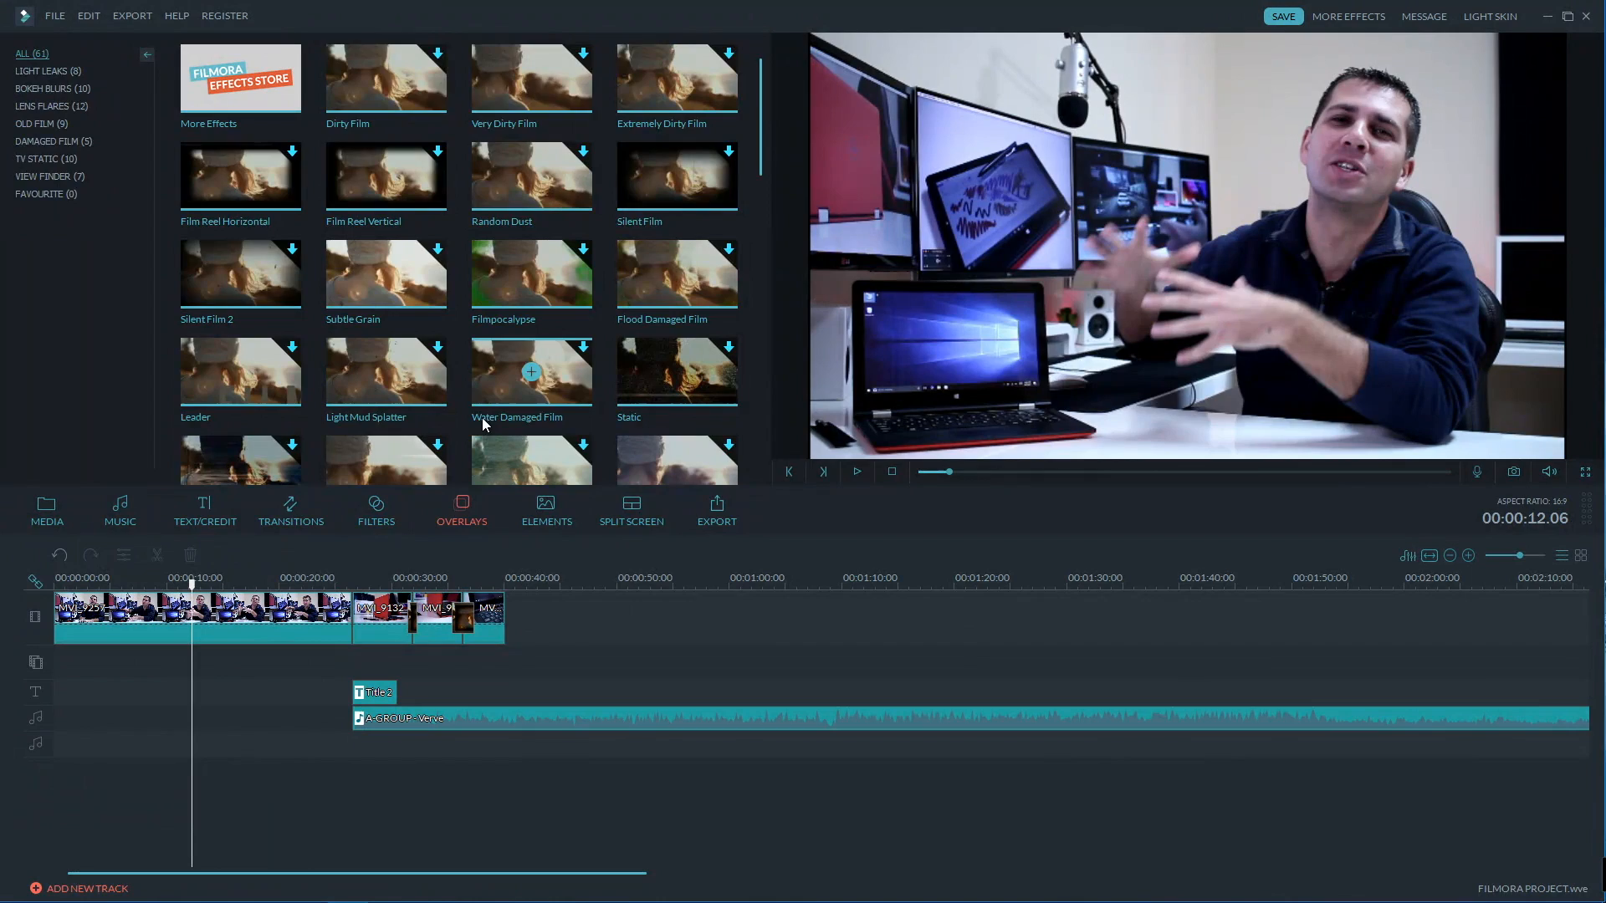
click(855, 472)
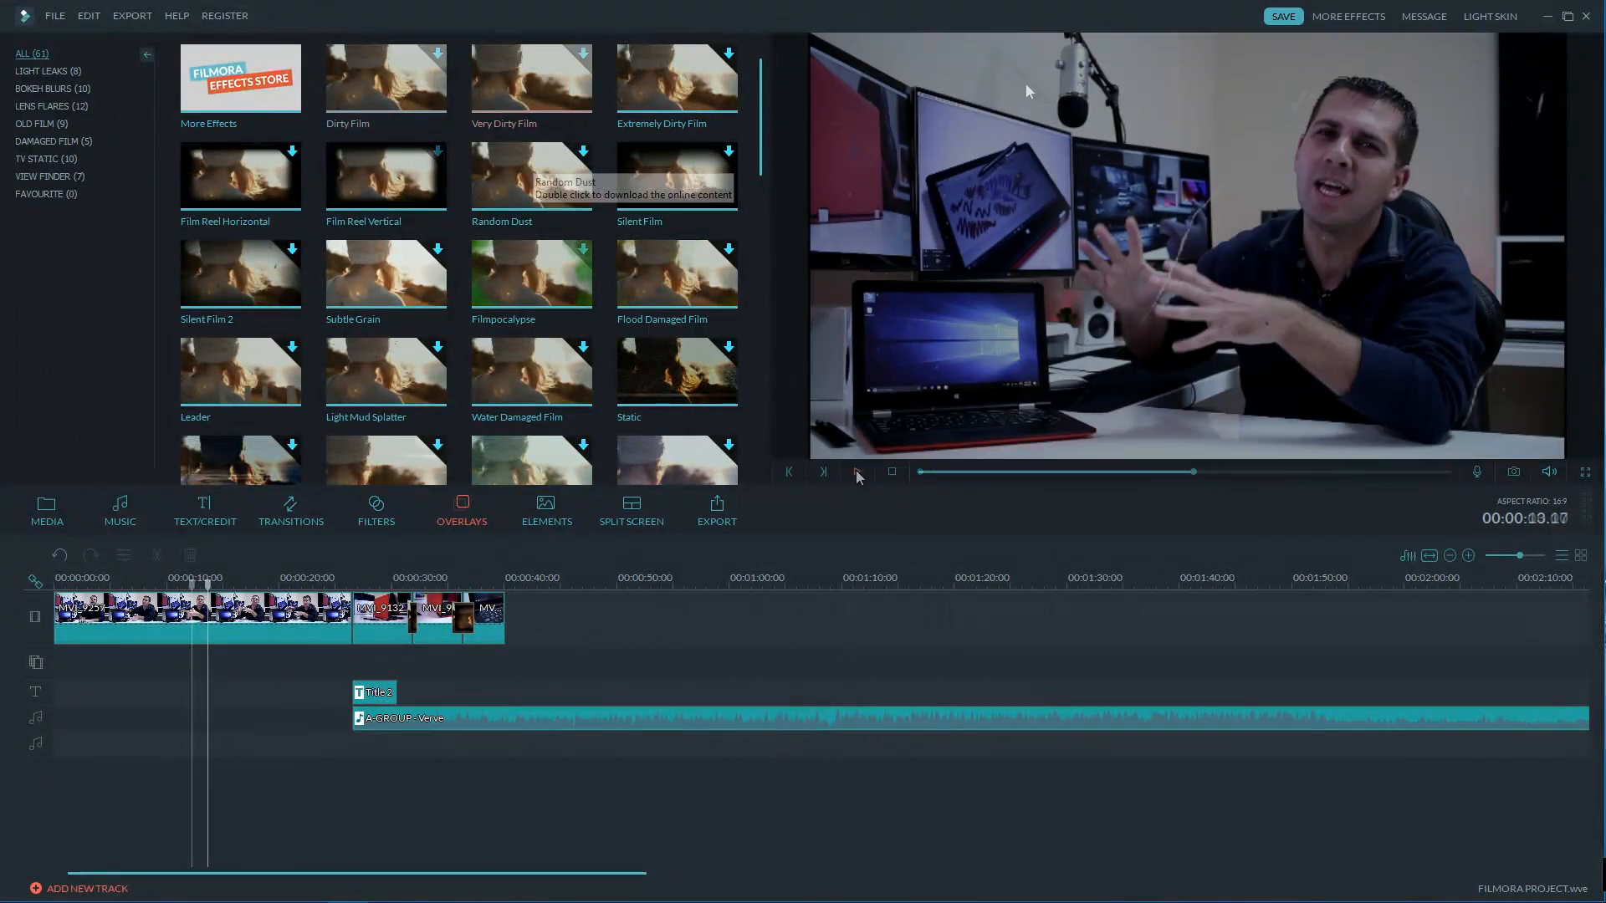
click(855, 472)
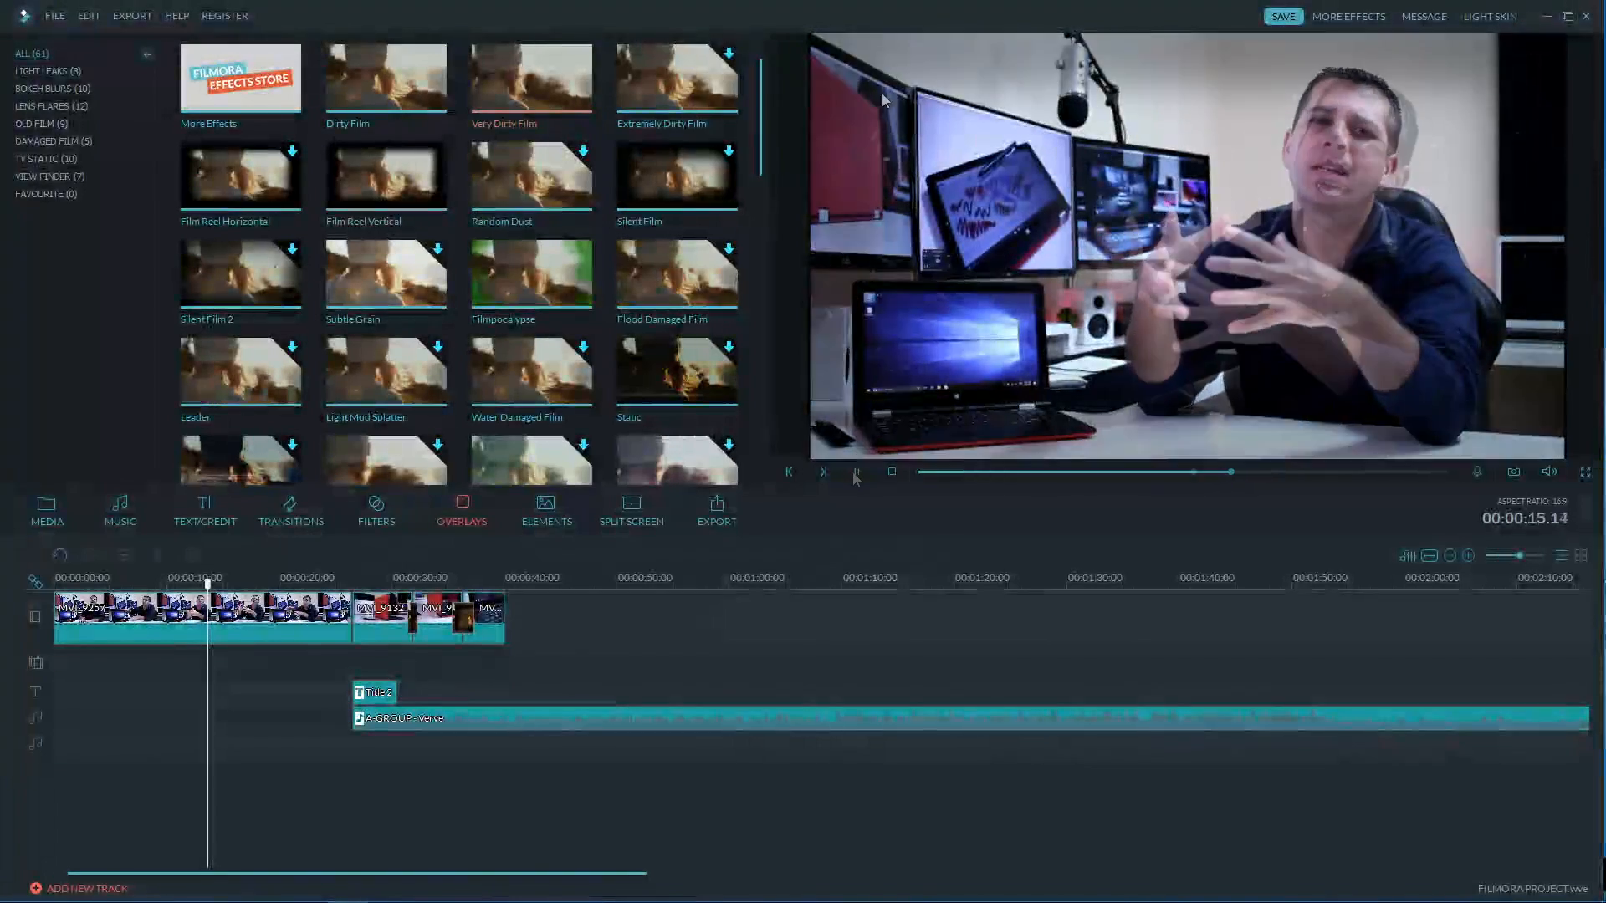
click(855, 472)
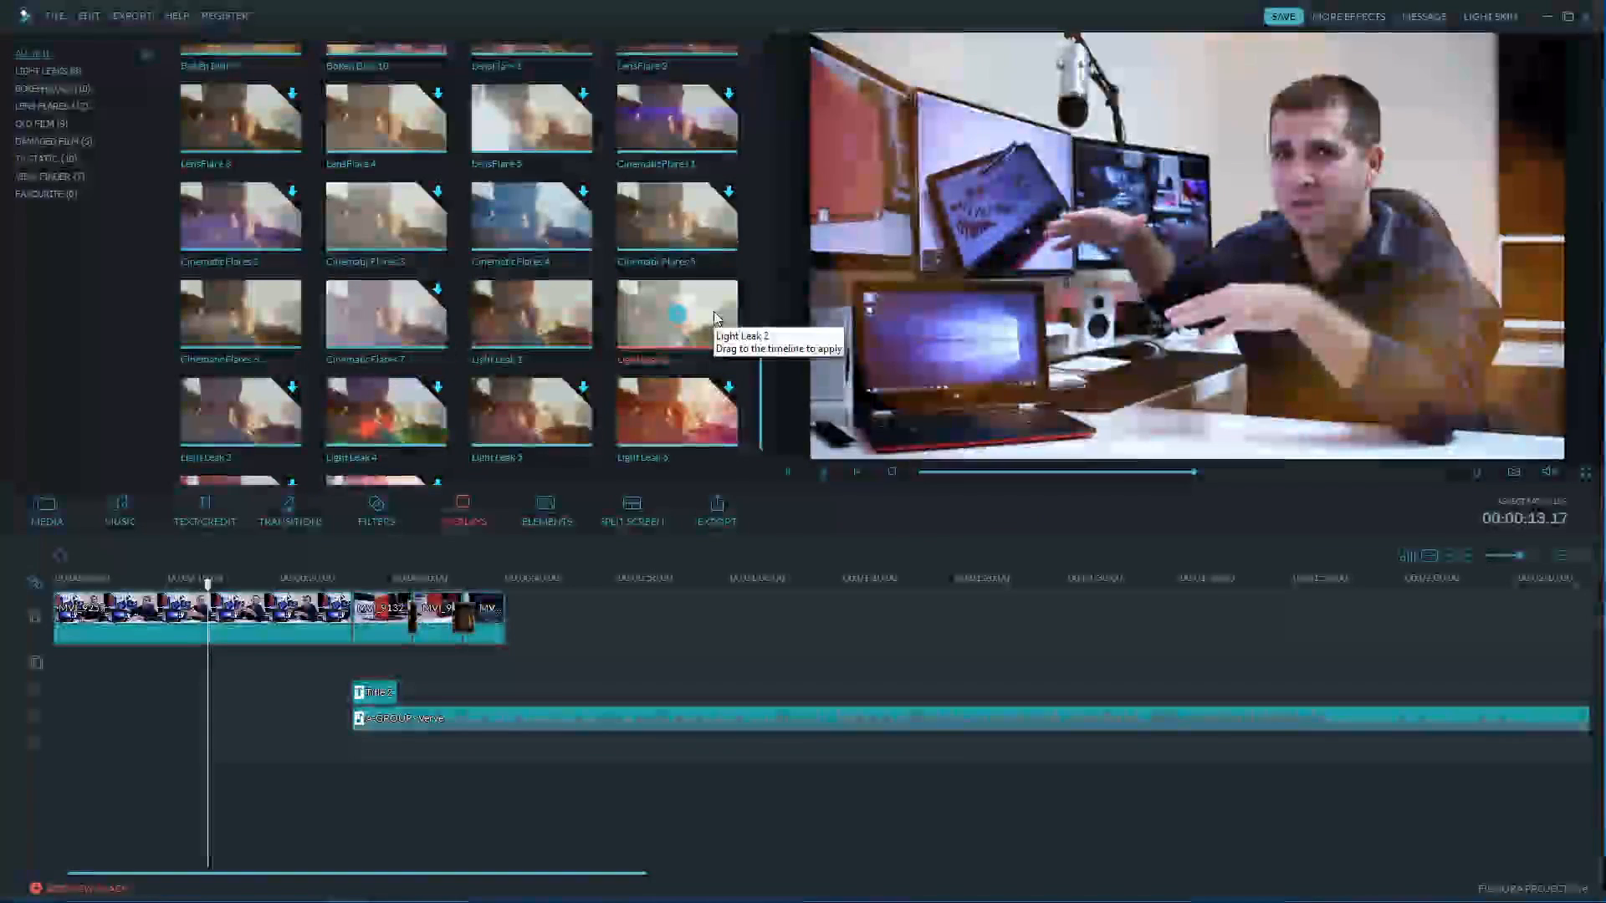
click(855, 472)
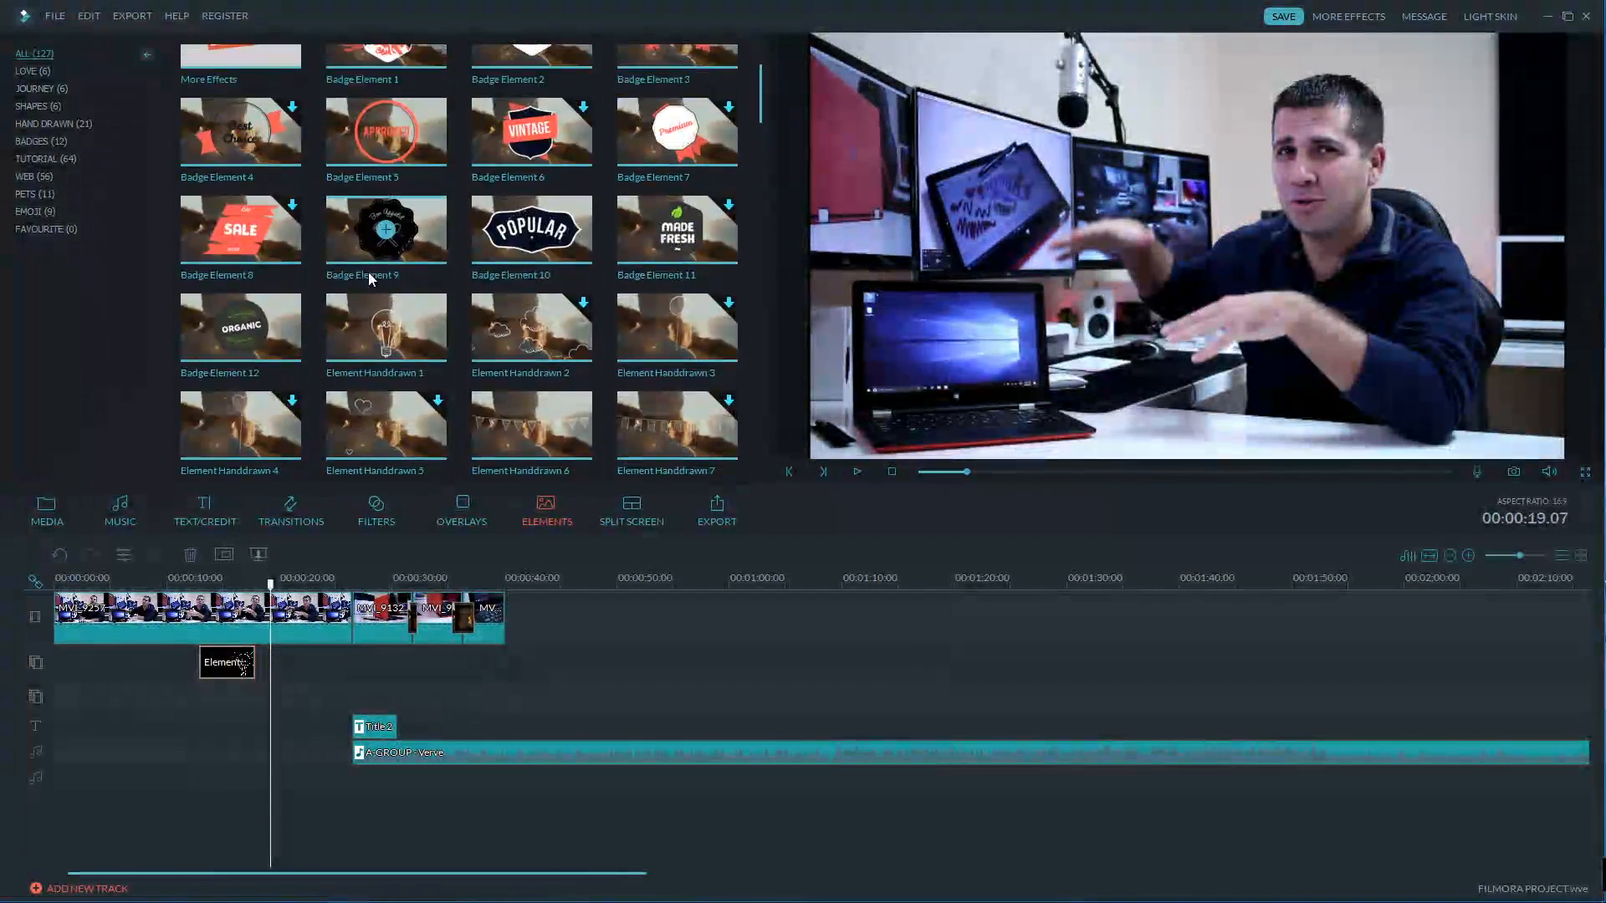
Swap the element for a four-way split screen near 25 seconds with a laptop clip in each drop zone, and play it back.
click(630, 510)
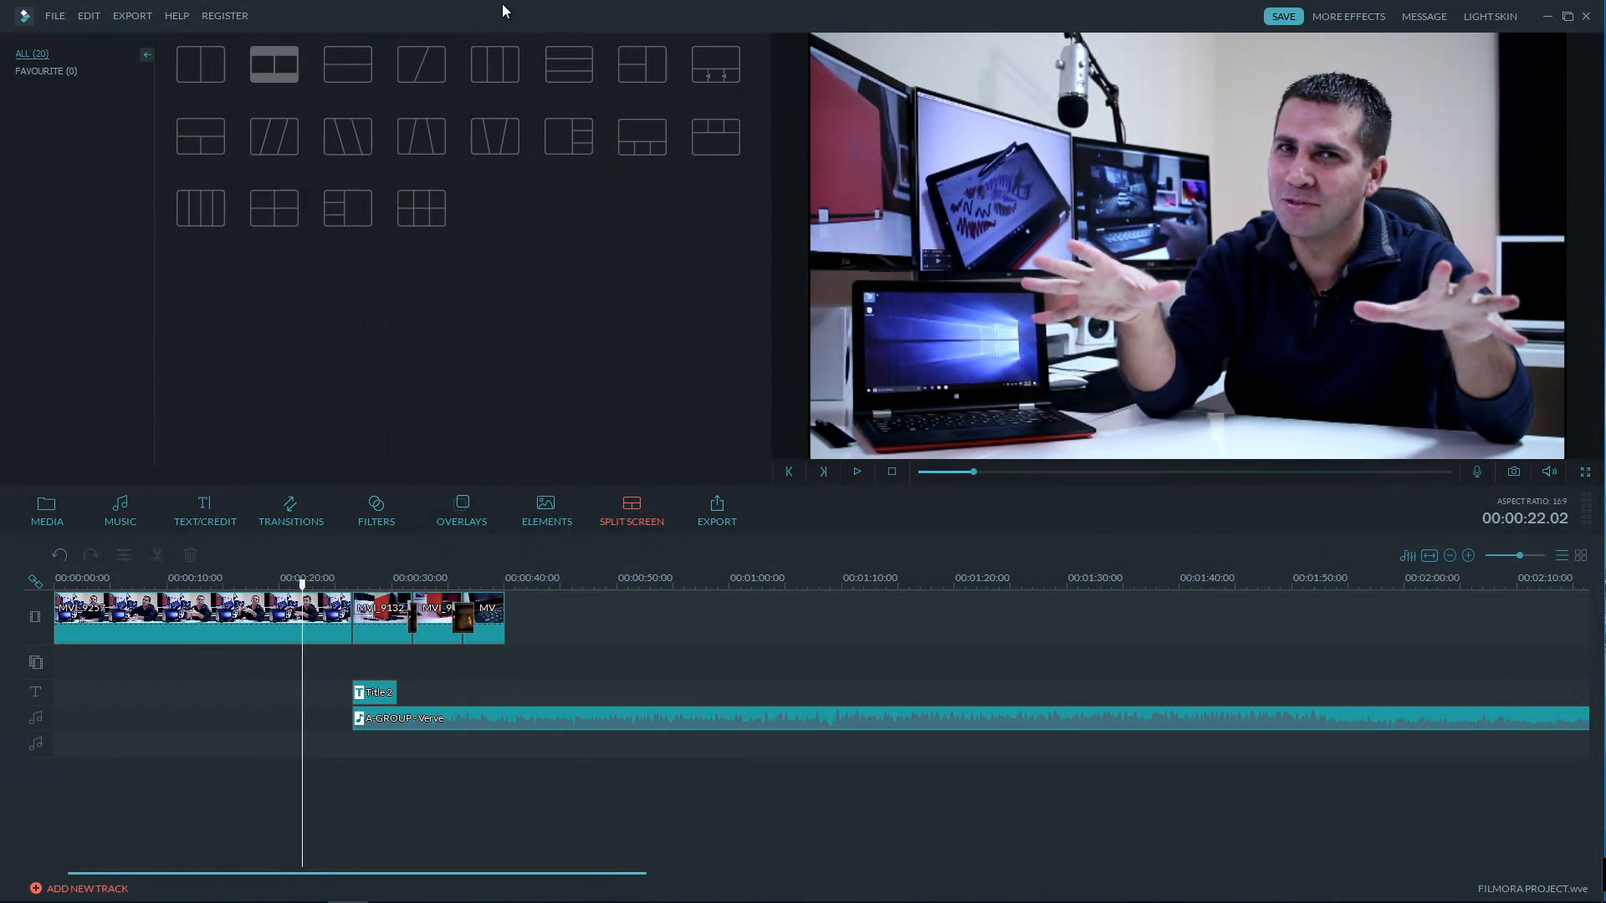
mouse_move(199, 64)
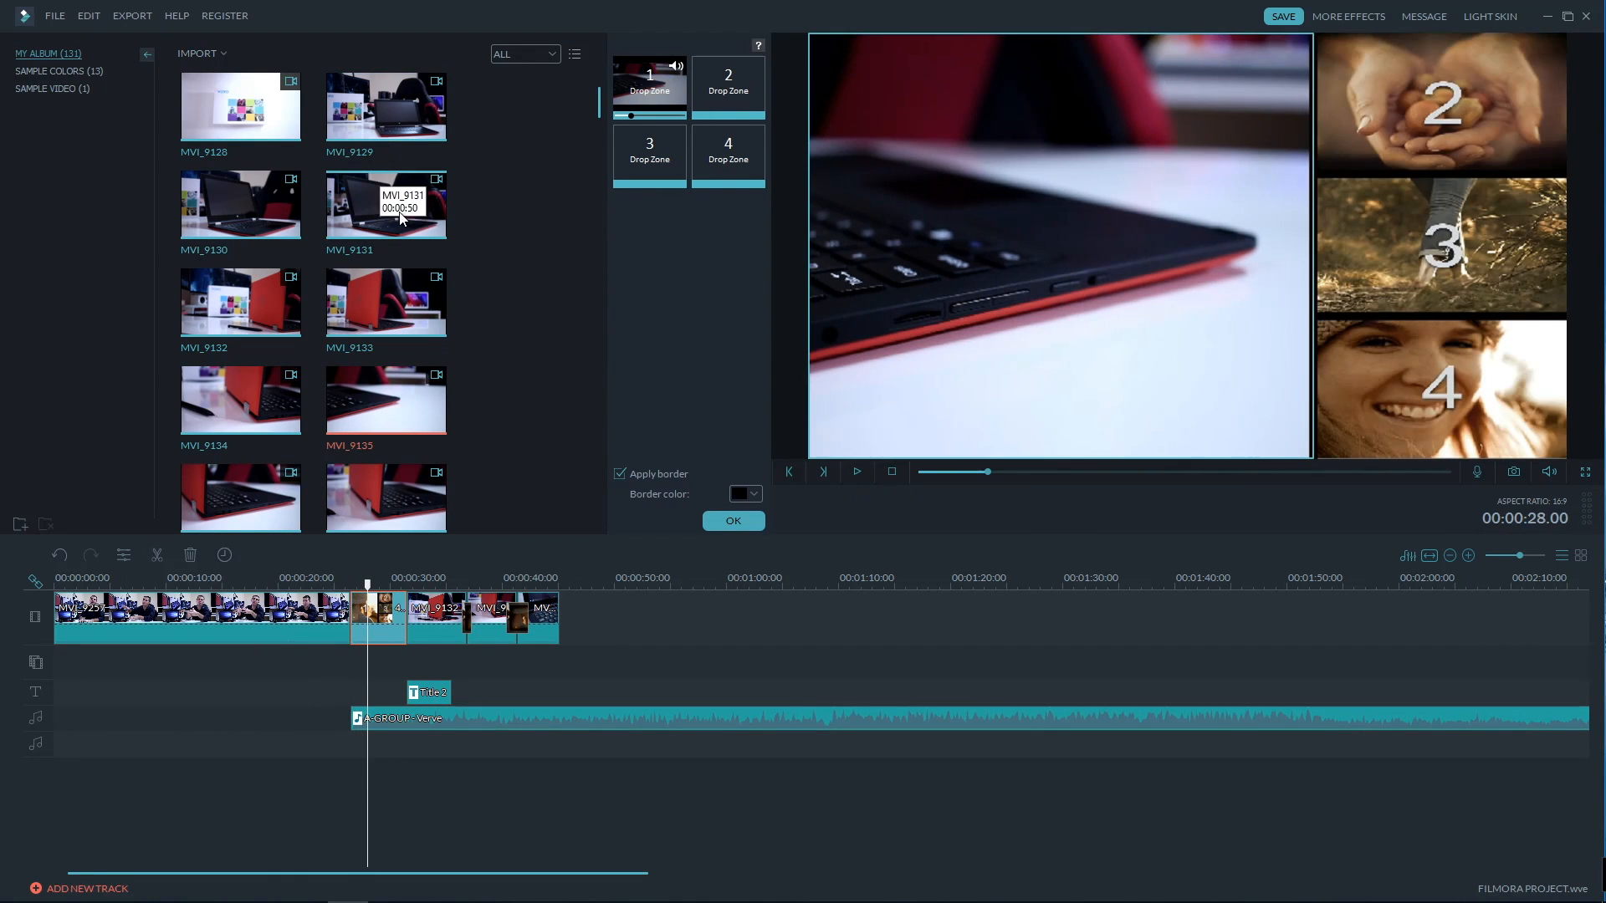
scroll(down, 3)
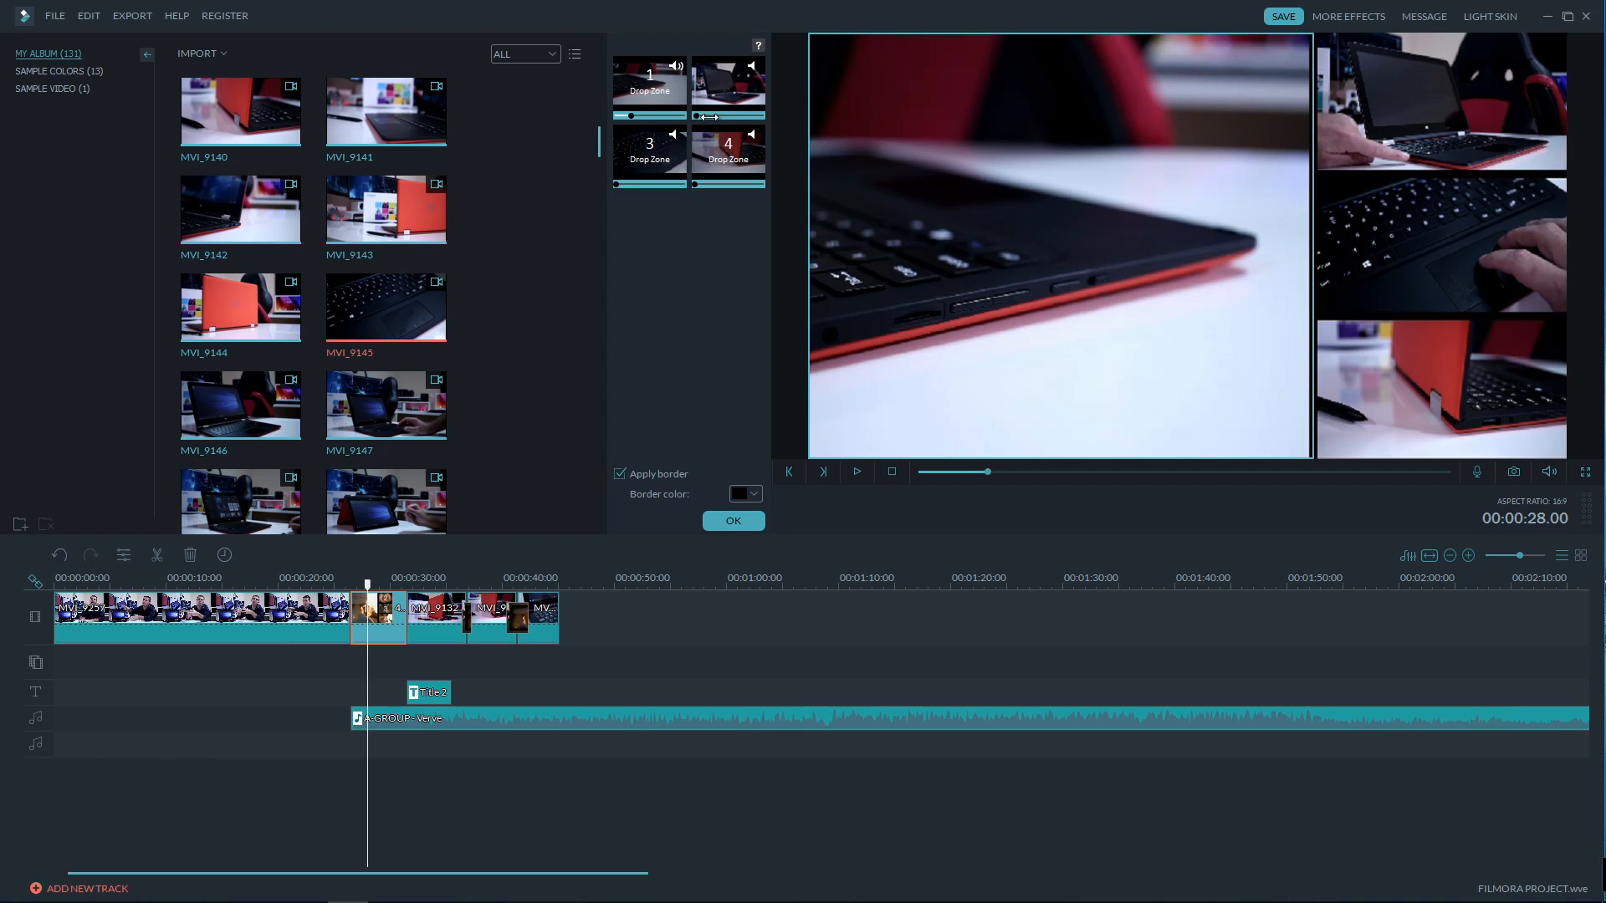
click(857, 472)
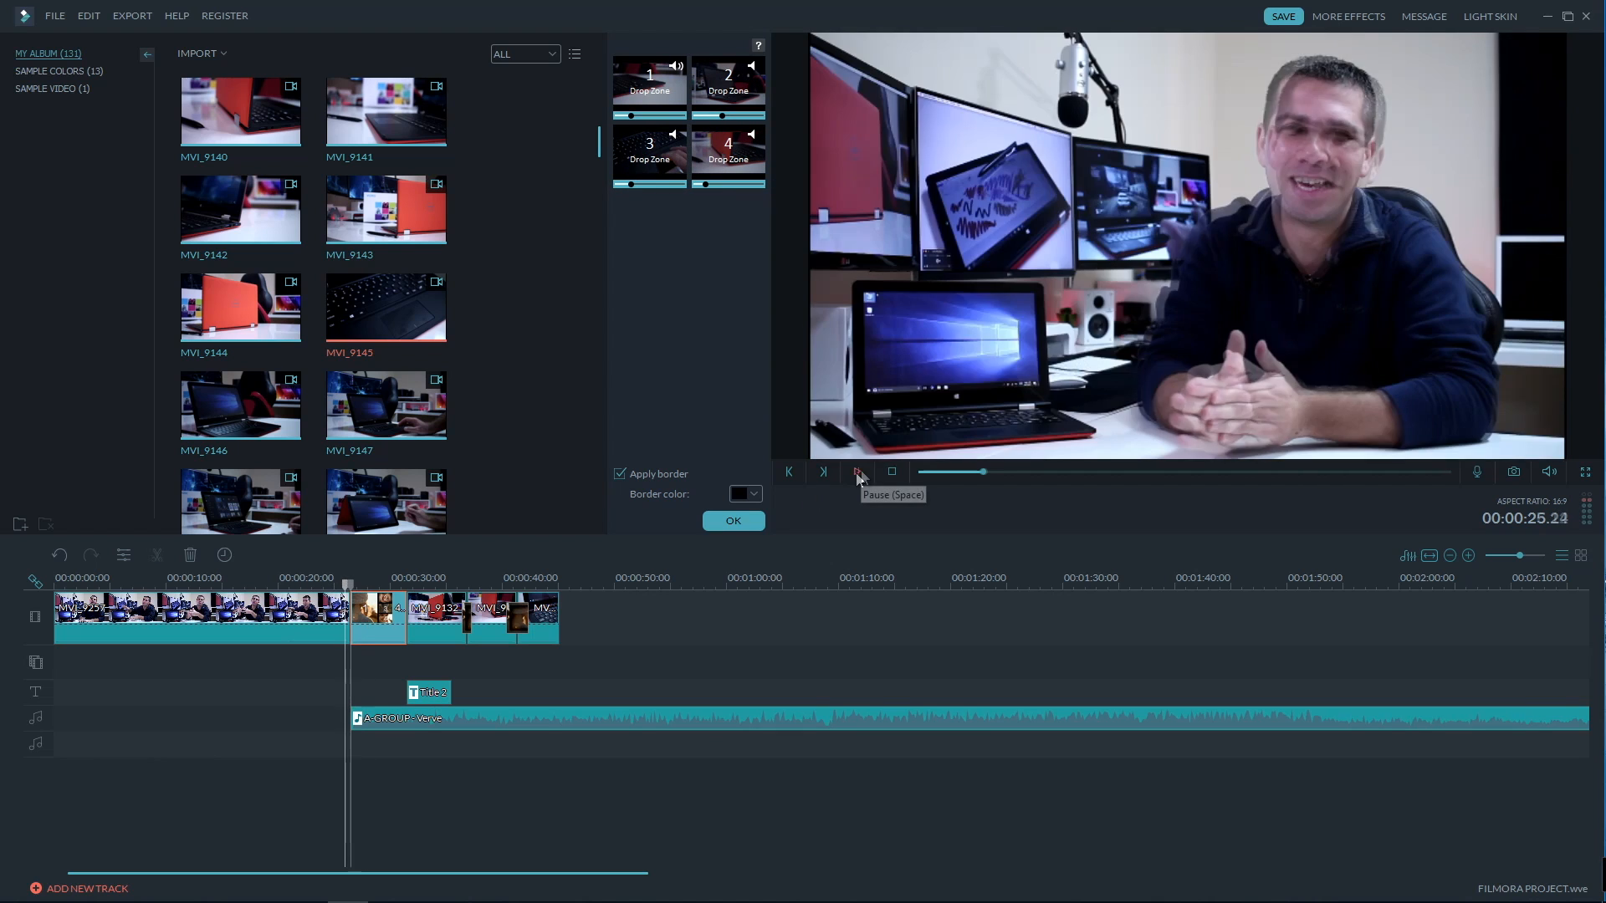
click(856, 472)
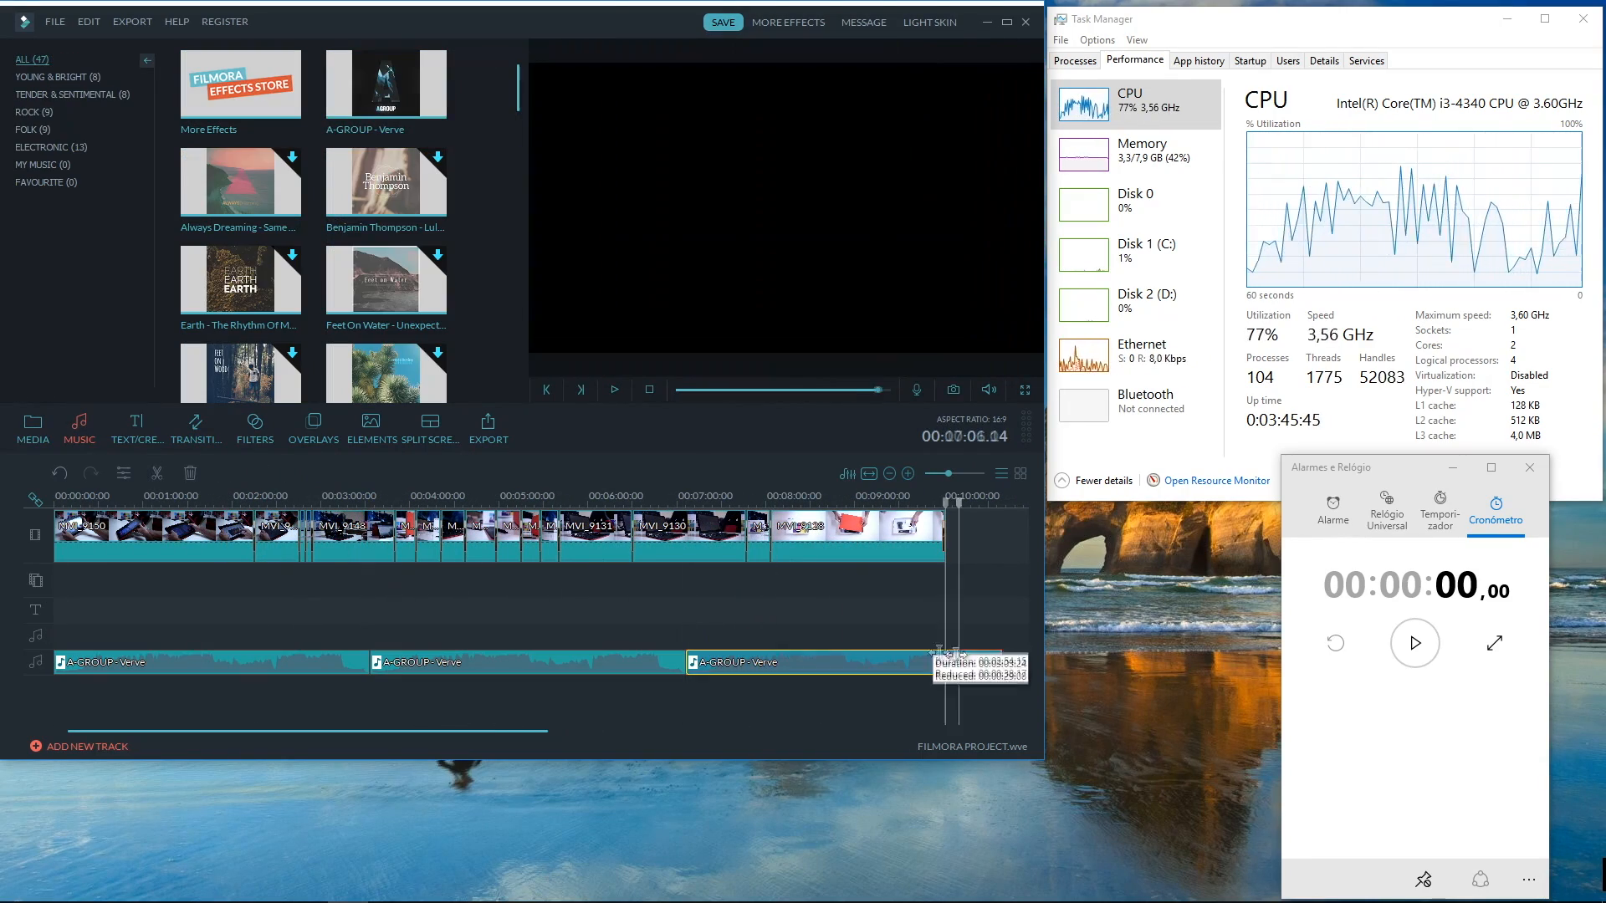
Trim the last Verve music clip so it ends with the ten-minute laptop sequence.
click(135, 428)
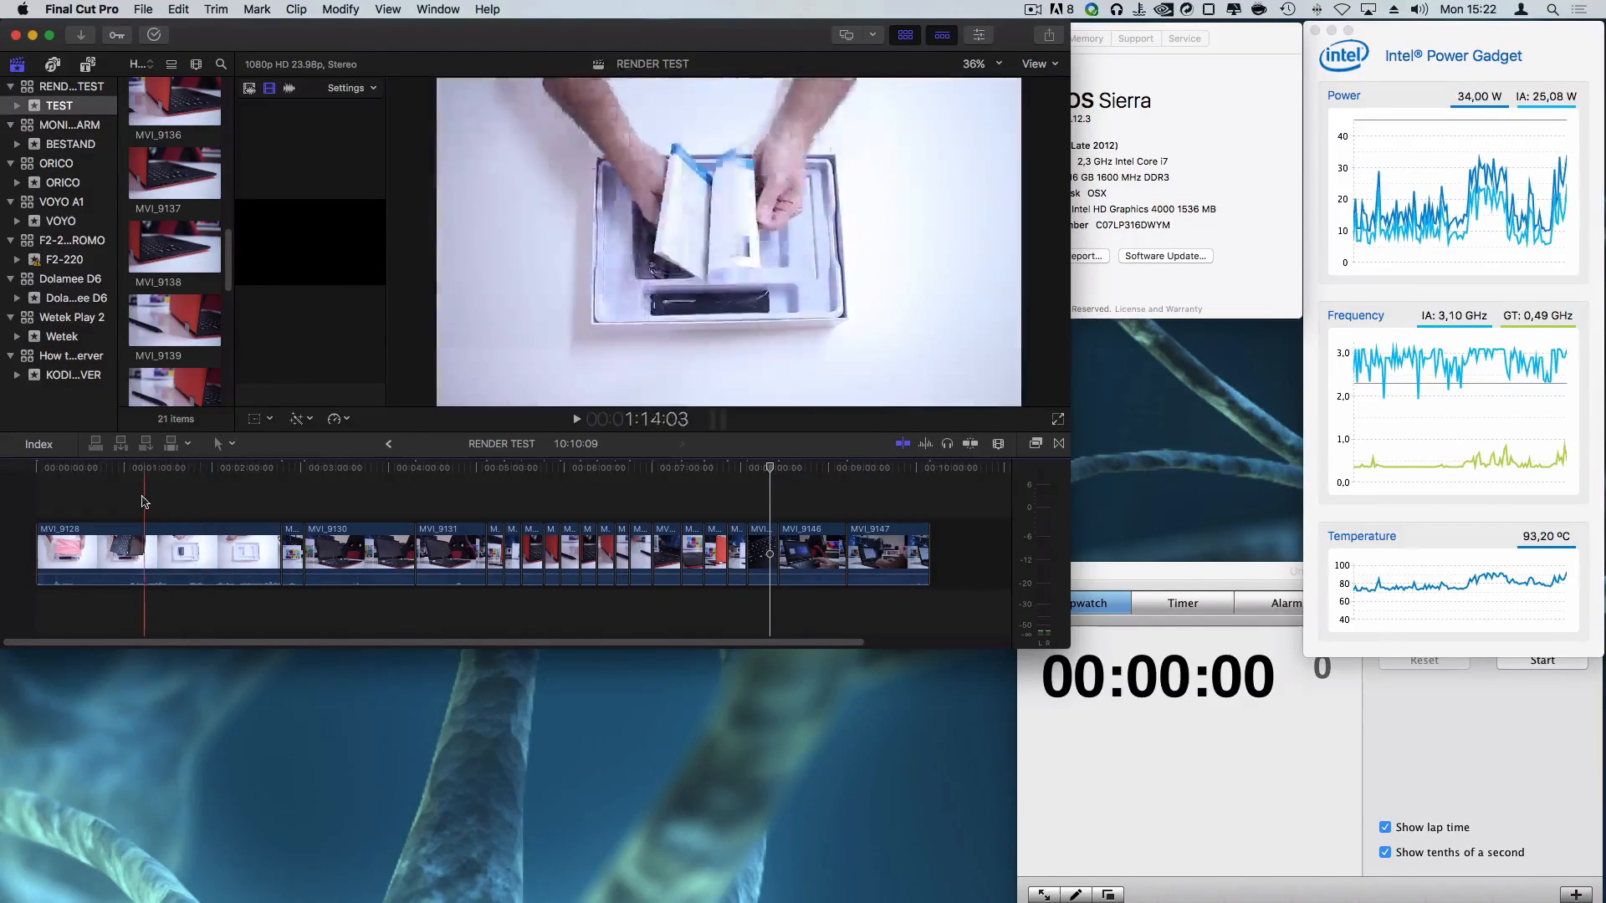
Bring up the RENDER TEST project in Final Cut Pro beside Power Gadget and the stopwatch.
click(297, 495)
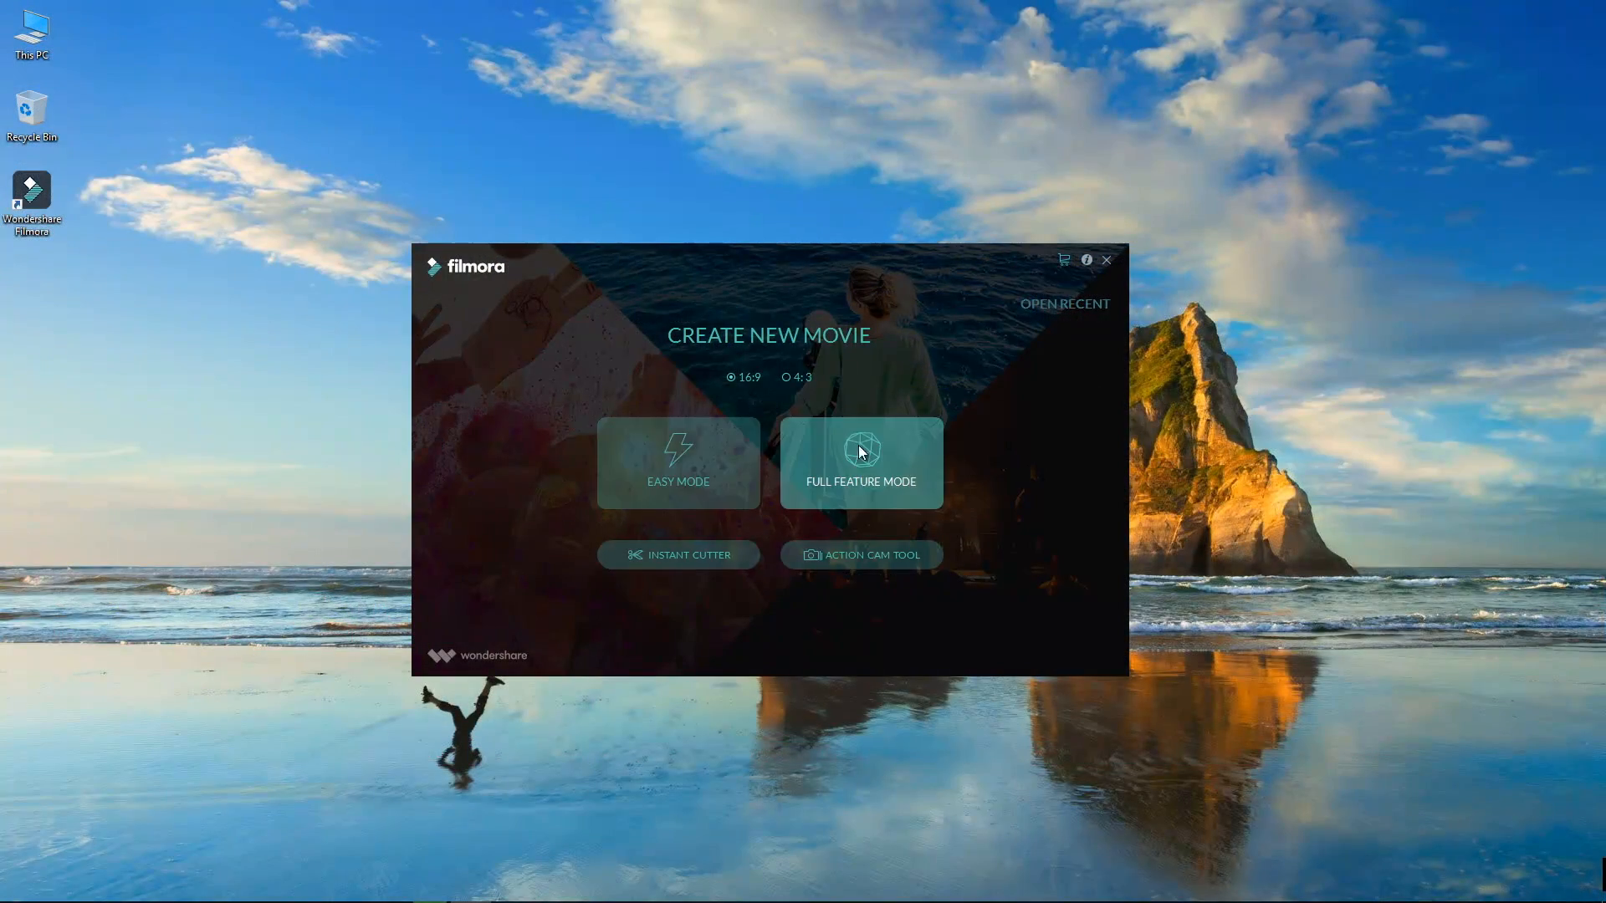
Start a new Full Feature Mode movie and preview its title and transition effects.
click(860, 463)
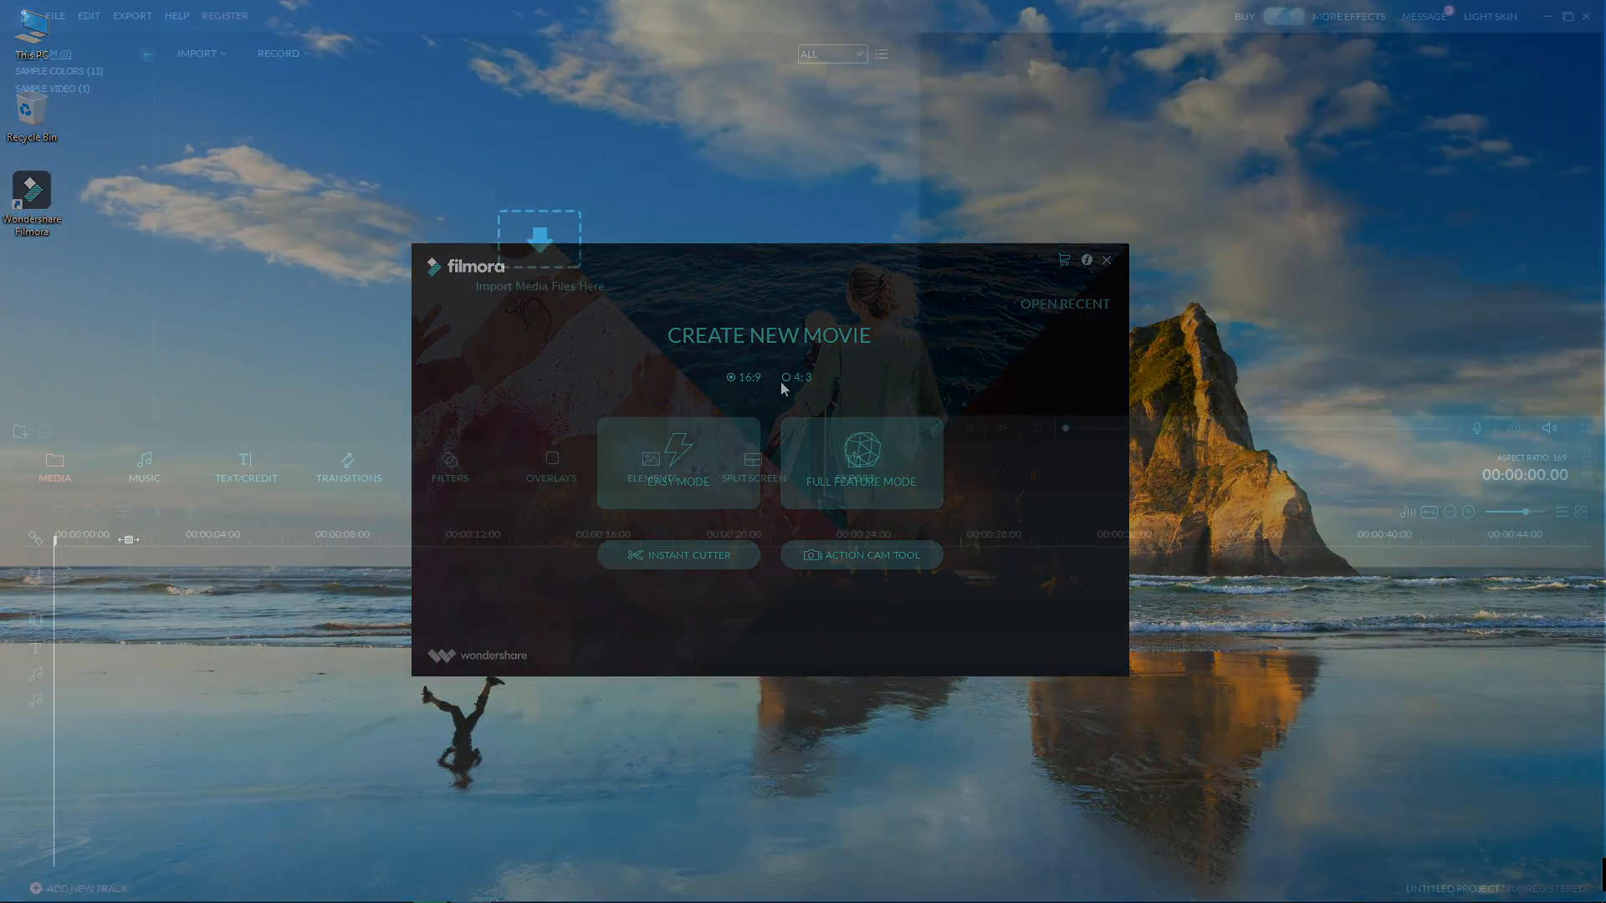
click(859, 461)
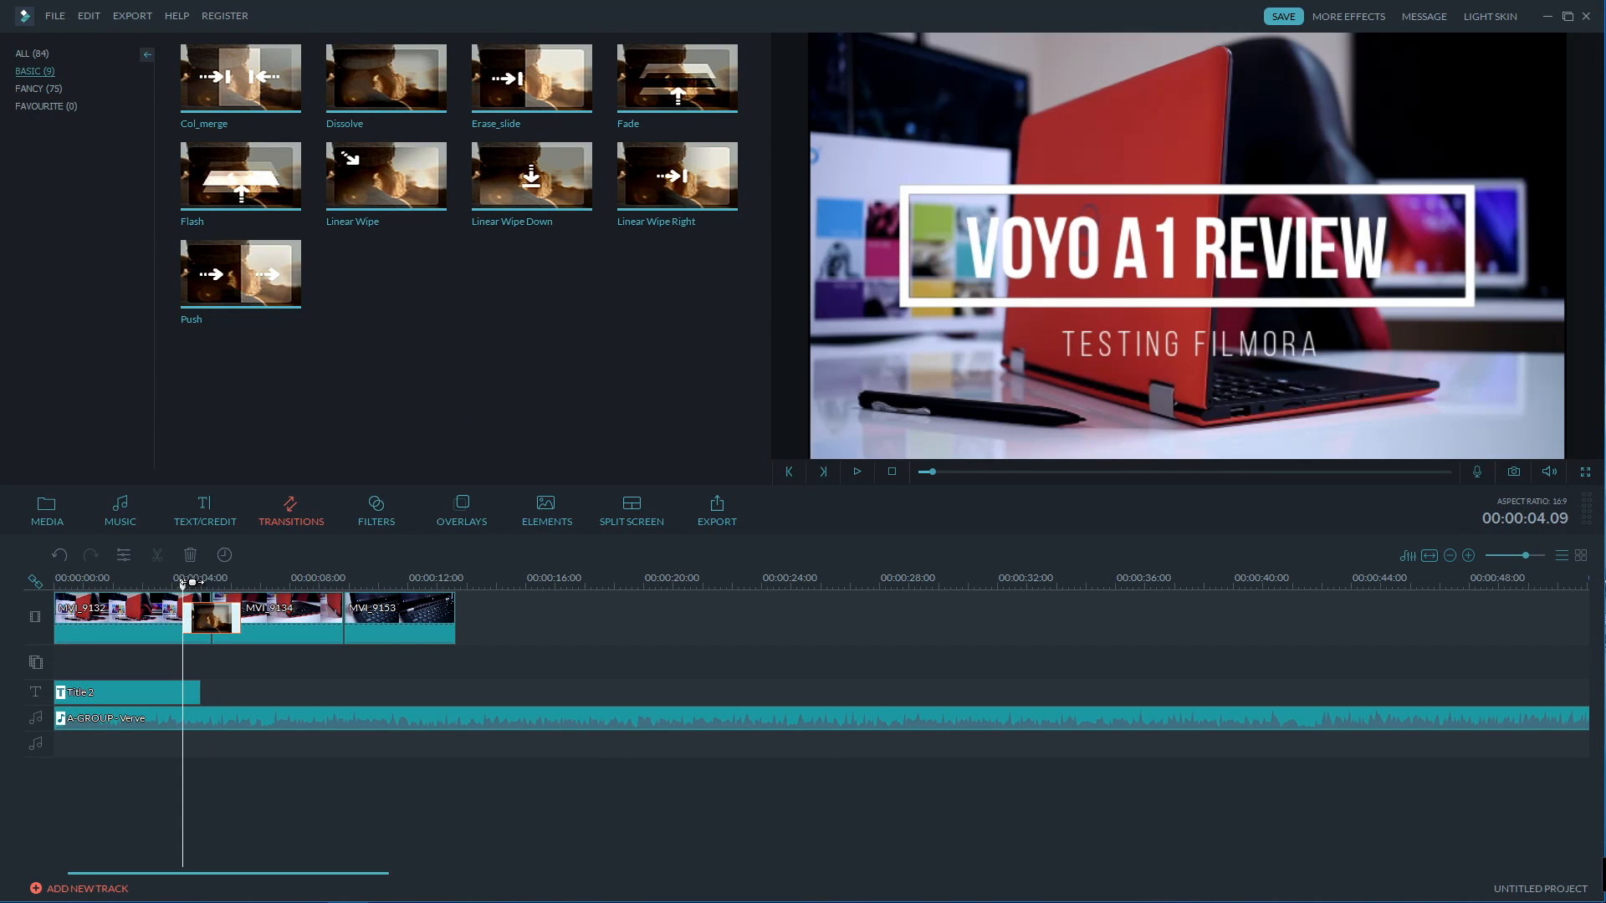
click(856, 472)
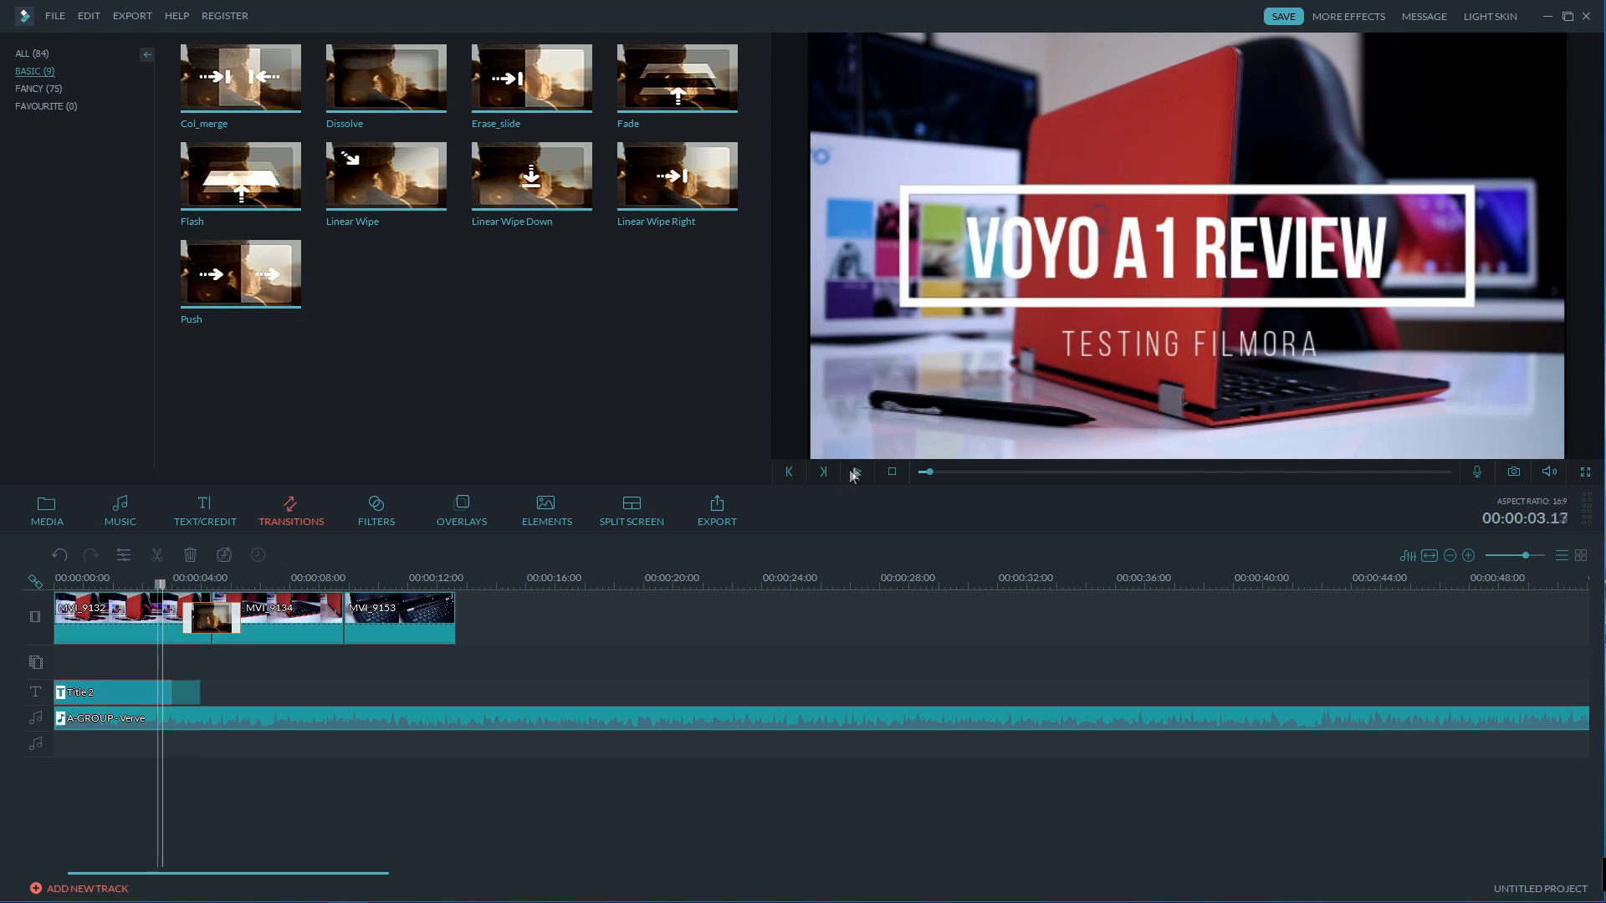
click(853, 472)
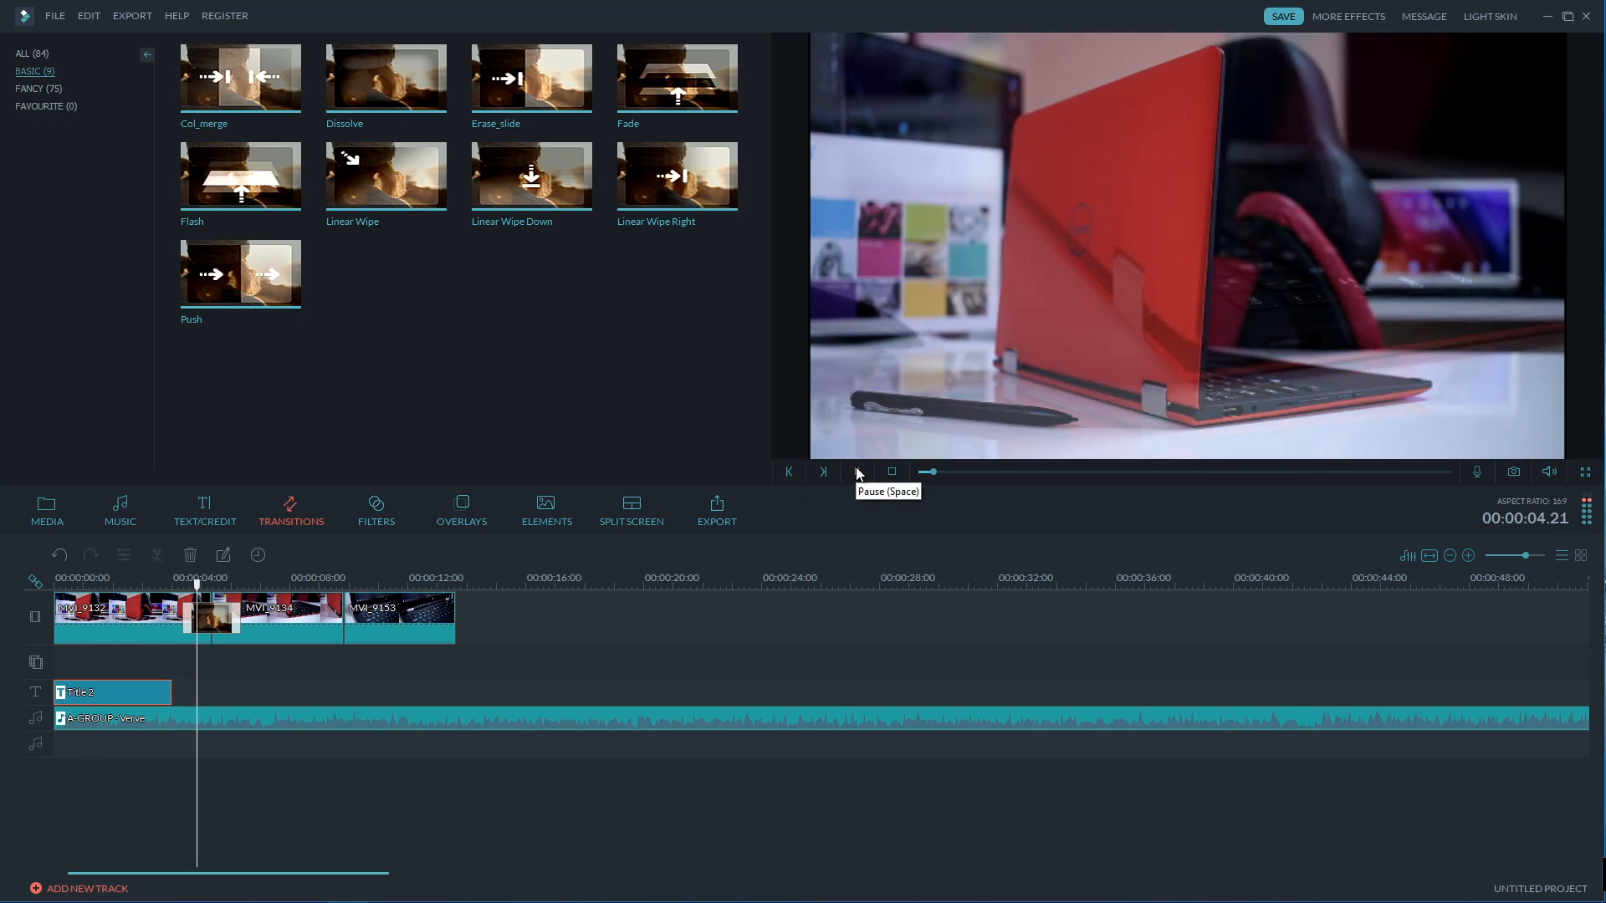
click(823, 471)
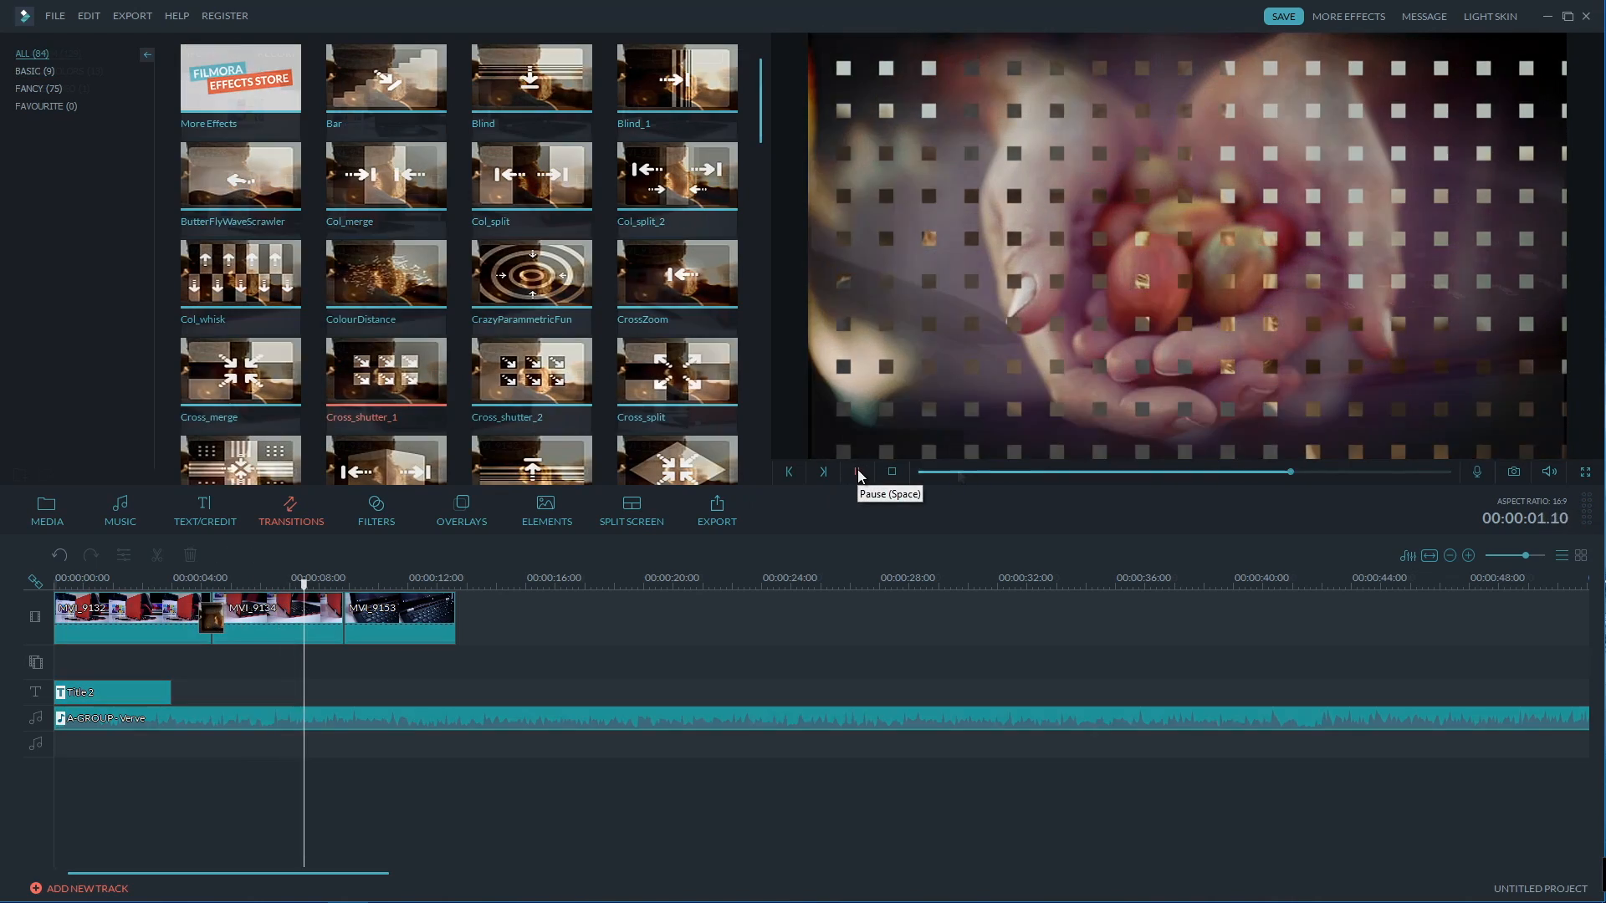
Drop a laptop clip from the media library onto the timeline and cool its colour temperature toward blue.
click(46, 510)
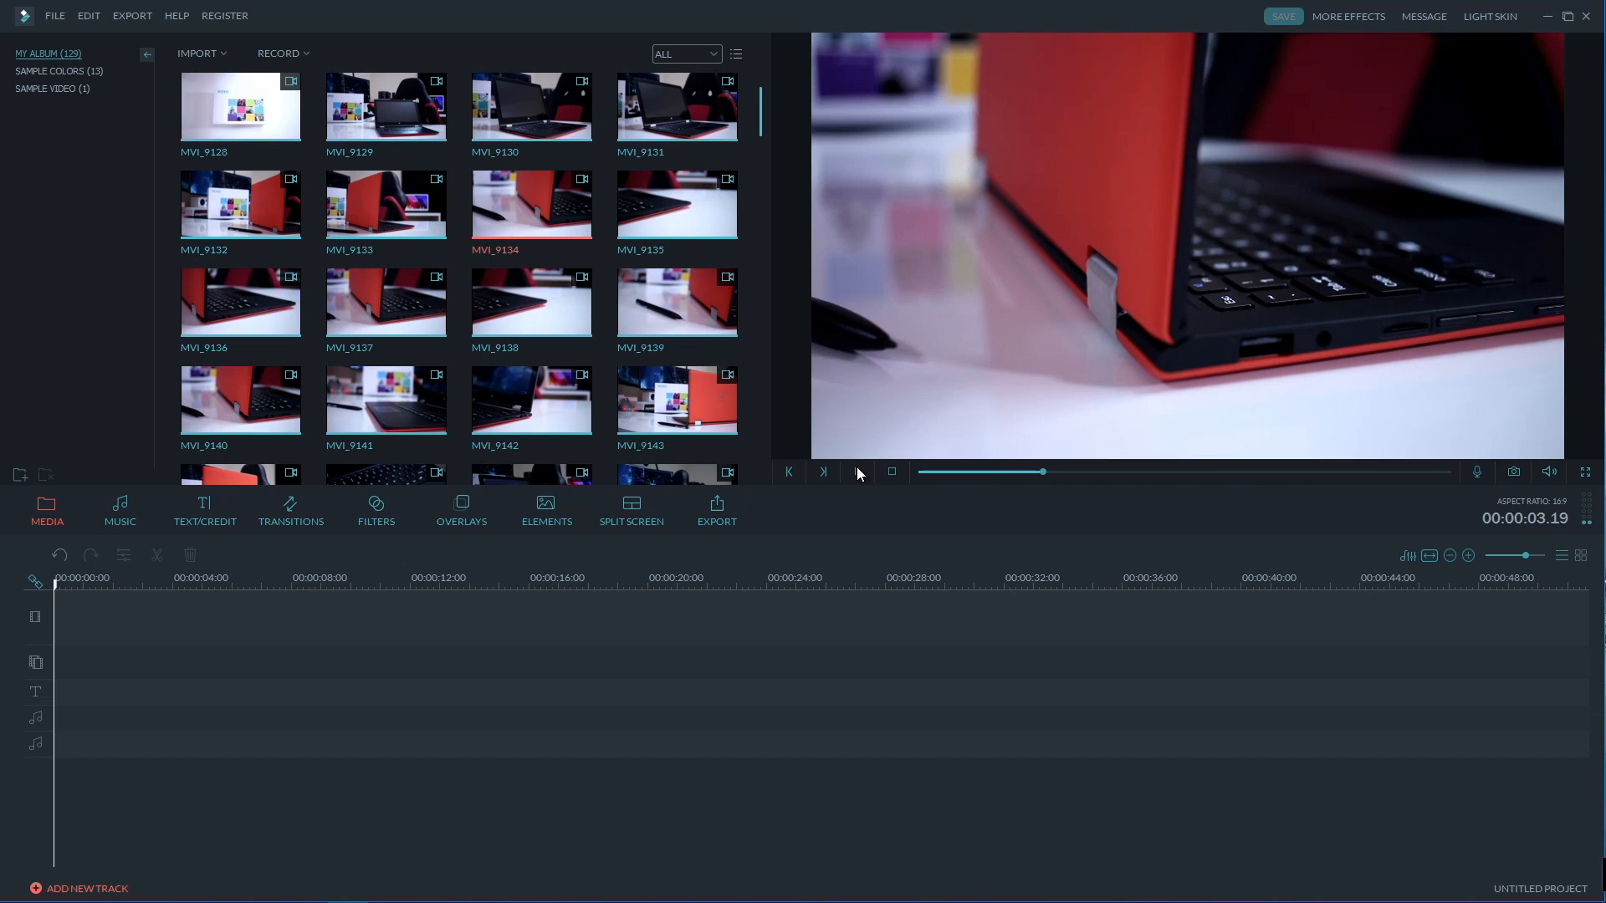
drag(239, 203, 242, 617)
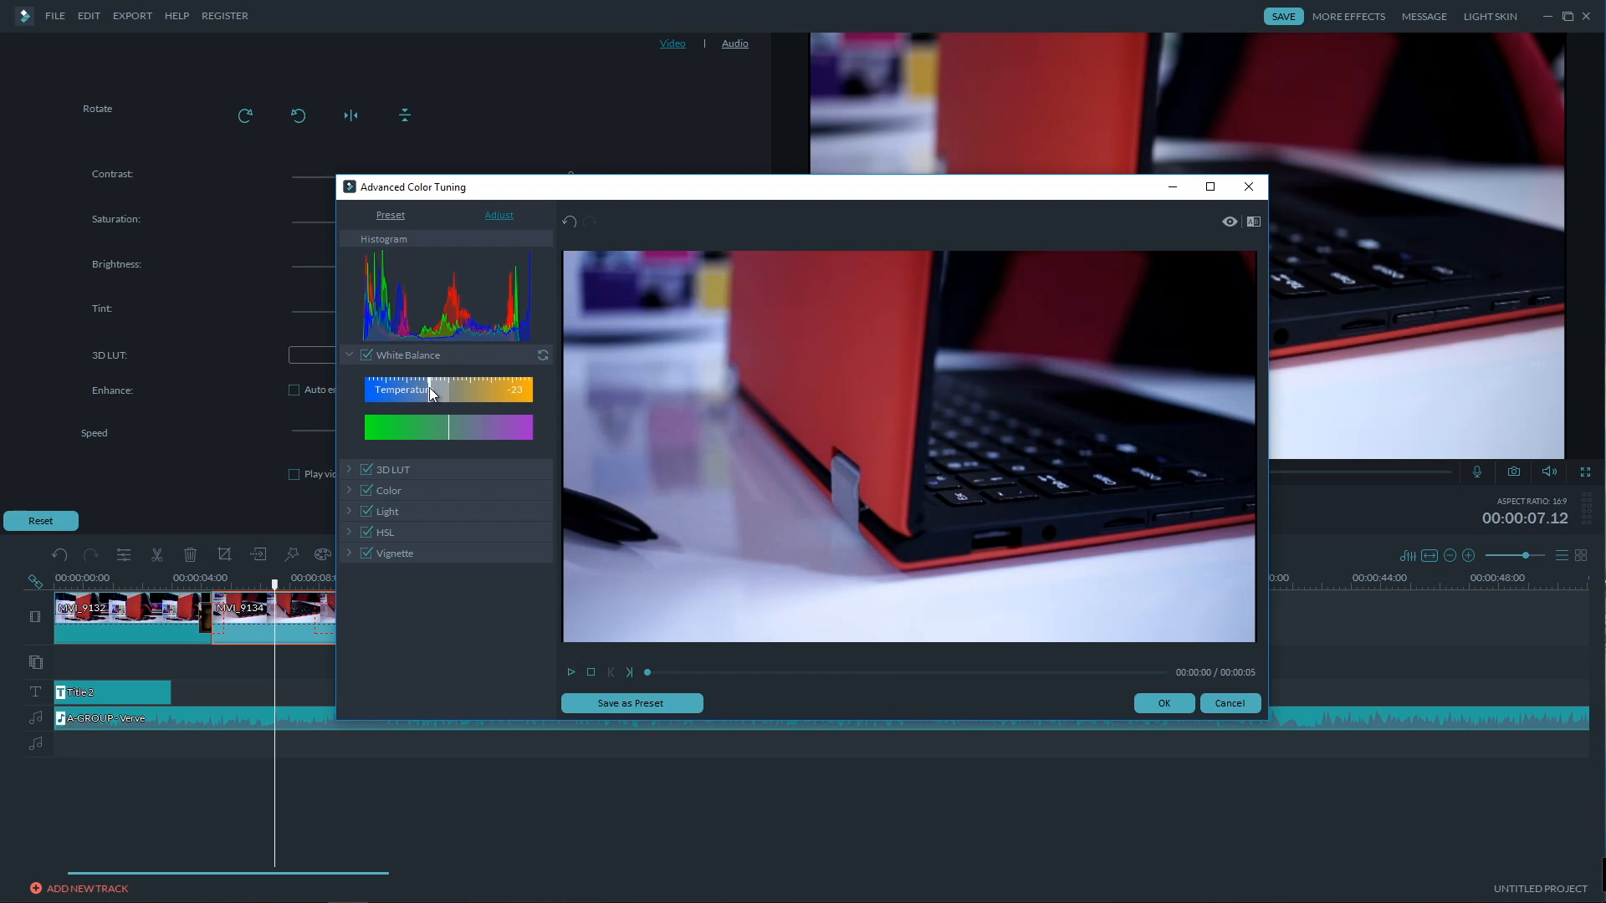
drag(430, 390, 367, 389)
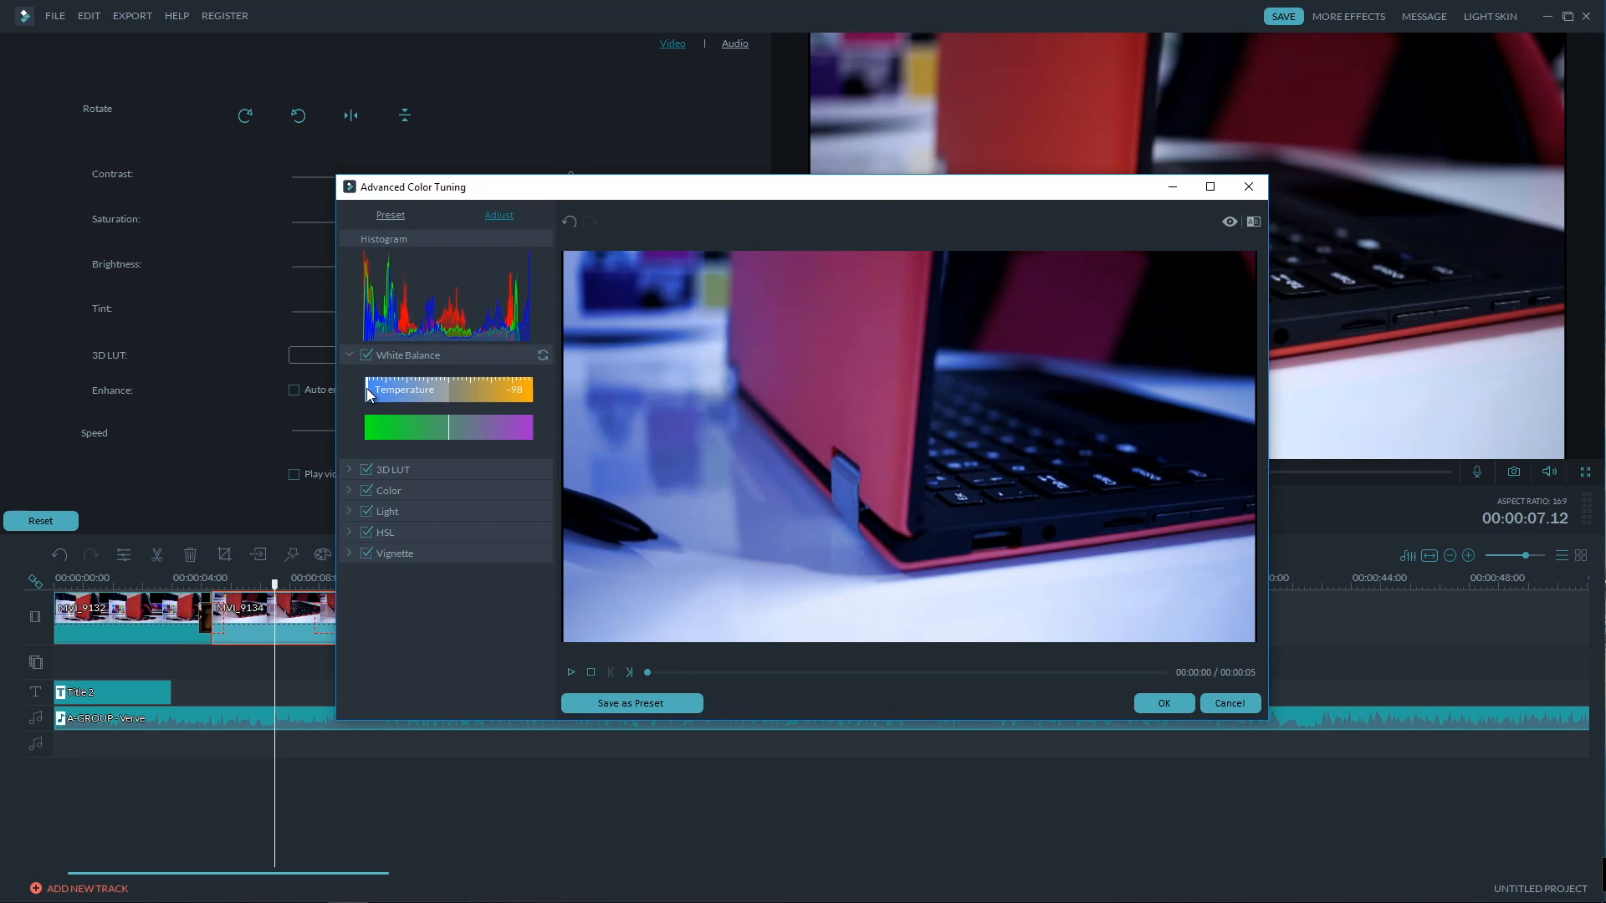